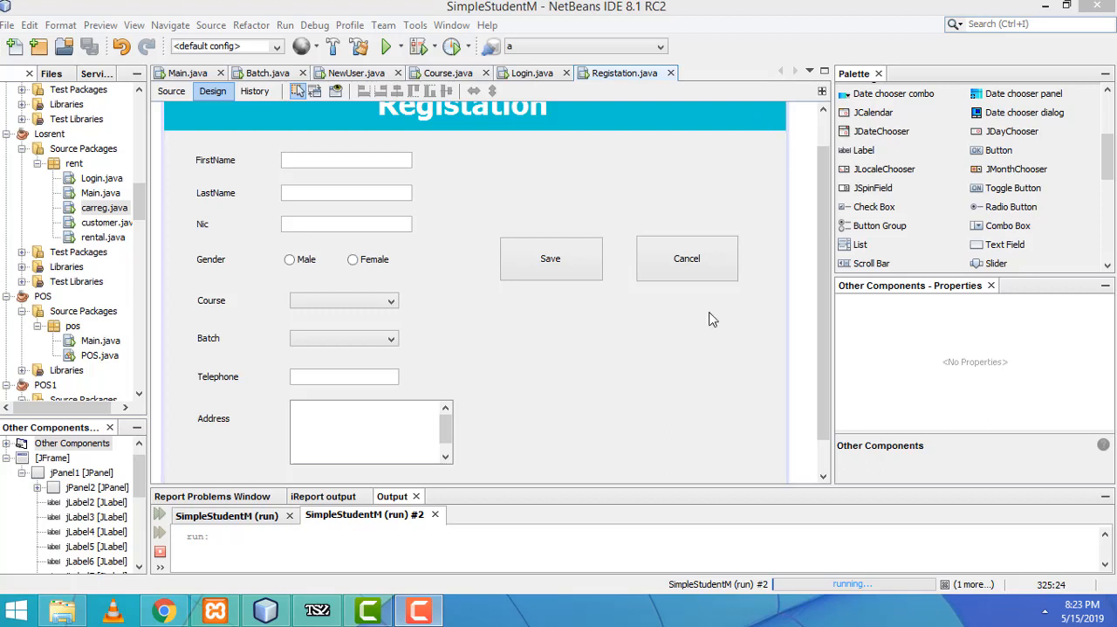
{"action": "mouse_move", "coordinate": [716, 487]}
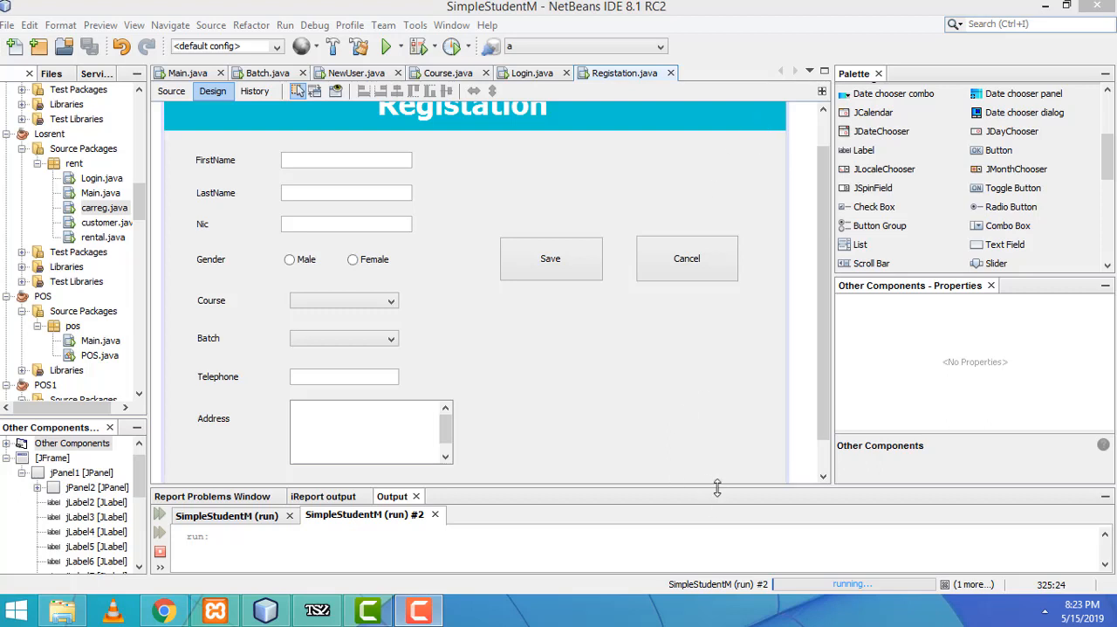
Step: Shrink the output pane, show Main.java's design, and inspect the Course, Batch and Registation buttons
{"action": "left_click_drag", "start_coordinate": [717, 487], "coordinate": [752, 531]}
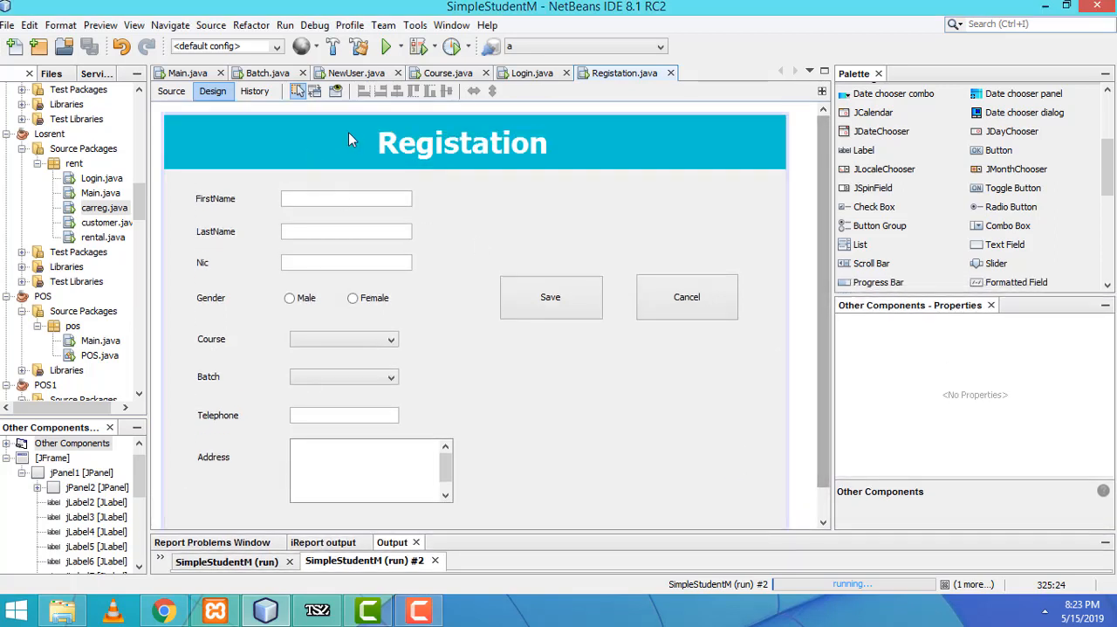
{"action": "mouse_move", "coordinate": [271, 158]}
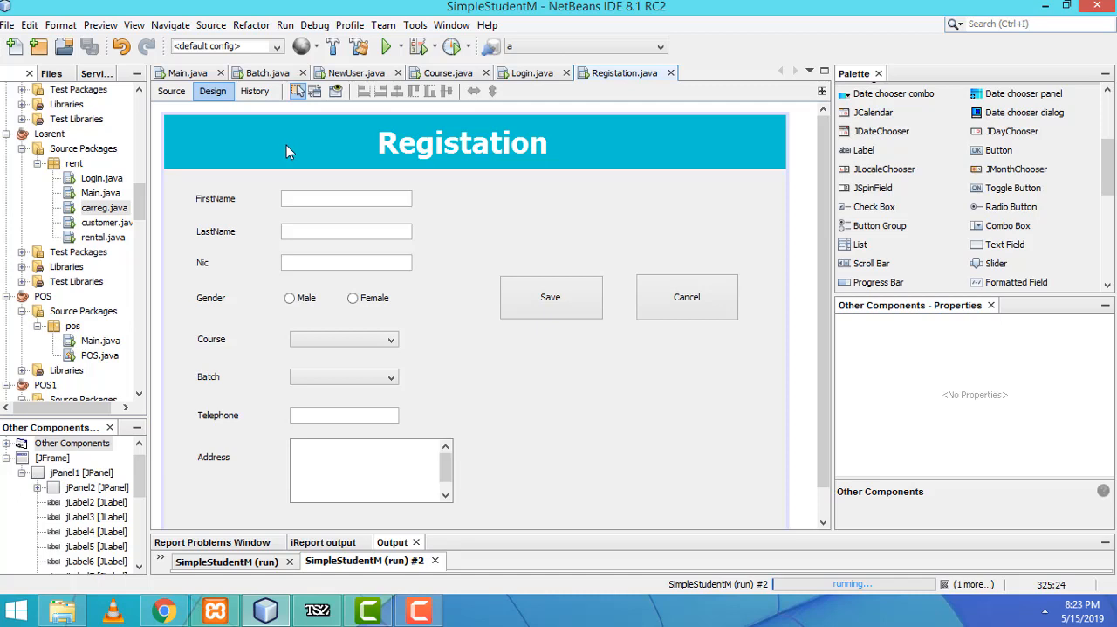
{"action": "left_click", "coordinate": [186, 72]}
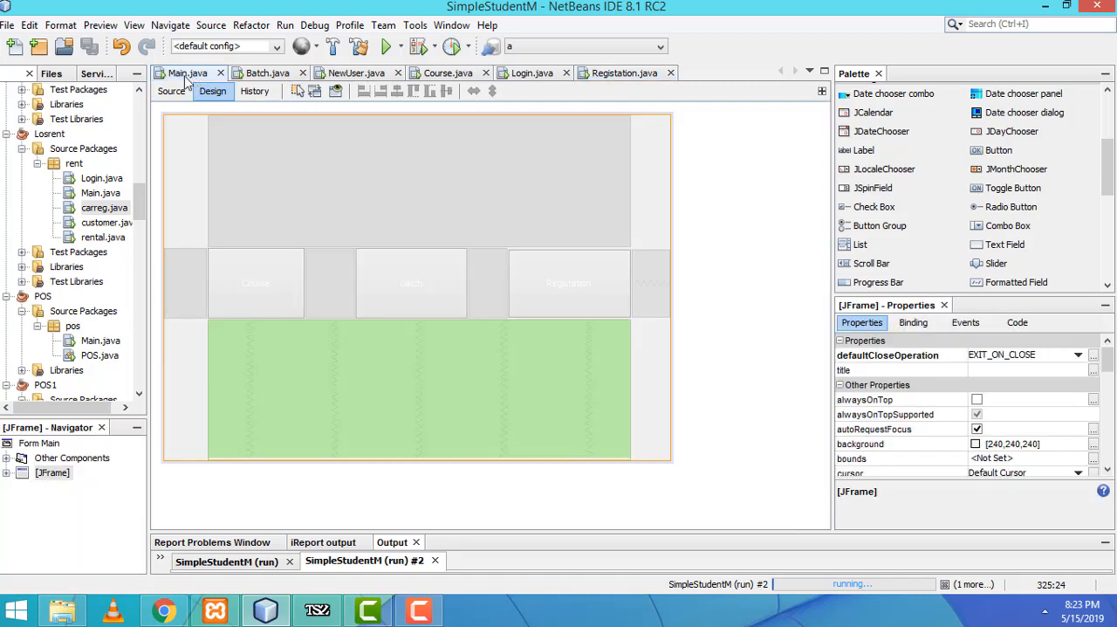
{"action": "left_click", "coordinate": [256, 282]}
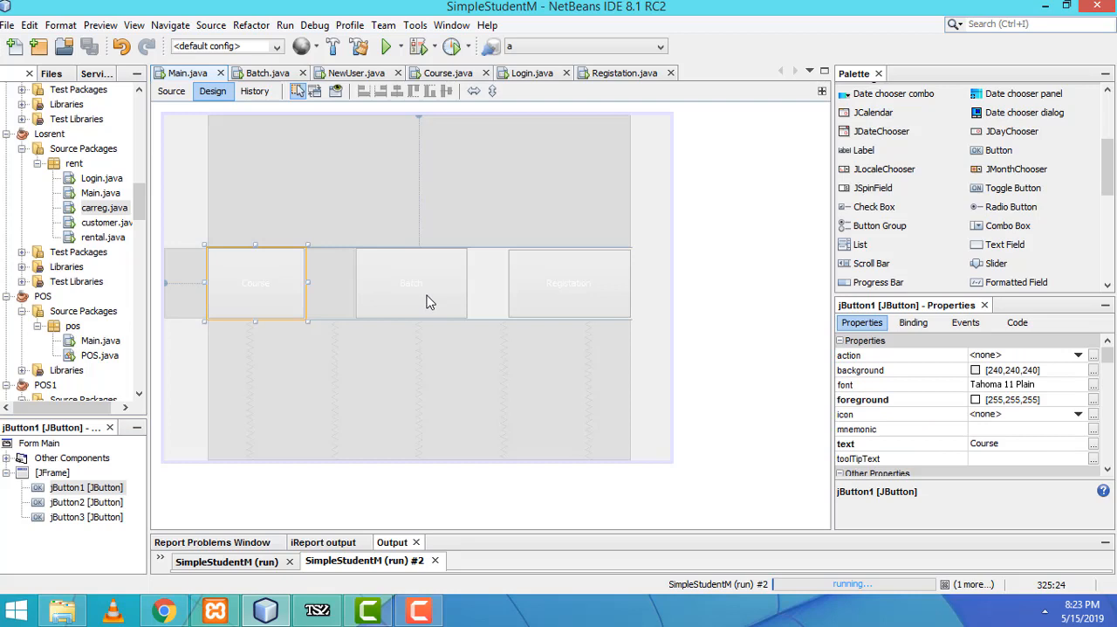
{"action": "left_click", "coordinate": [411, 282]}
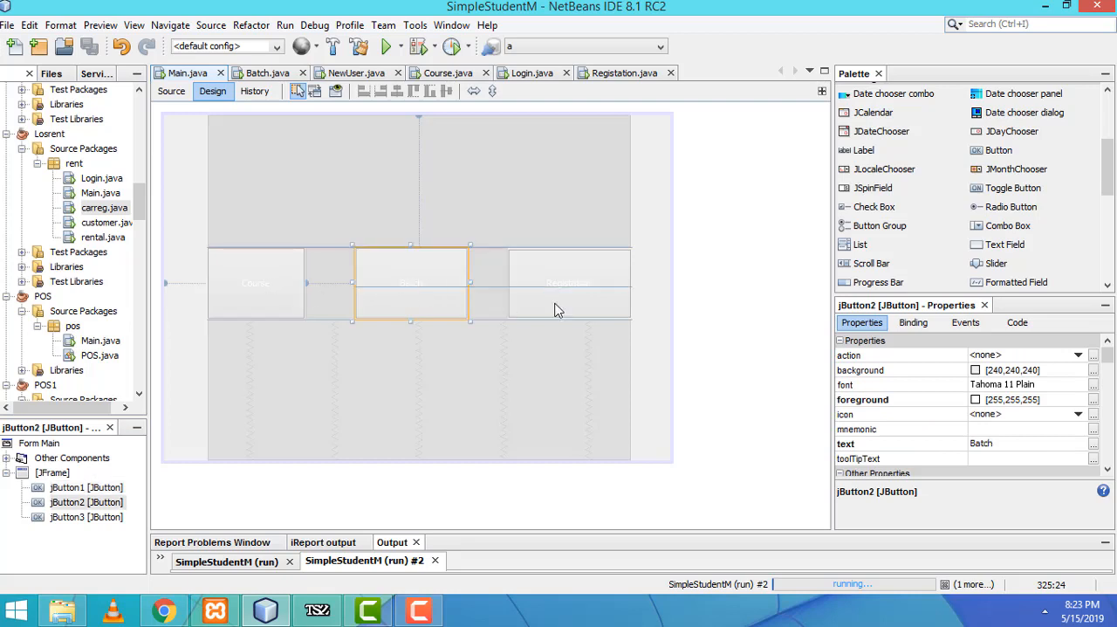
{"action": "left_click", "coordinate": [567, 282]}
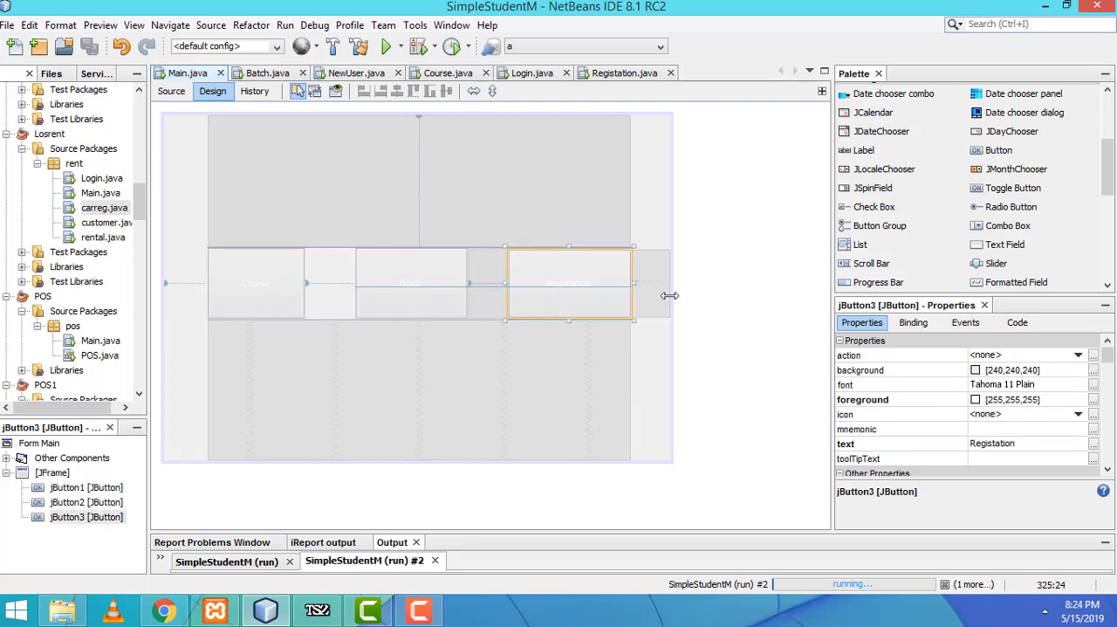
{"action": "left_click", "coordinate": [255, 282]}
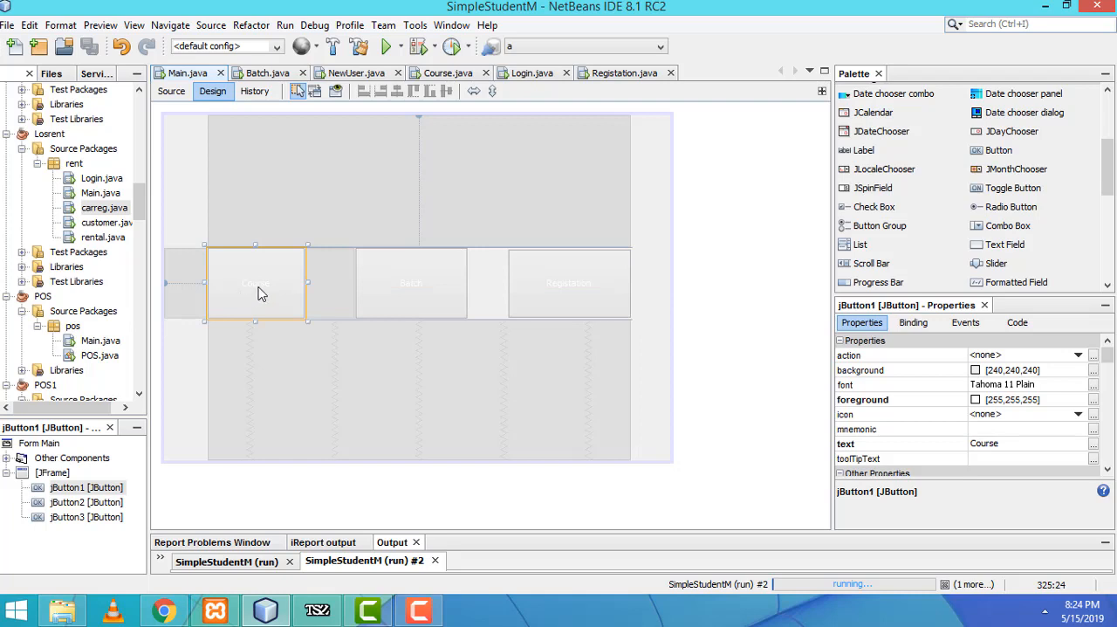
{"action": "mouse_move", "coordinate": [258, 297]}
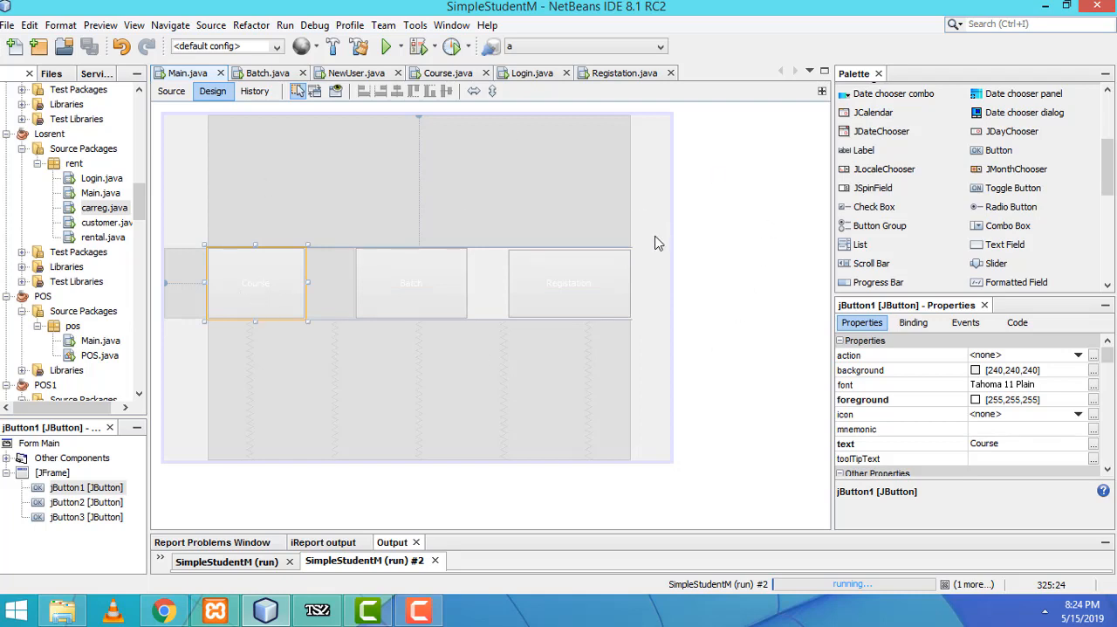
Step: Add a Course button actionPerformed handler: Course c = new Course(); c.setVisible(true);
{"action": "right_click", "coordinate": [255, 281]}
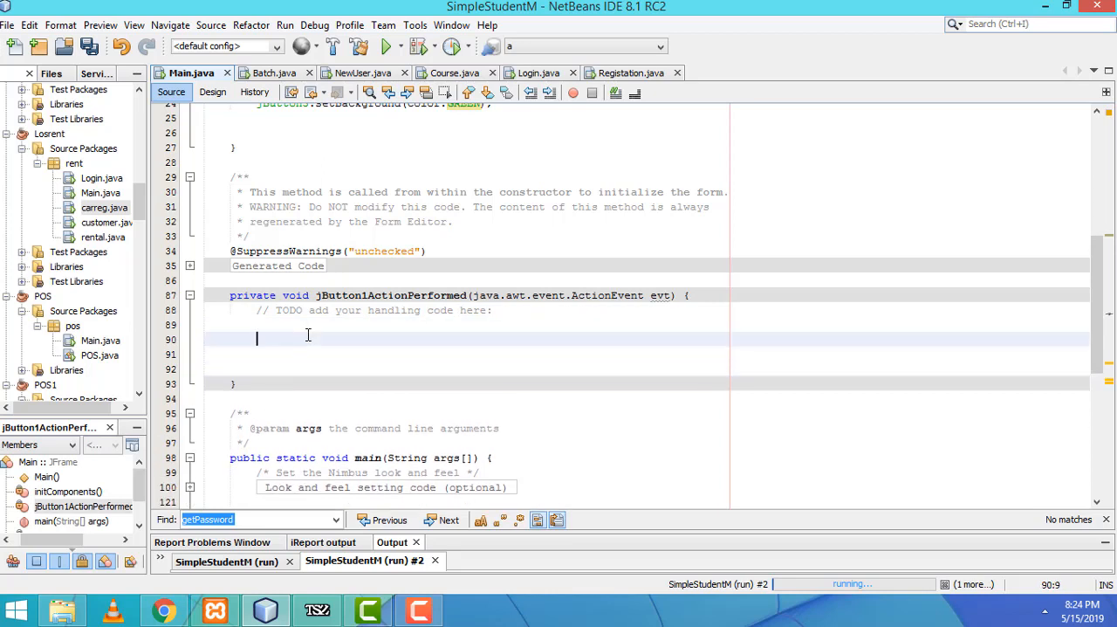
{"action": "type", "text": "g"}
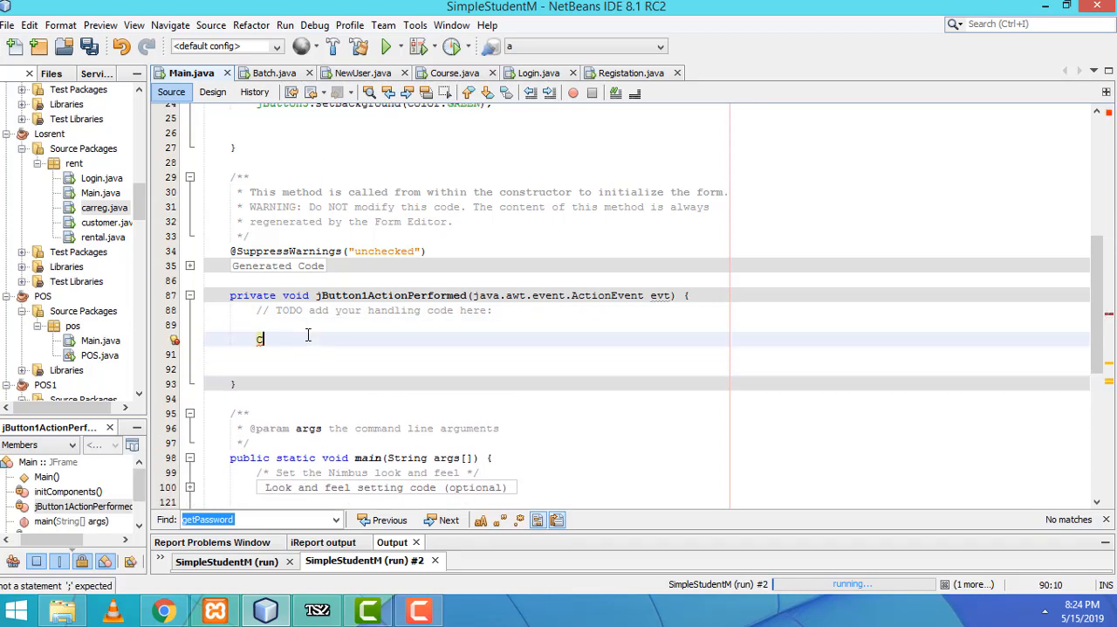
{"action": "type", "text": "Course"}
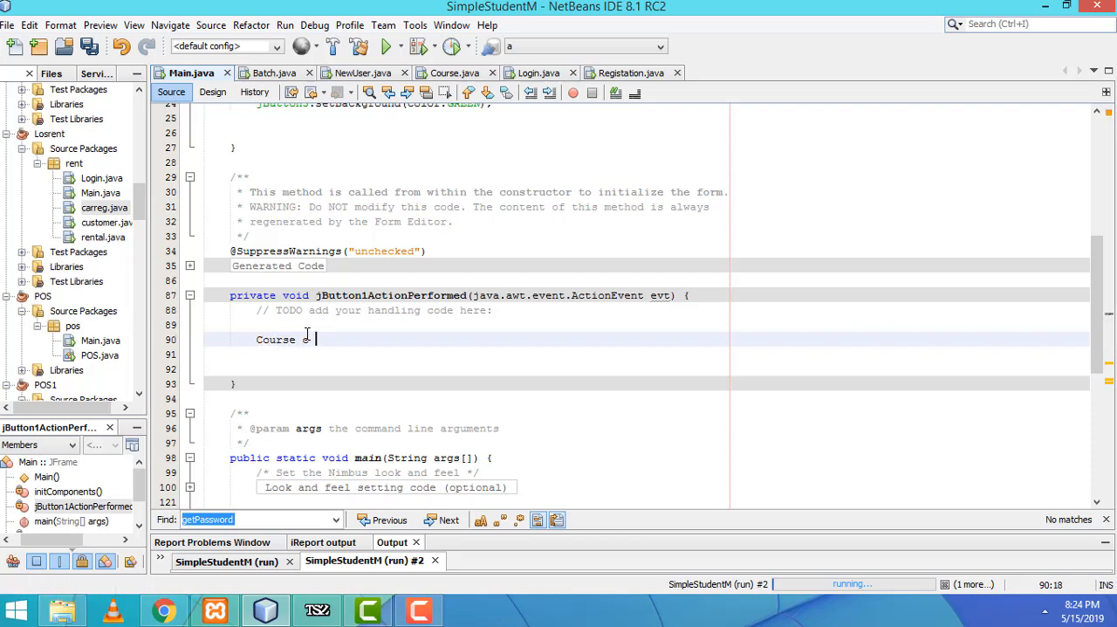
{"action": "type", "text": "= new C"}
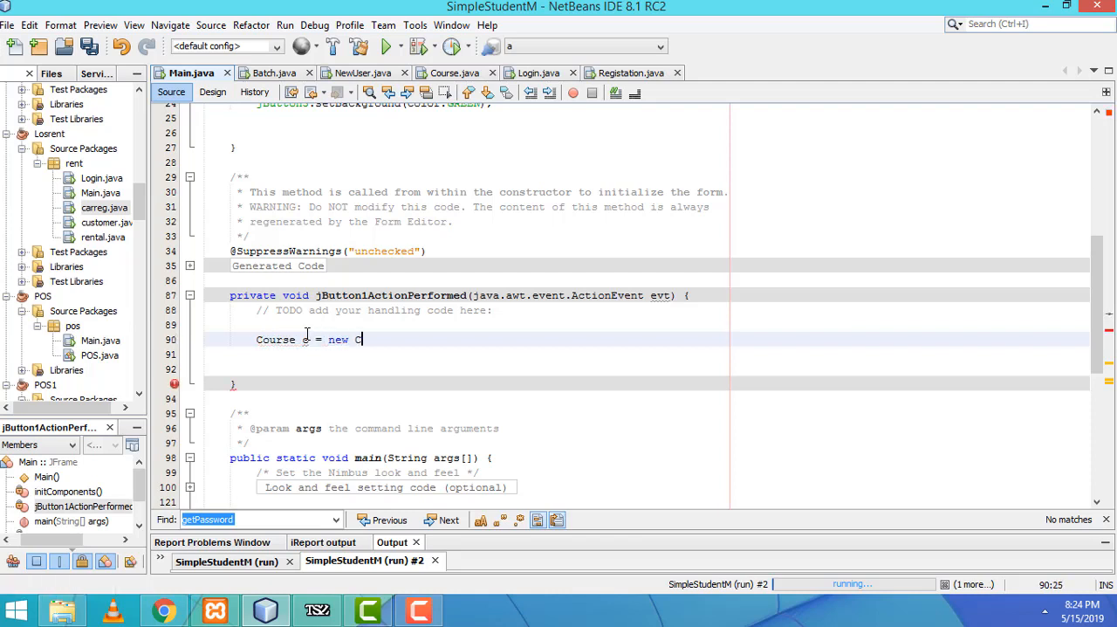
{"action": "type", "text": "ous"}
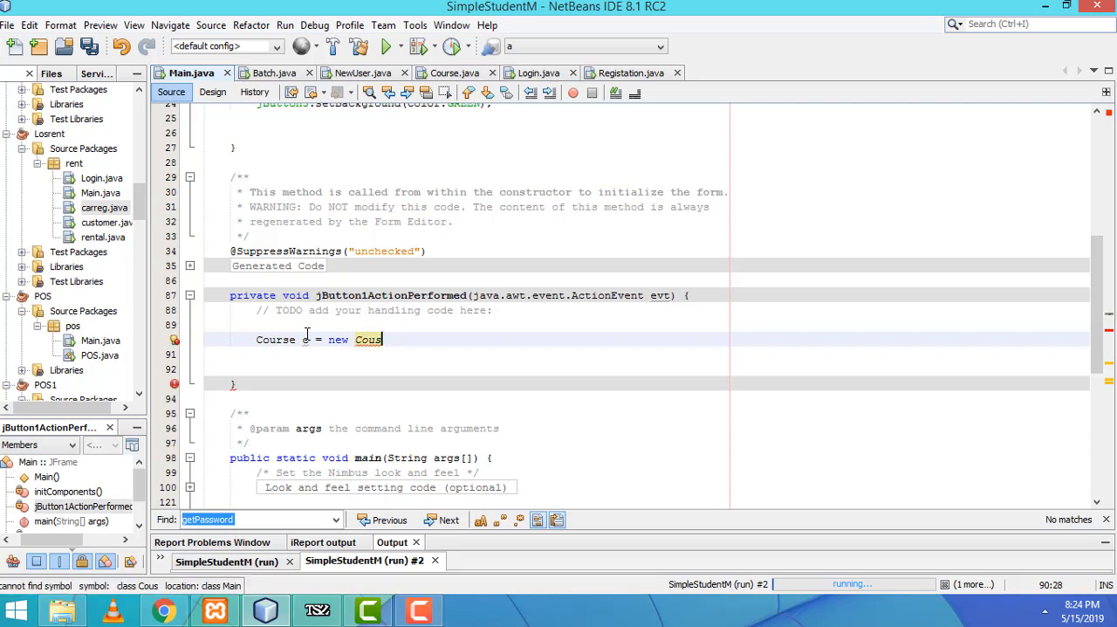
{"action": "key", "text": "Backspace"}
{"action": "type", "text": "rse();"}
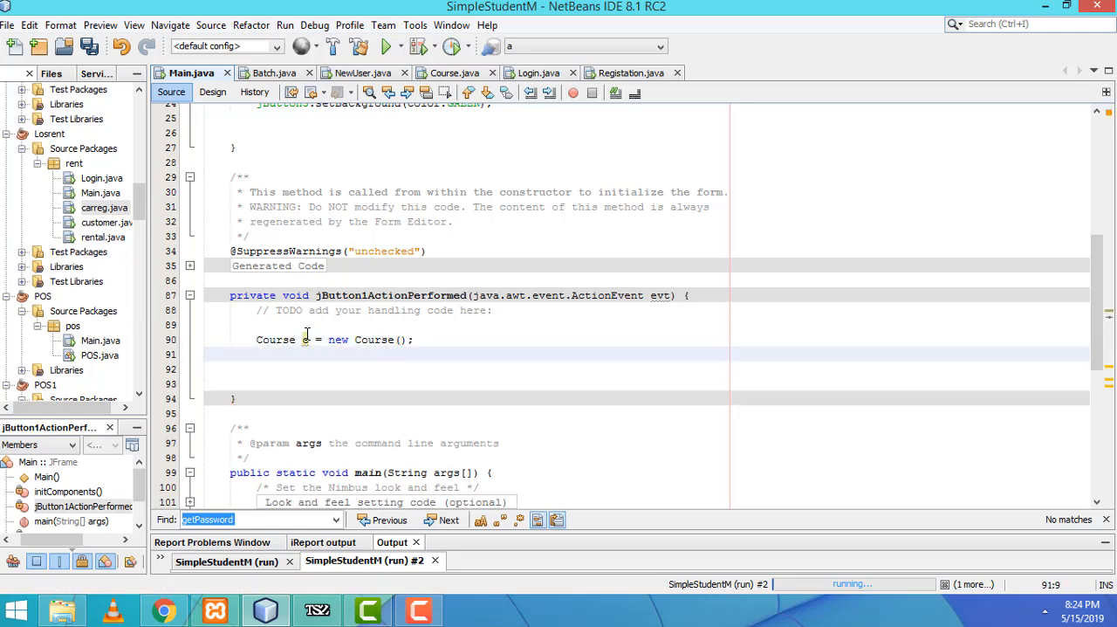
{"action": "type", "text": ".set"}
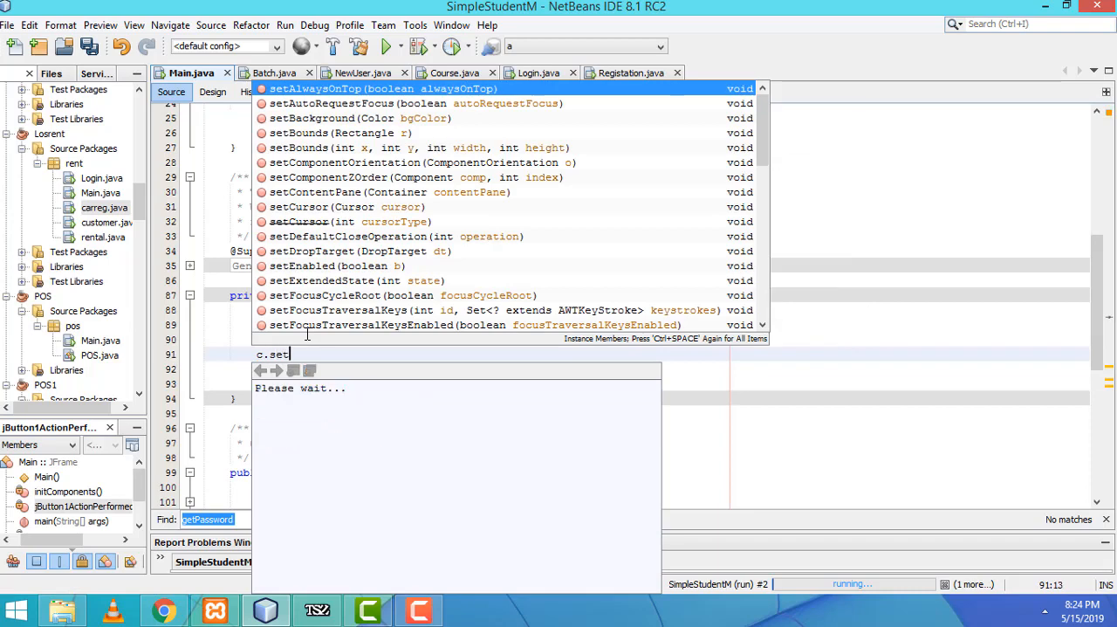
{"action": "type", "text": "Visible(true);"}
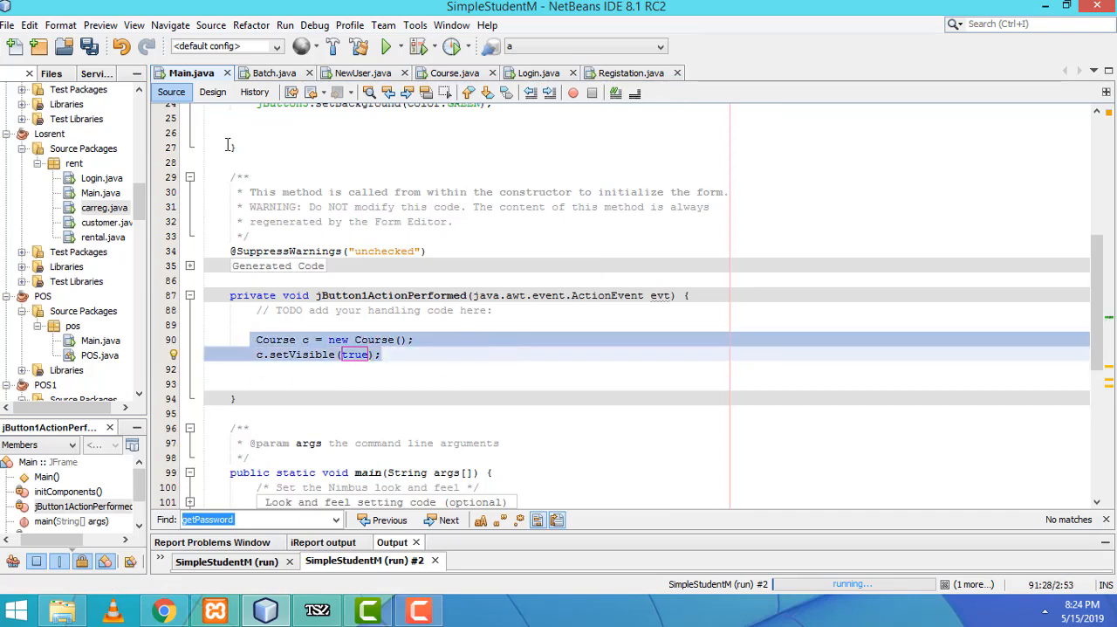
Step: Create the Batch button's actionPerformed handler containing Batch b = new Batch();
{"action": "left_click", "coordinate": [212, 91]}
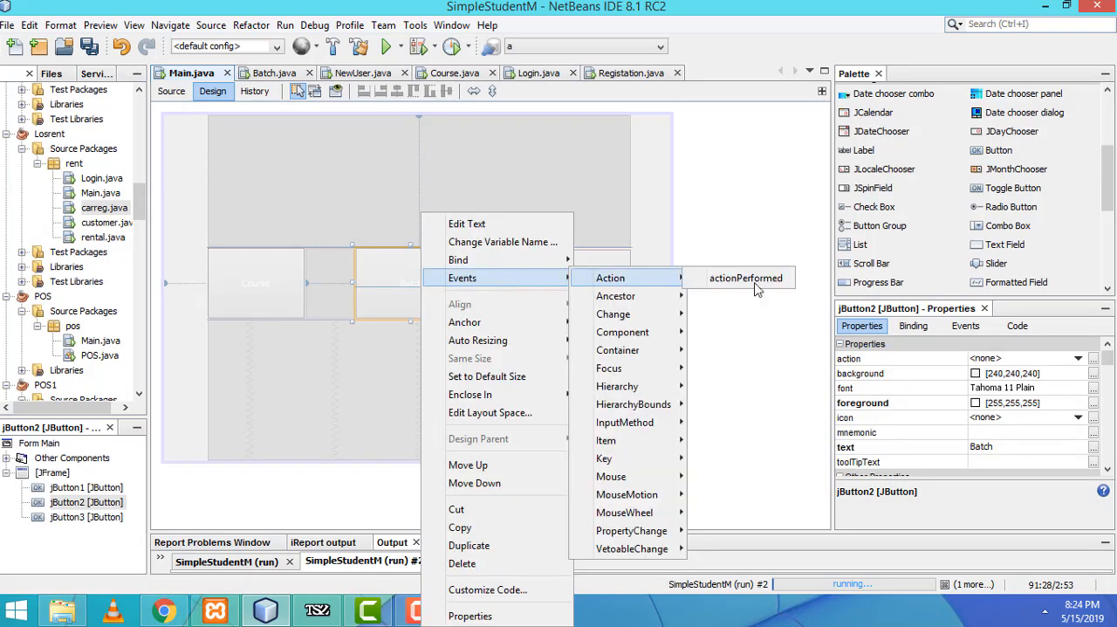
{"action": "left_click", "coordinate": [746, 277]}
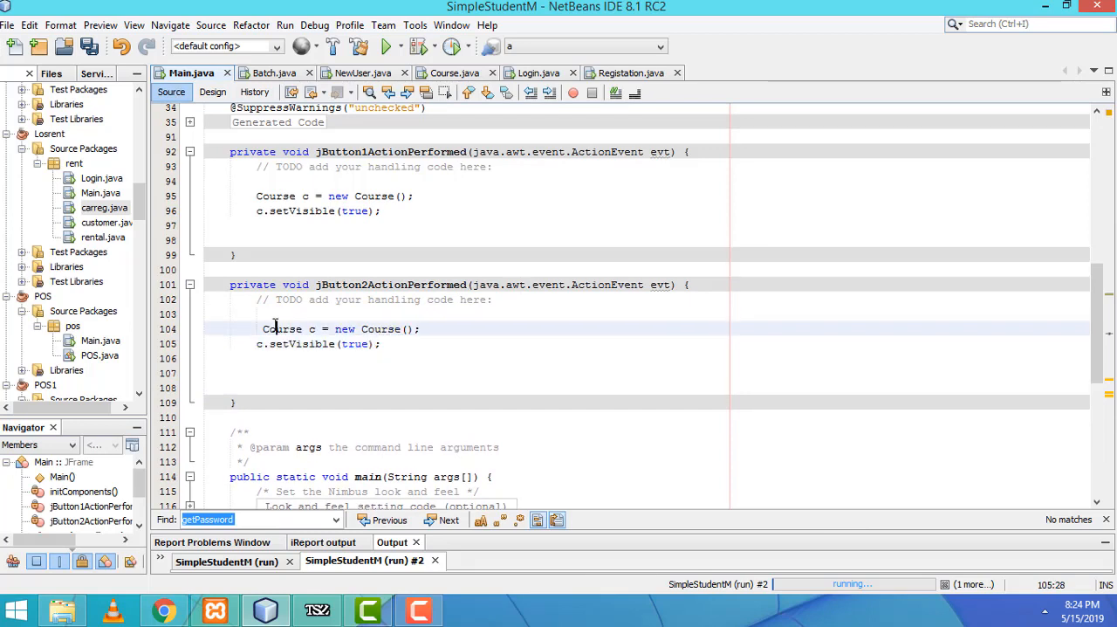
{"action": "type", "text": "Ba"}
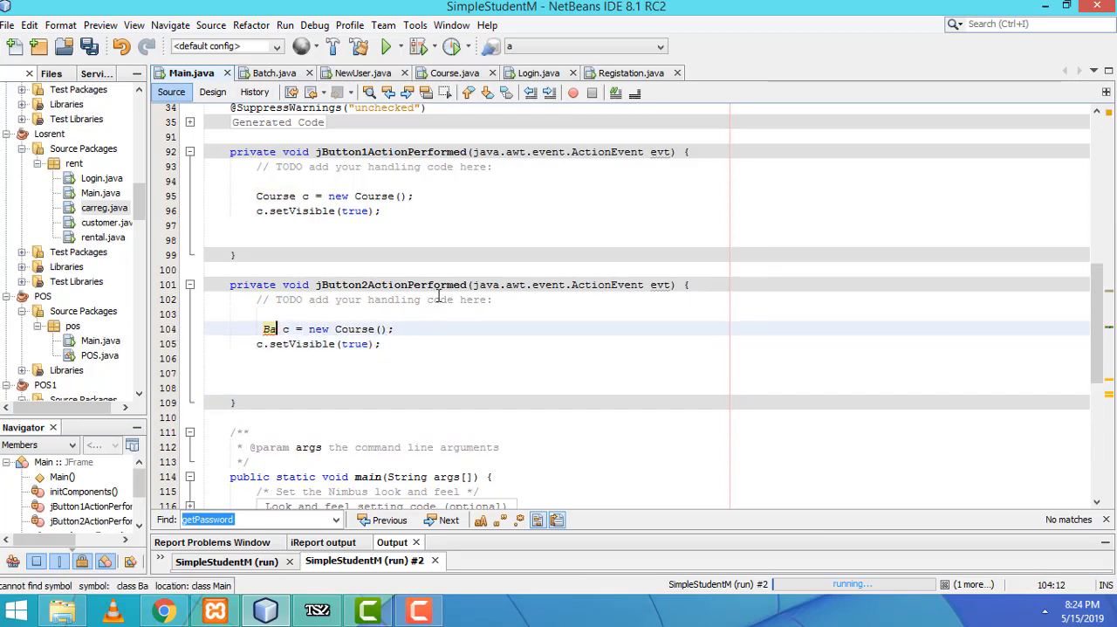
{"action": "type", "text": "tch"}
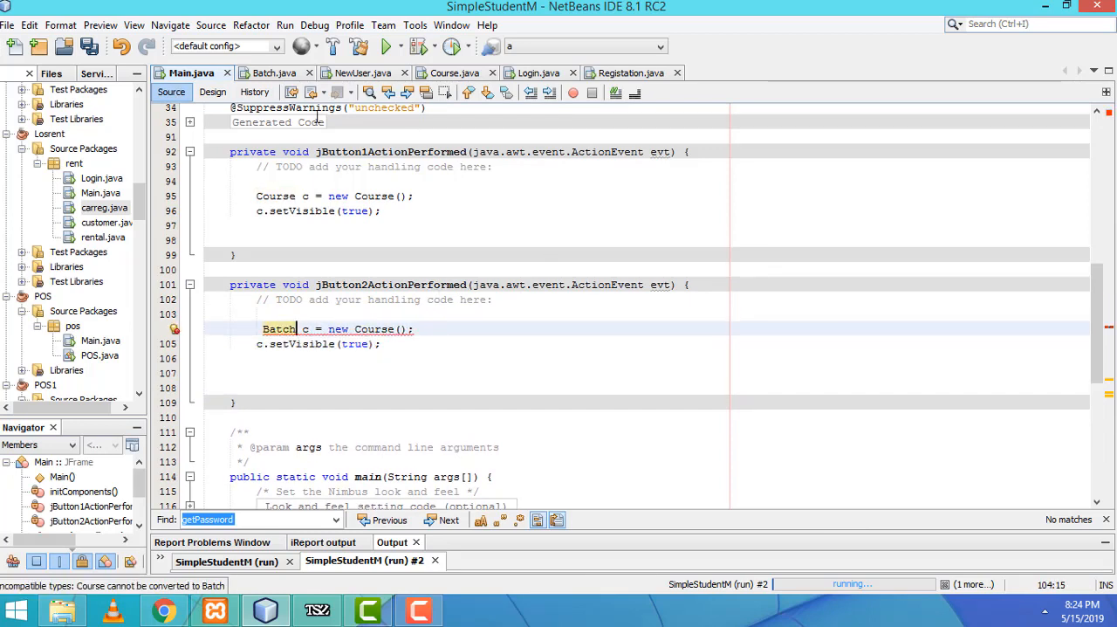
{"action": "scroll", "scroll_direction": "up", "scroll_amount": 3}
{"action": "type", "text": "b"}
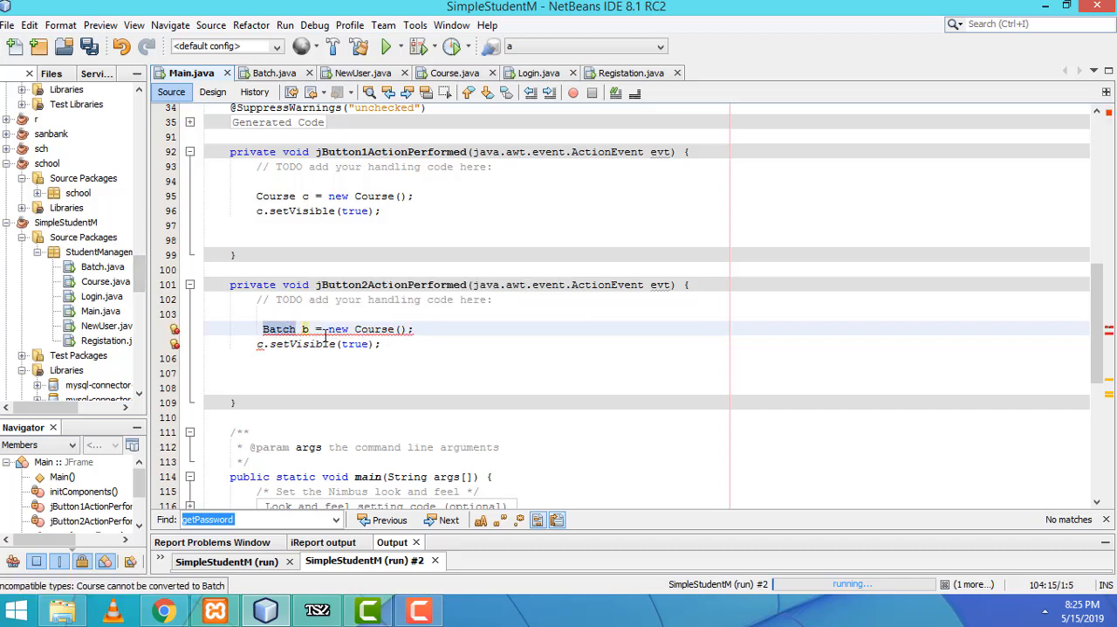
{"action": "type", "text": "Batch"}
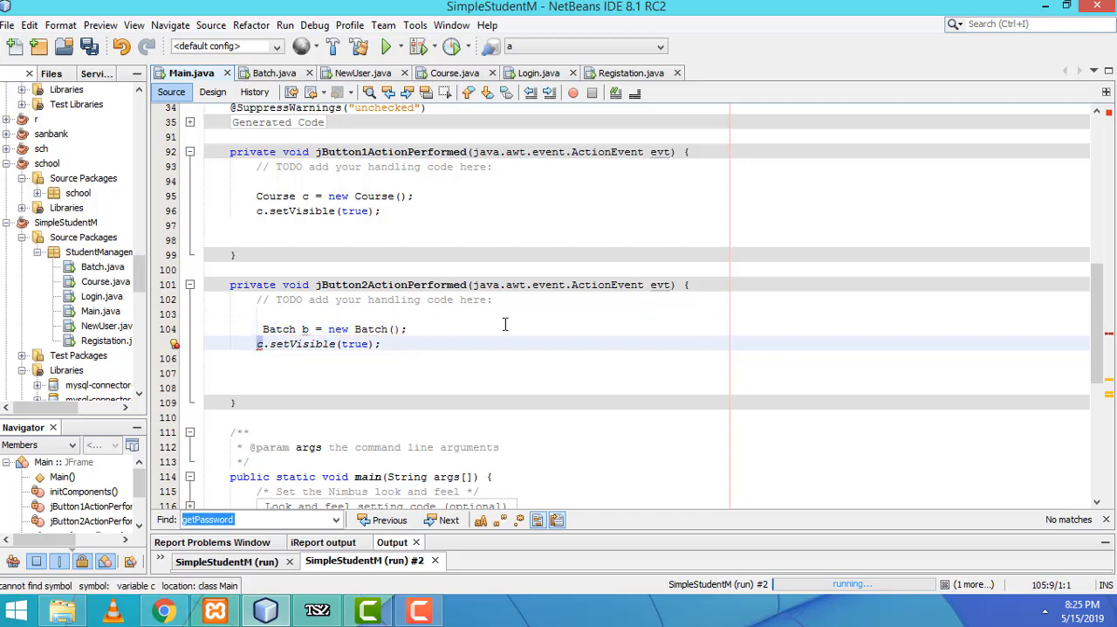
Step: Select the Registation button in Design view and bring up its Events > Action menu
{"action": "left_click", "coordinate": [212, 91]}
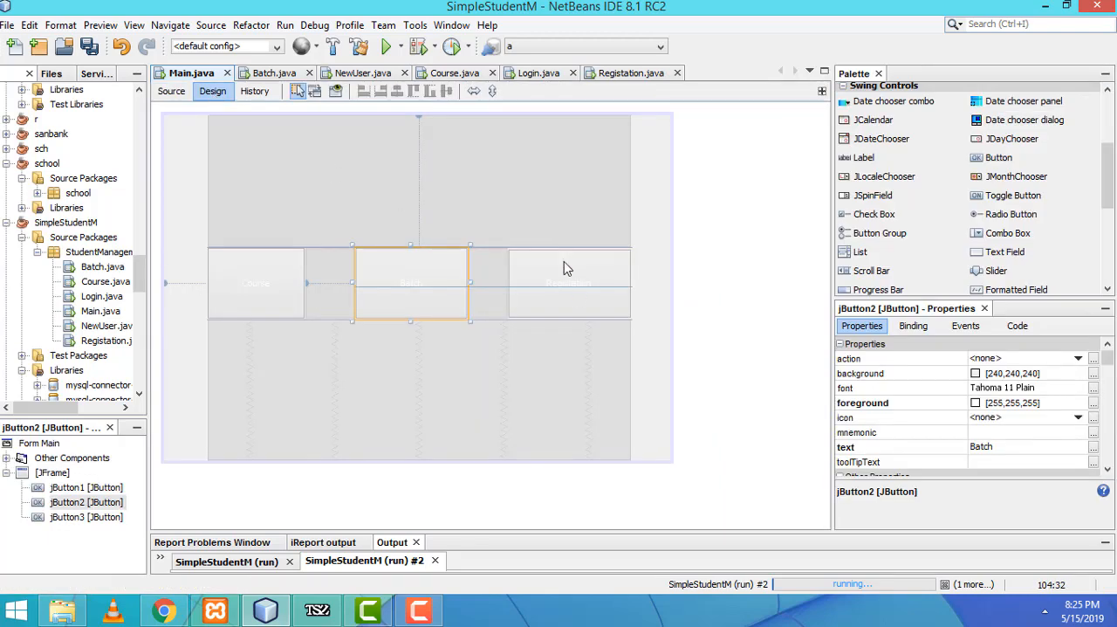
{"action": "left_click", "coordinate": [568, 282]}
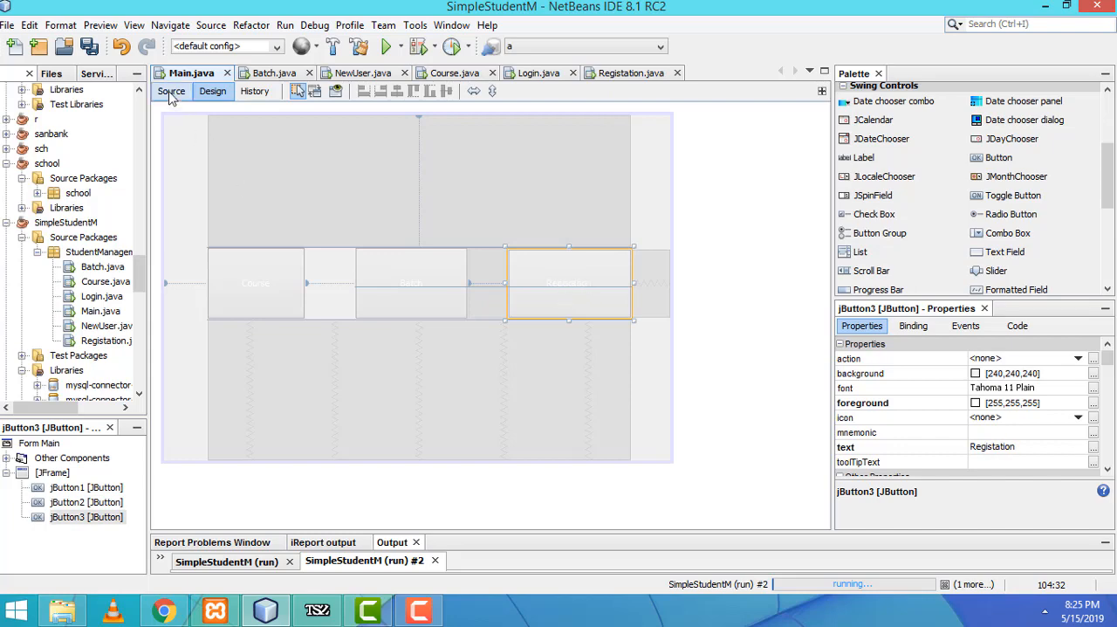
{"action": "left_click", "coordinate": [171, 91]}
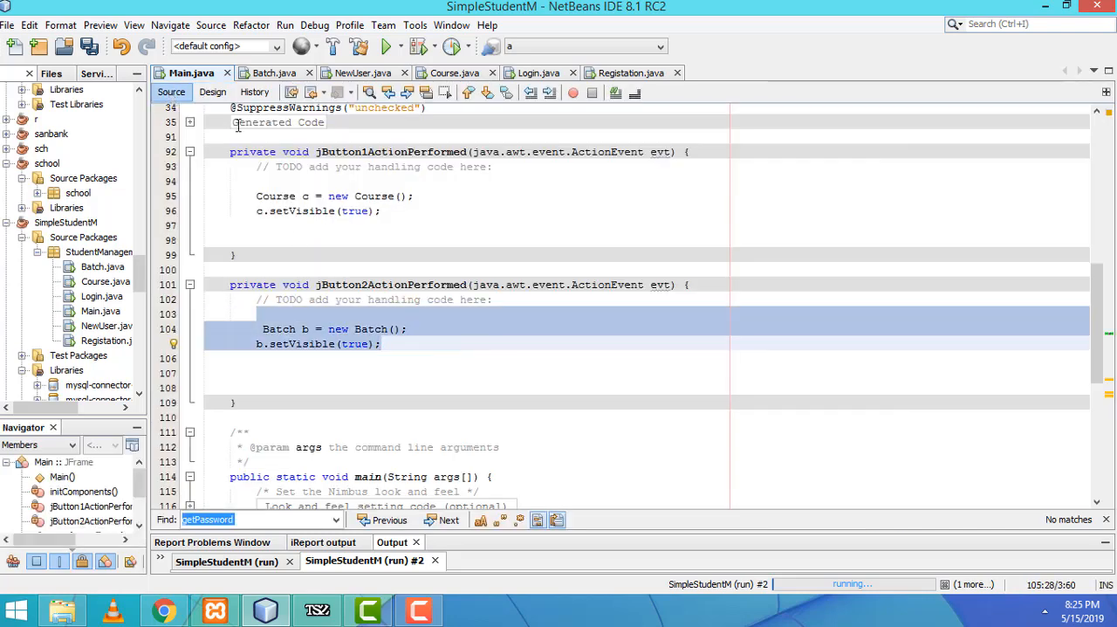
{"action": "left_click", "coordinate": [213, 92]}
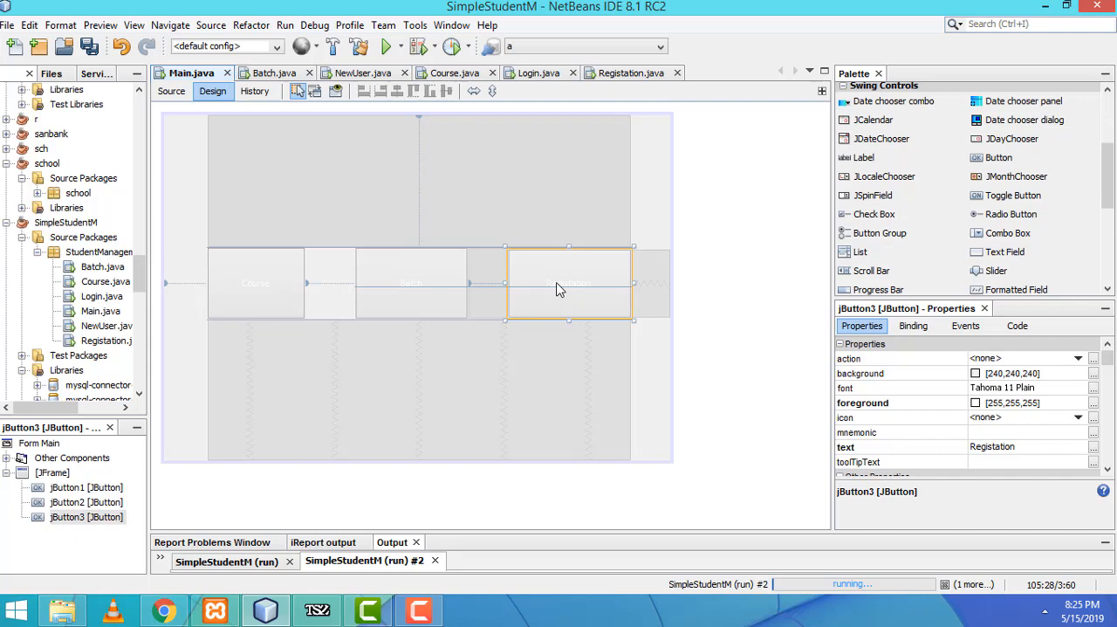
{"action": "right_click", "coordinate": [558, 288]}
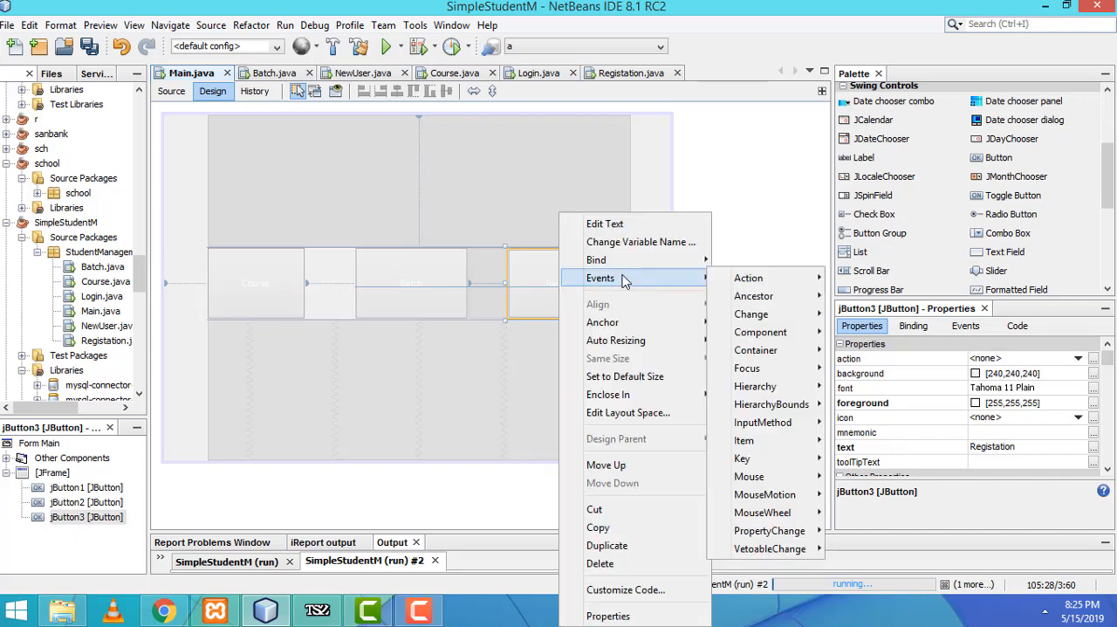
{"action": "mouse_move", "coordinate": [748, 278]}
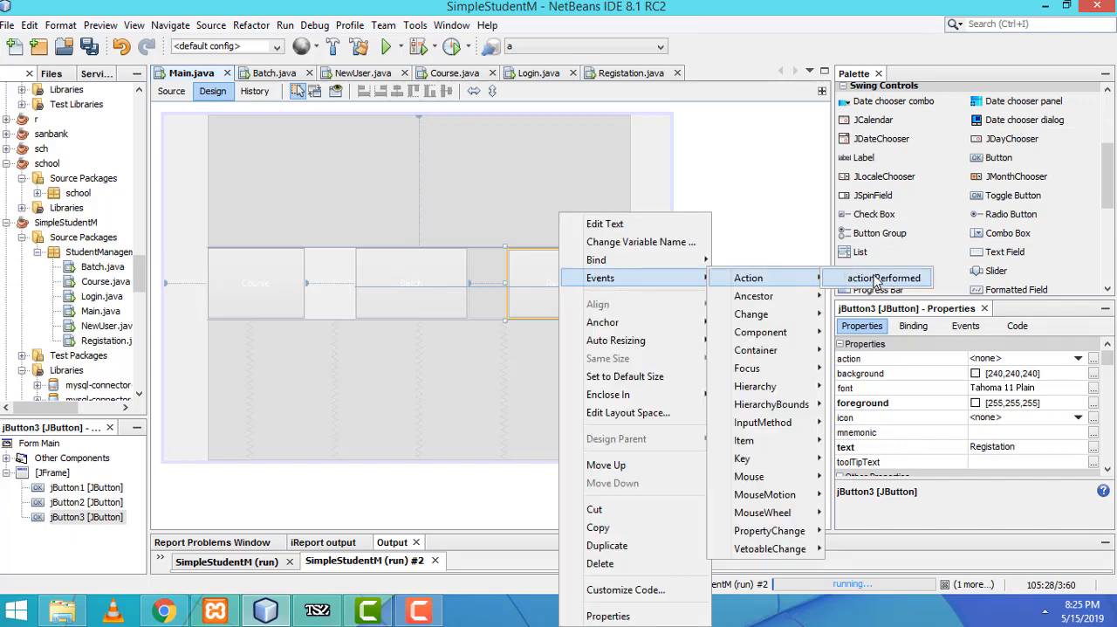
Step: Write jButton3ActionPerformed: Registation r = new Registation(); r.setVisible(true);
{"action": "left_click", "coordinate": [884, 277]}
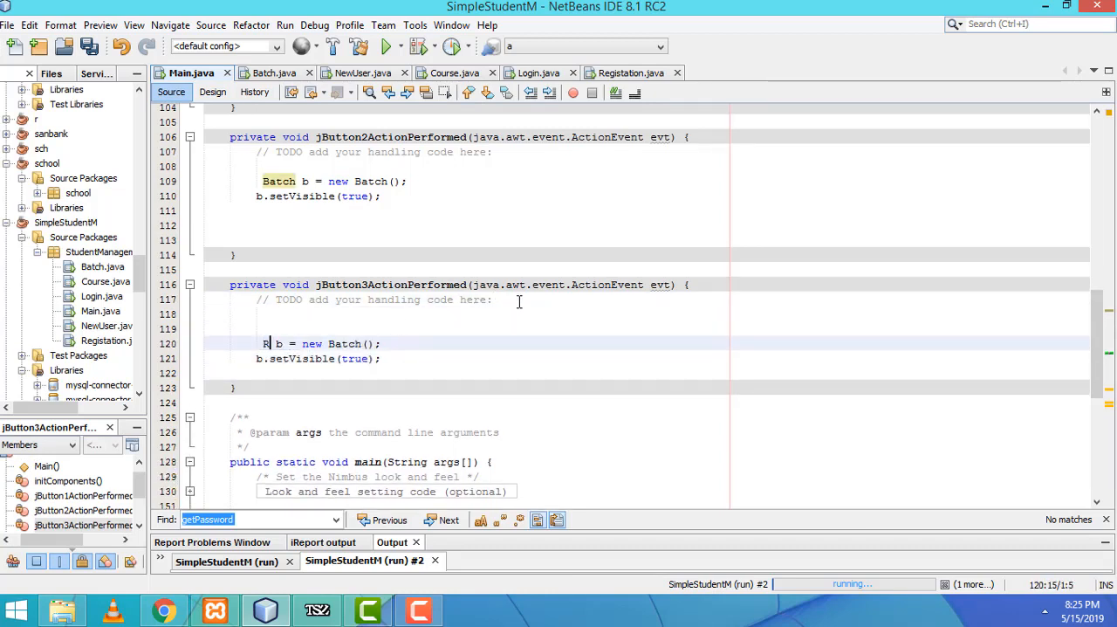
{"action": "type", "text": "egistation"}
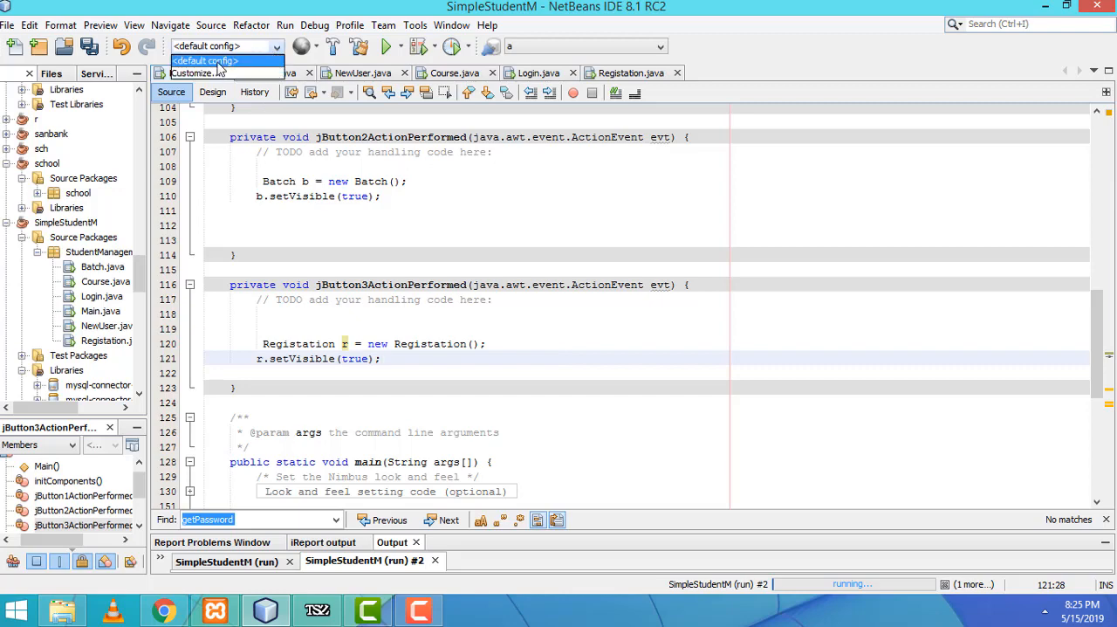
{"action": "mouse_move", "coordinate": [200, 72]}
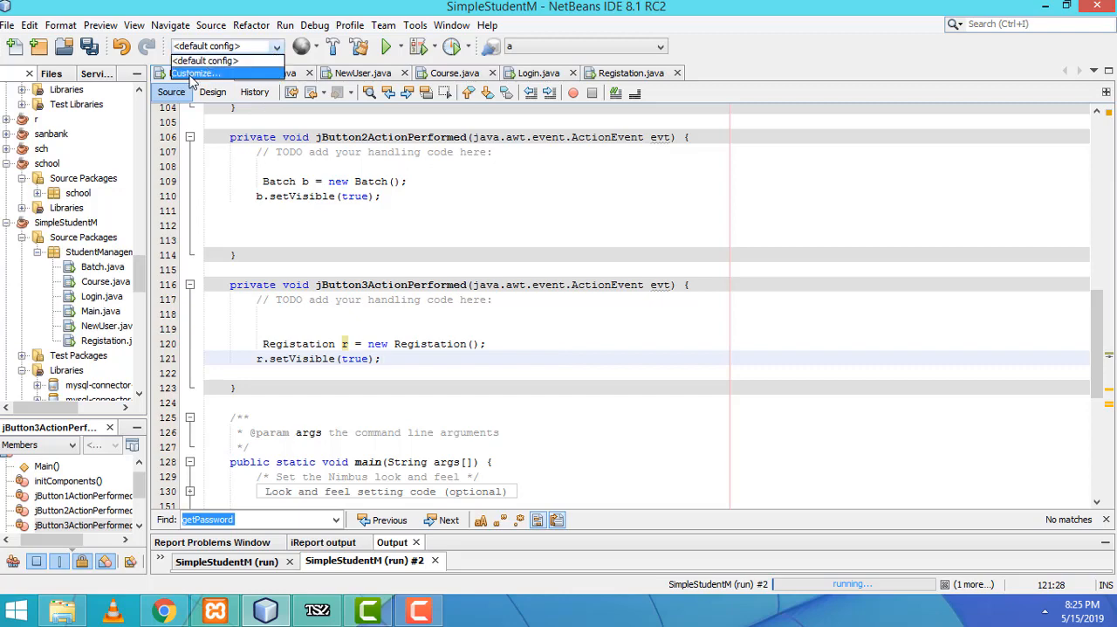
Step: Set the run configuration's Main Class to StudentManagement.Login and return to Design view
{"action": "left_click", "coordinate": [194, 72]}
{"action": "type", "text": "StudentManagement.Lo"}
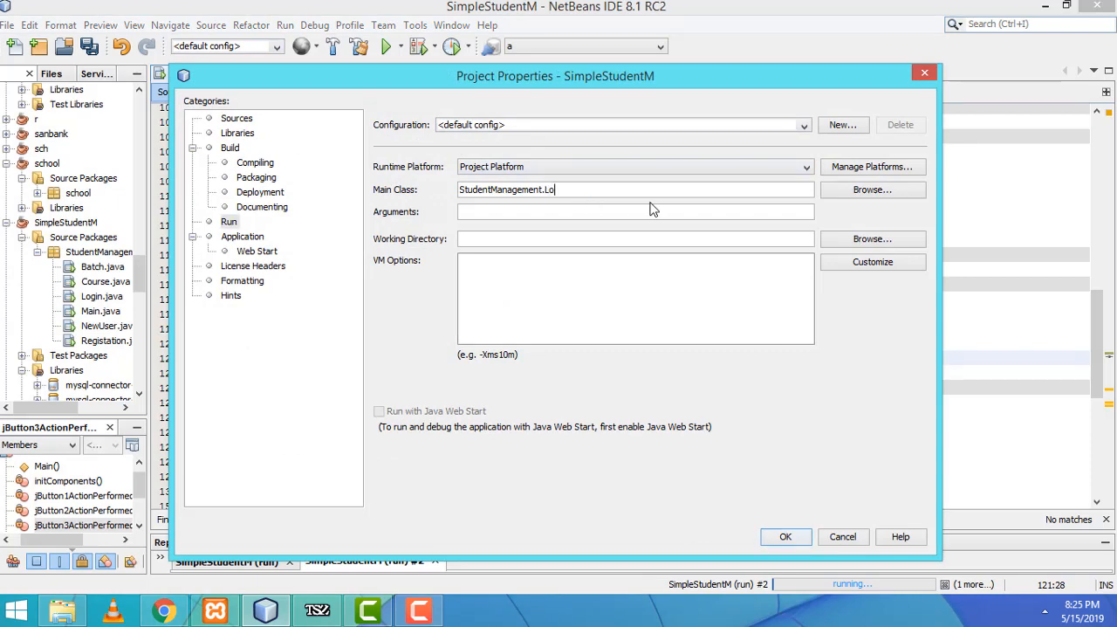
{"action": "type", "text": "gin"}
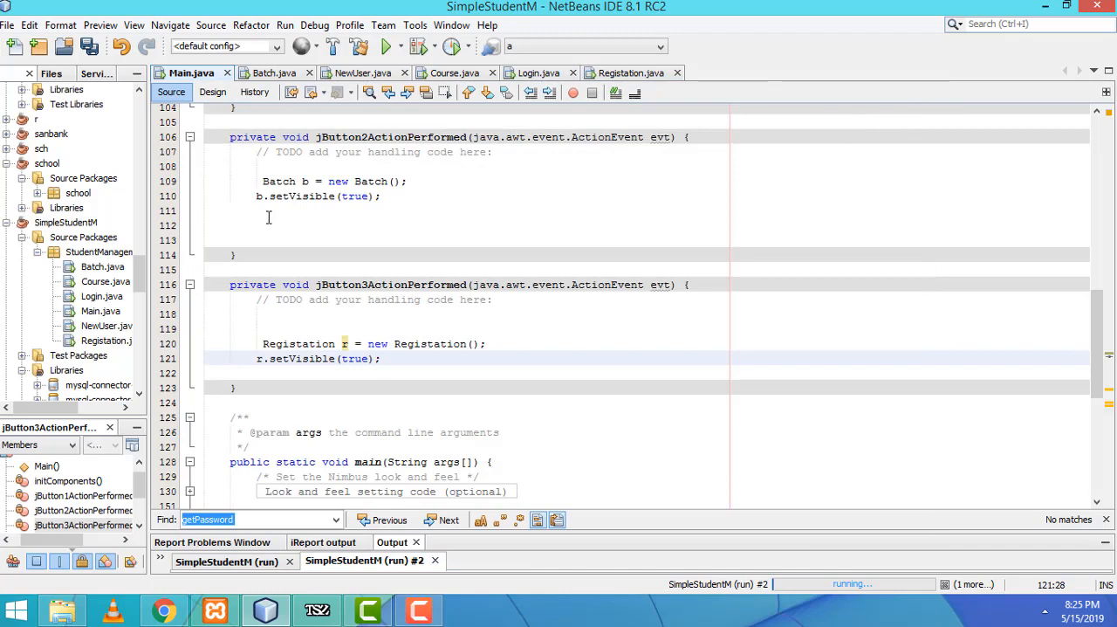
{"action": "left_click", "coordinate": [213, 92]}
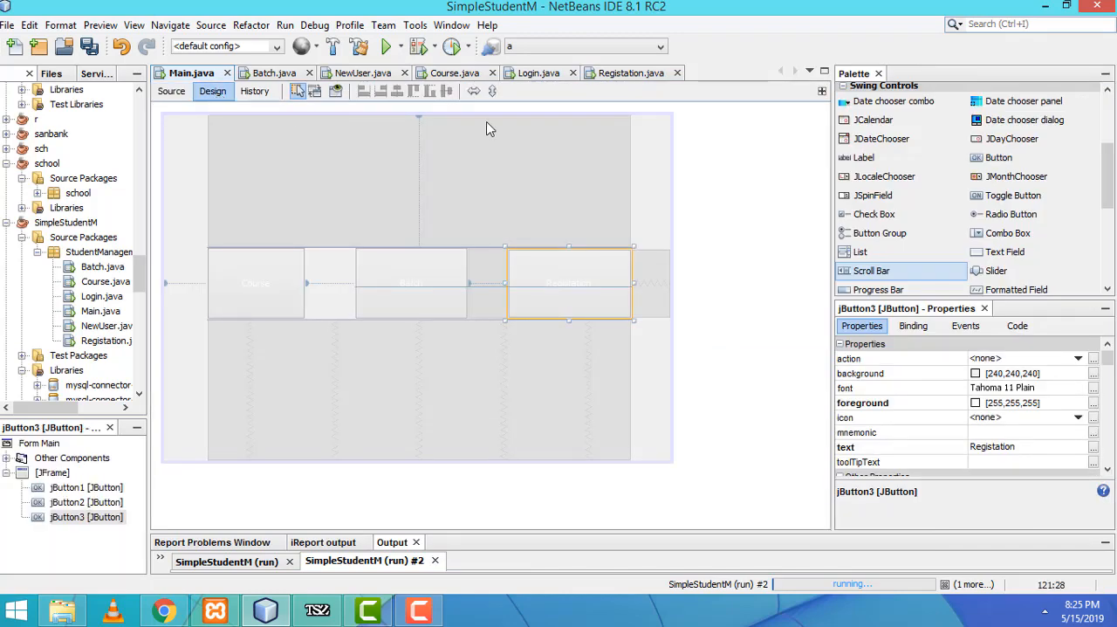
Step: In Login.java, give New User an actionPerformed handler: NewUser n = new NewUser(); n.setVisible(true);
{"action": "left_click", "coordinate": [530, 72]}
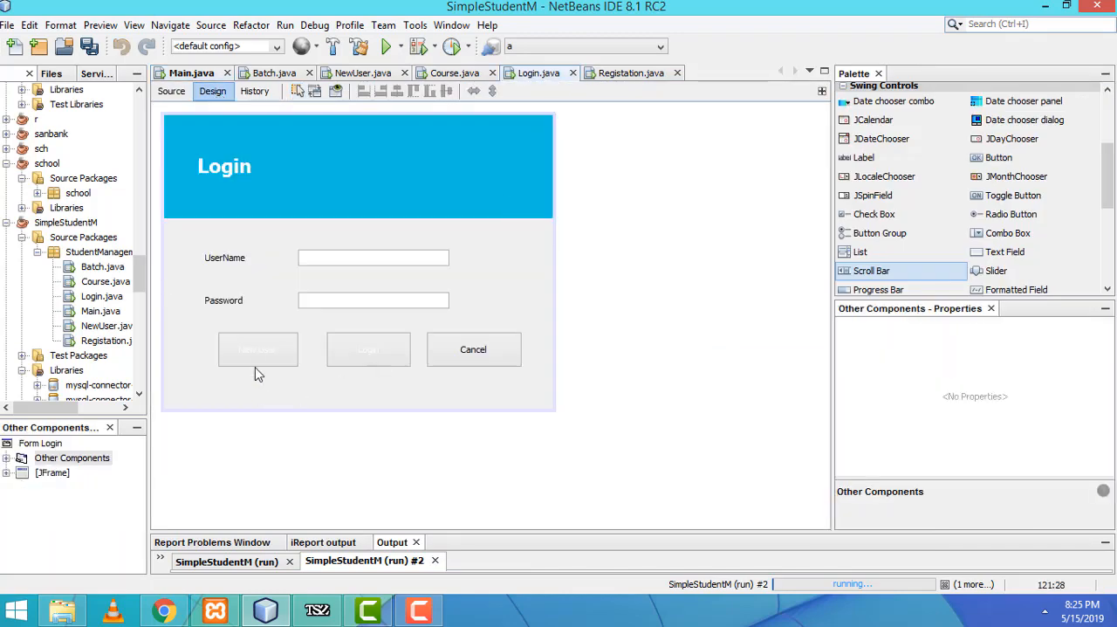
{"action": "left_click", "coordinate": [257, 349]}
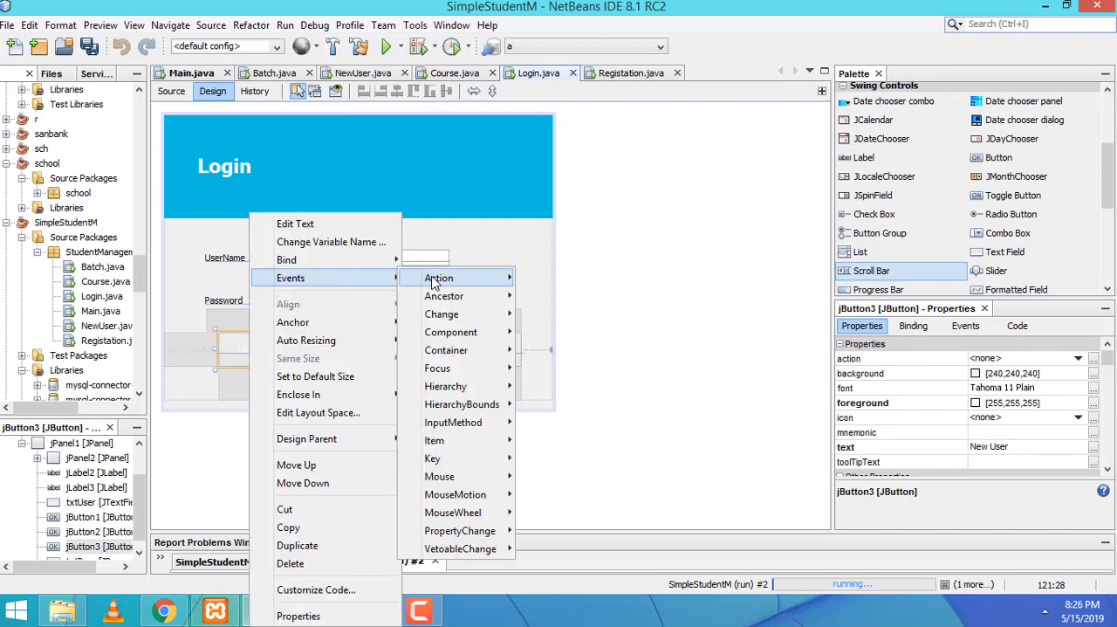
{"action": "left_click", "coordinate": [438, 277]}
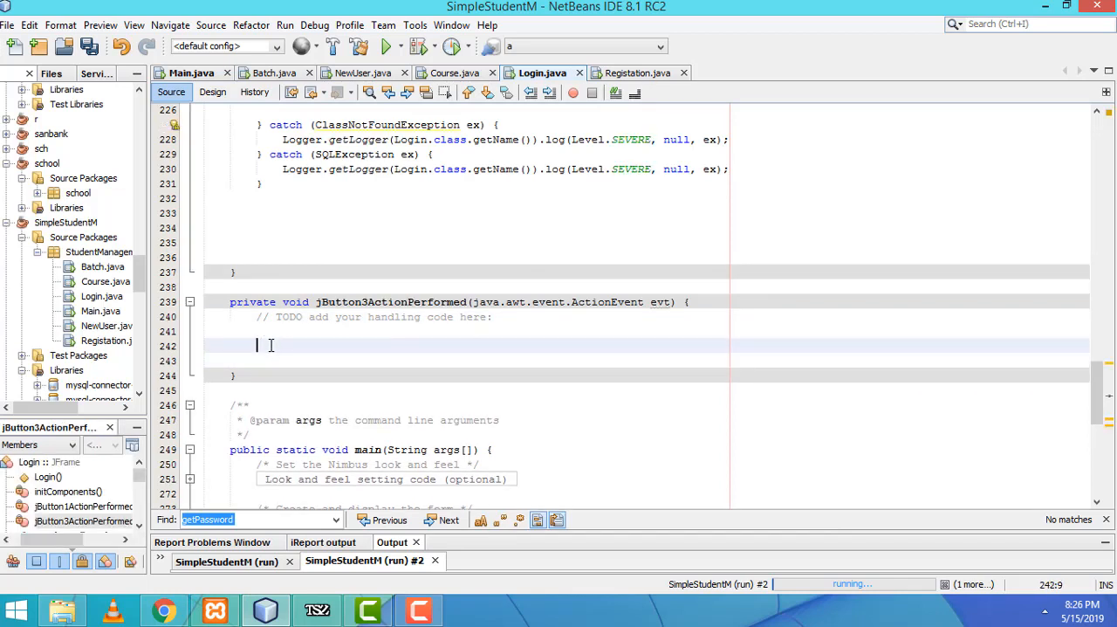
{"action": "type", "text": "n"}
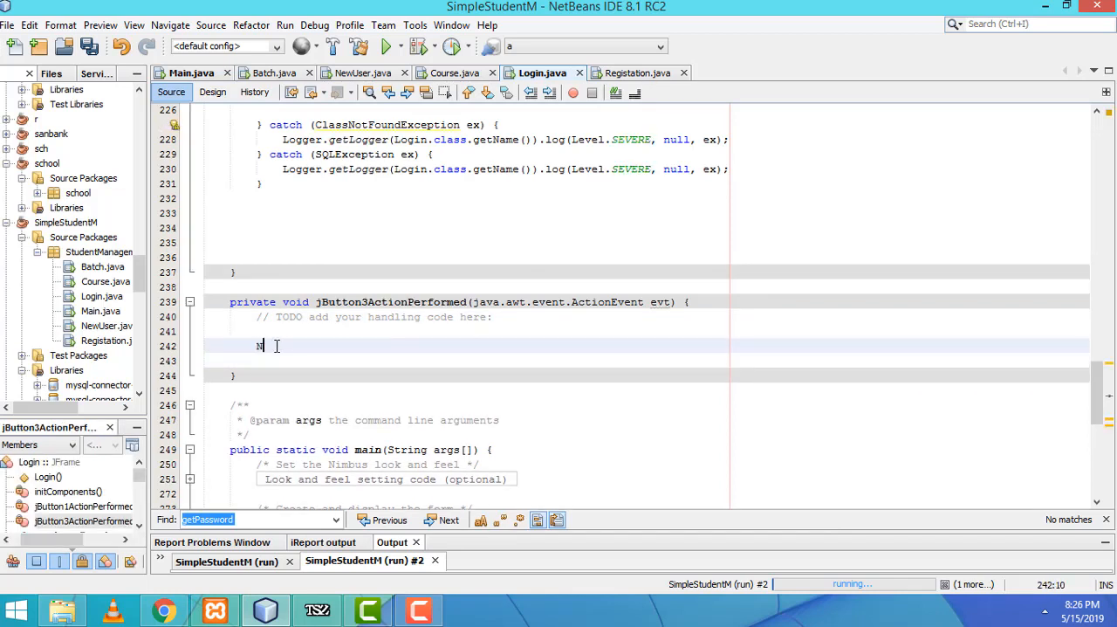
{"action": "type", "text": "ew"}
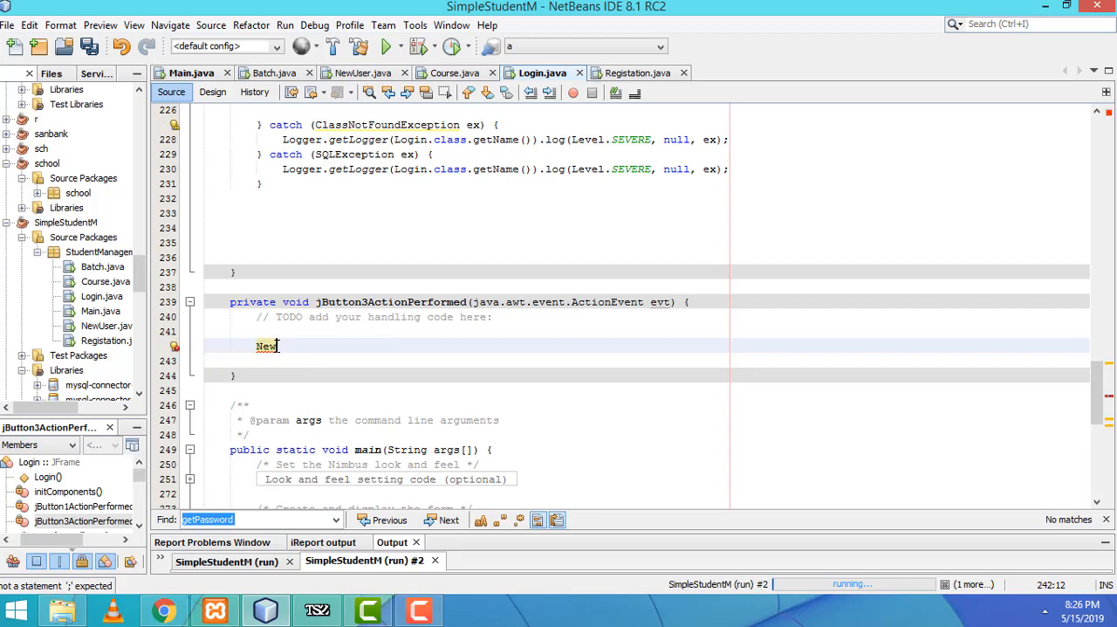
{"action": "type", "text": "User"}
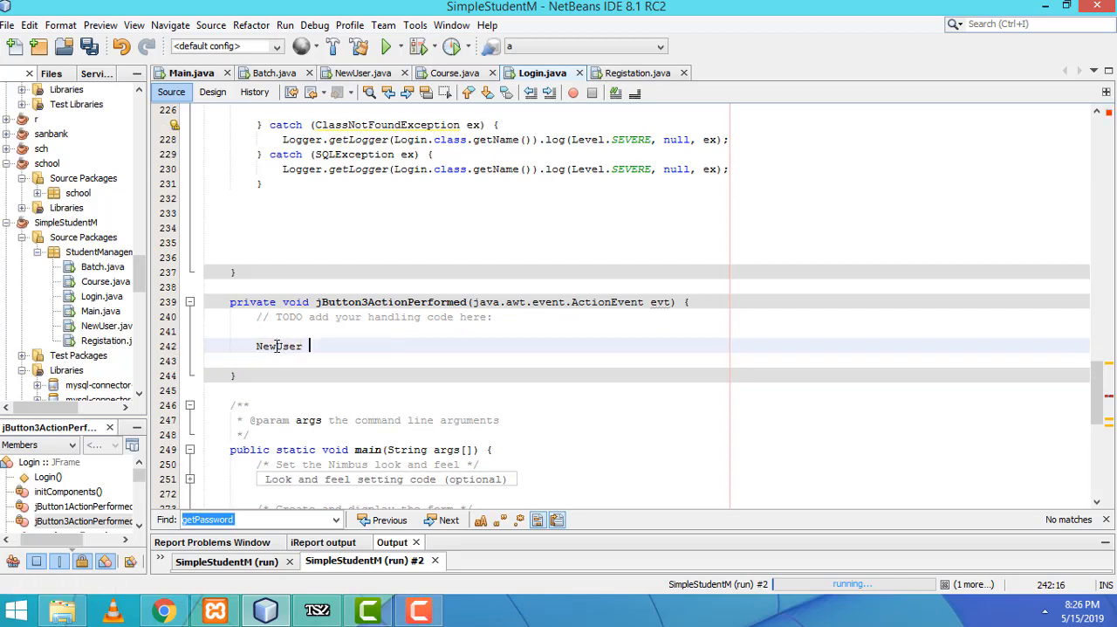
{"action": "type", "text": "n = new N"}
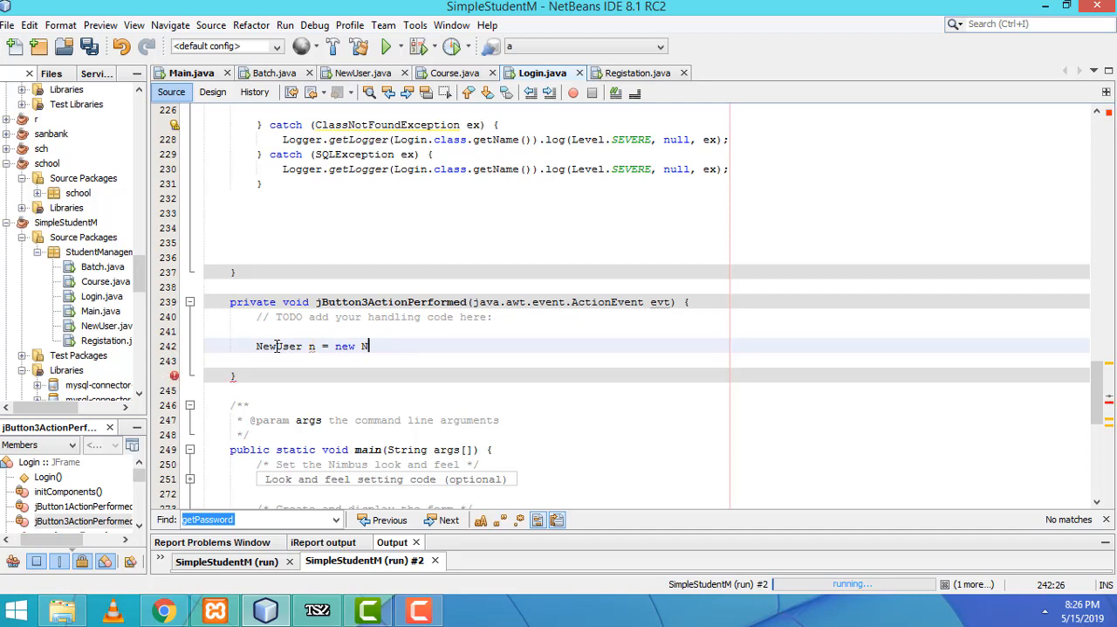
{"action": "type", "text": "ewUser();"}
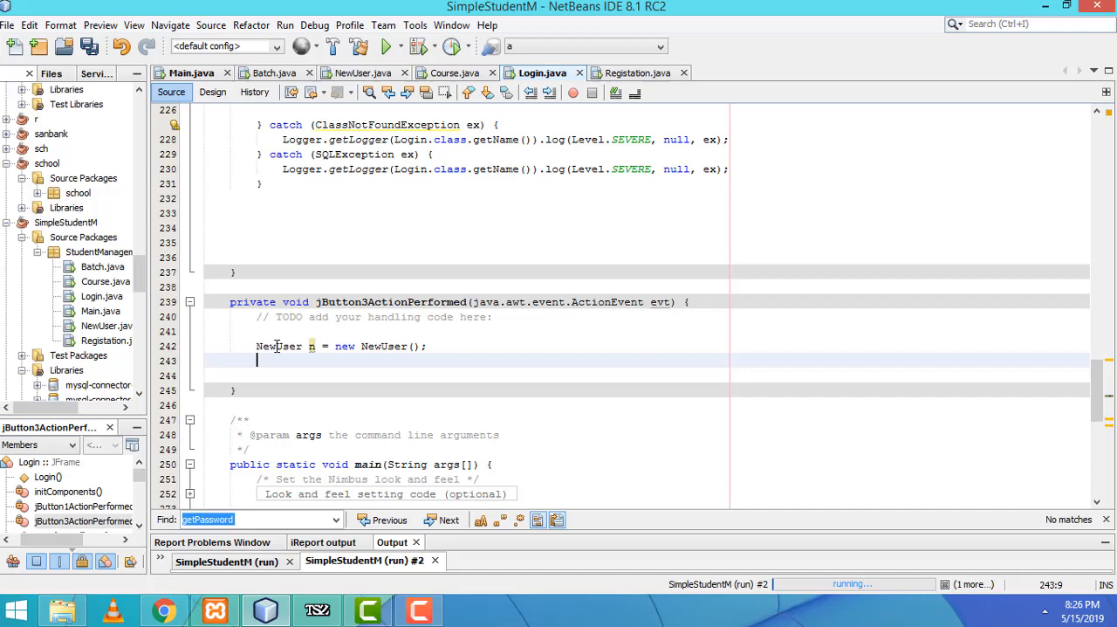
{"action": "type", "text": "n."}
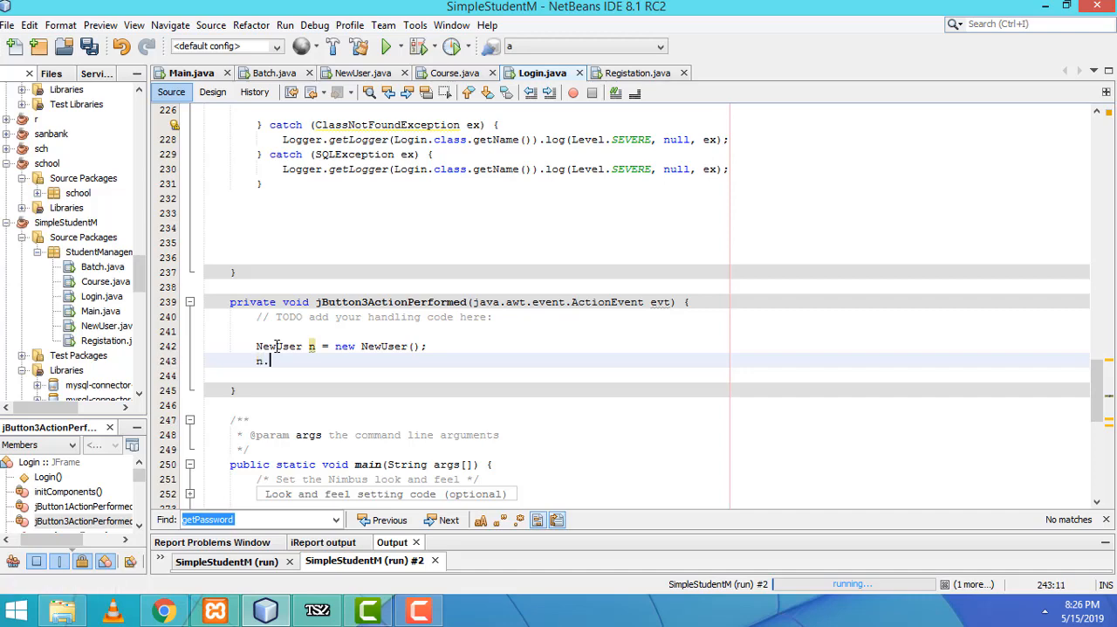
{"action": "type", "text": "set"}
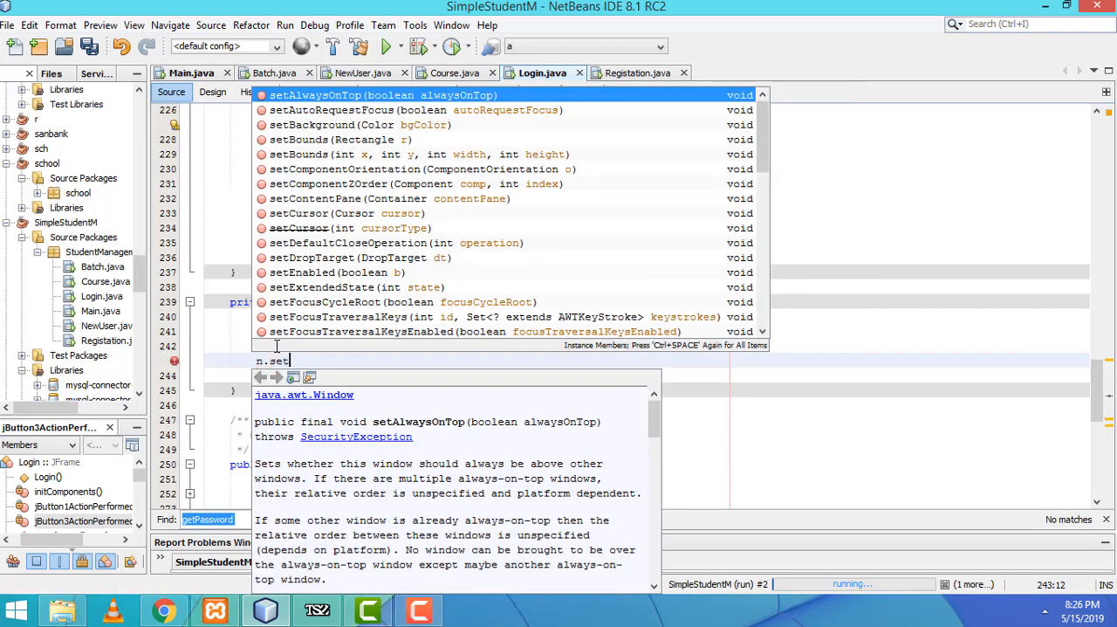
{"action": "type", "text": "Visible(true);"}
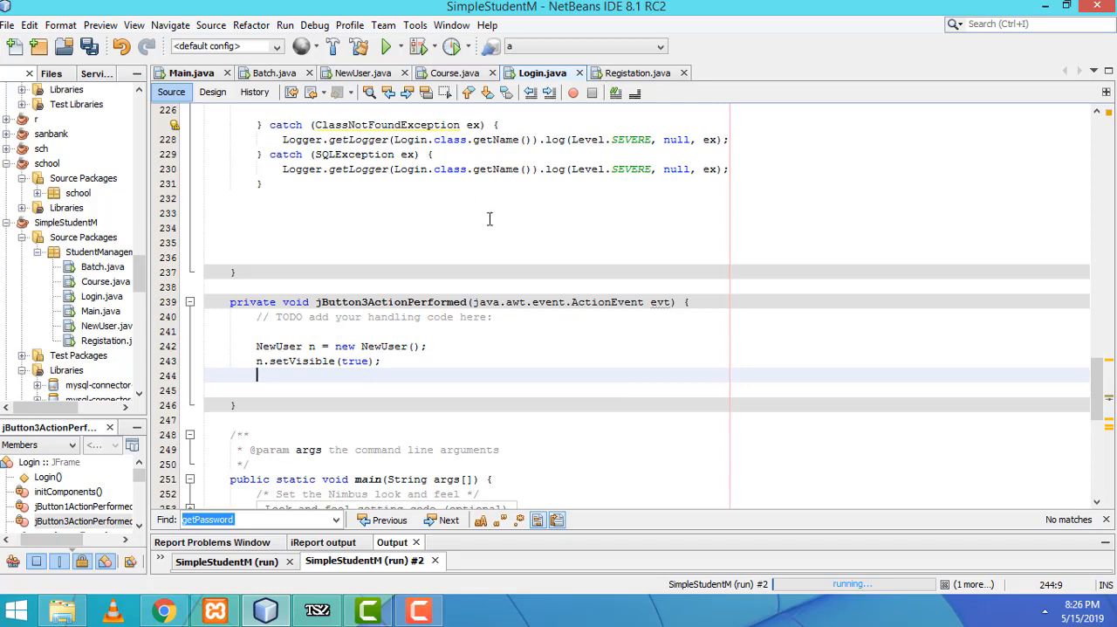
{"action": "mouse_move", "coordinate": [521, 228]}
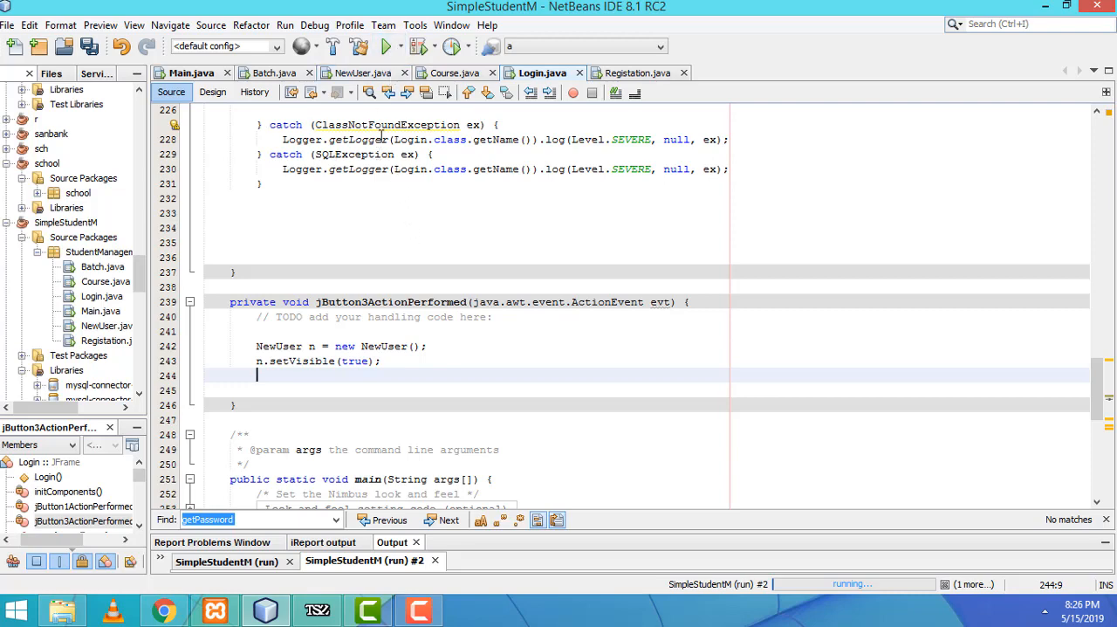
Step: Run the project, try Cancel on the New User form, then close it
{"action": "left_click", "coordinate": [384, 46]}
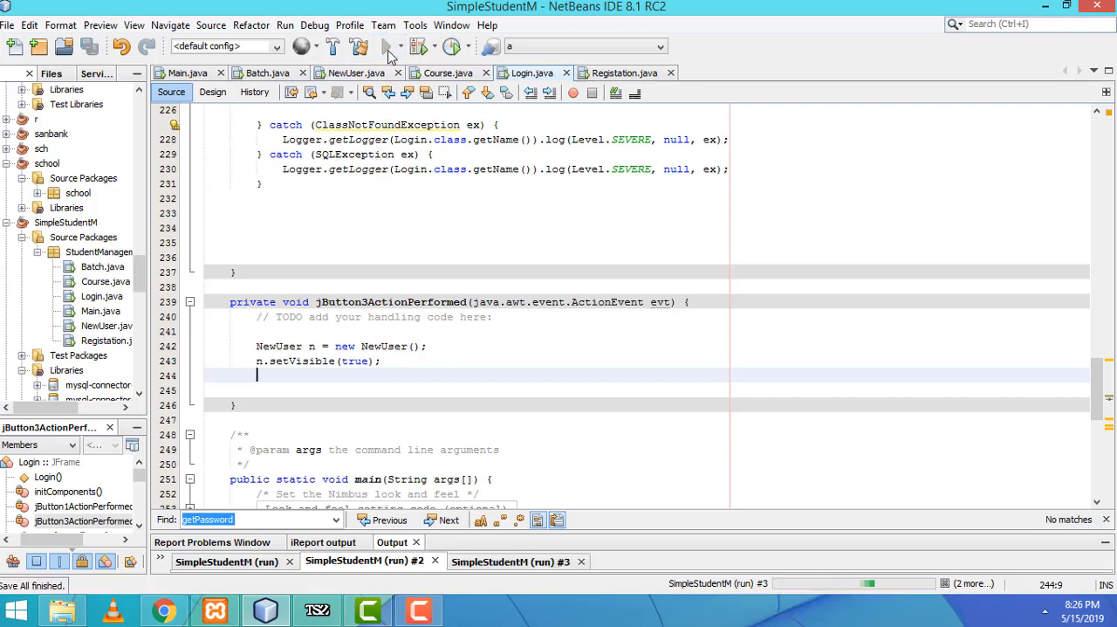
{"action": "left_click", "coordinate": [383, 47]}
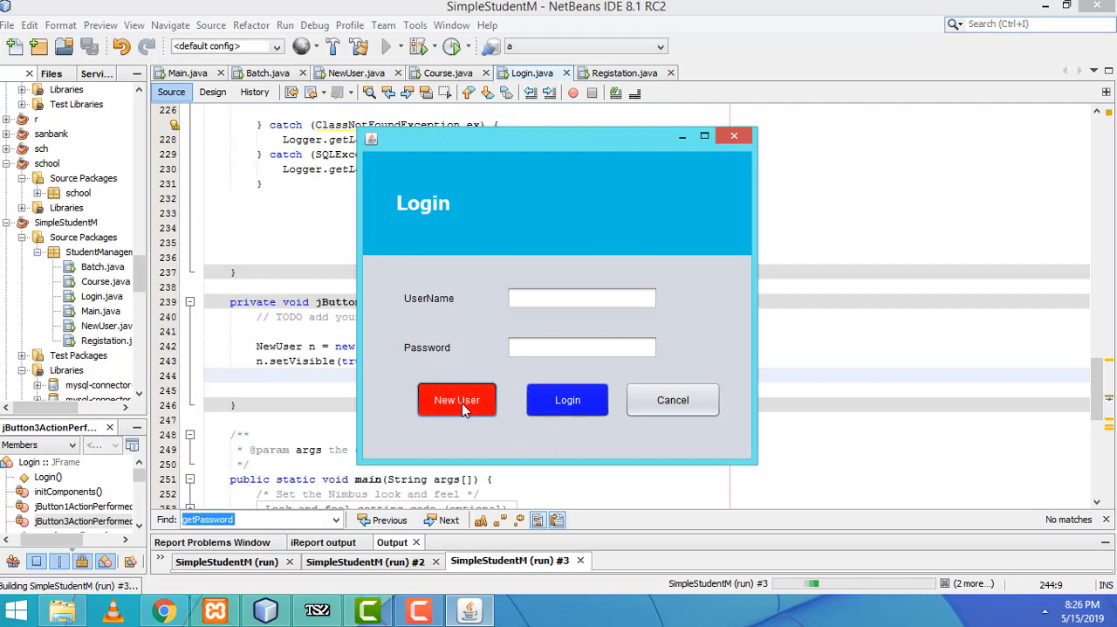
{"action": "left_click", "coordinate": [456, 399]}
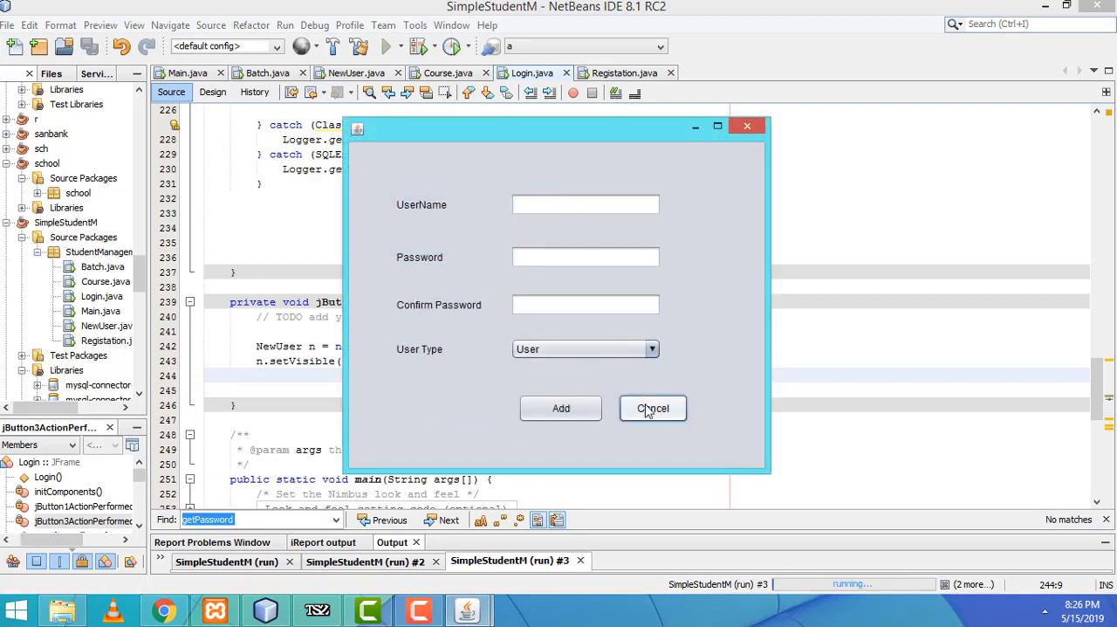
{"action": "left_click", "coordinate": [653, 408]}
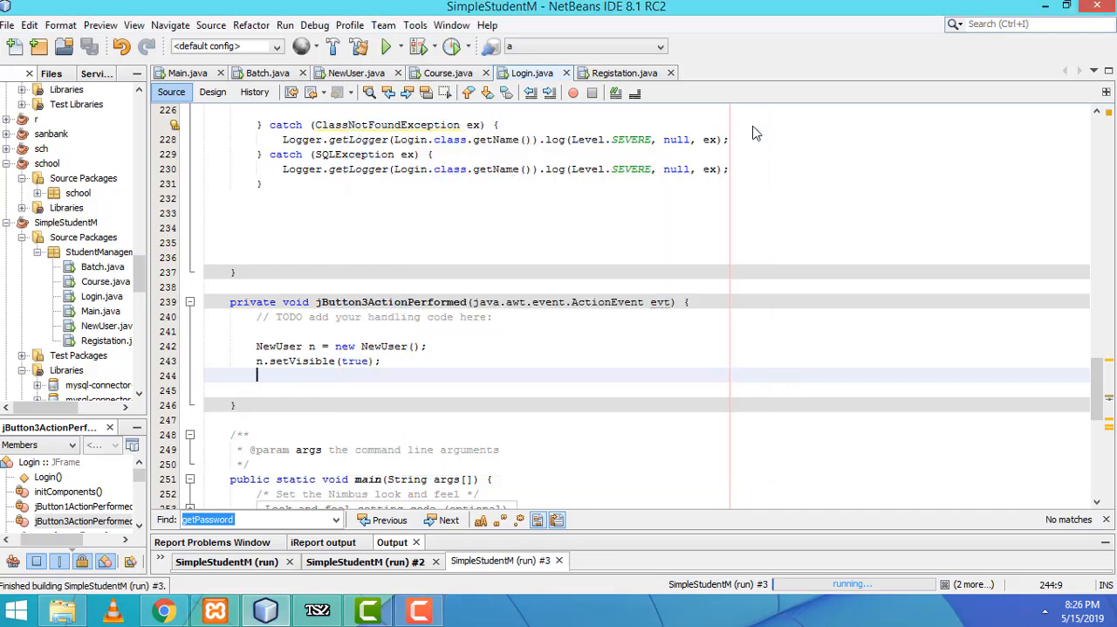
Step: Add dispose(); to the NewUser form's Cancel button handler and run the project again
{"action": "left_click", "coordinate": [212, 92]}
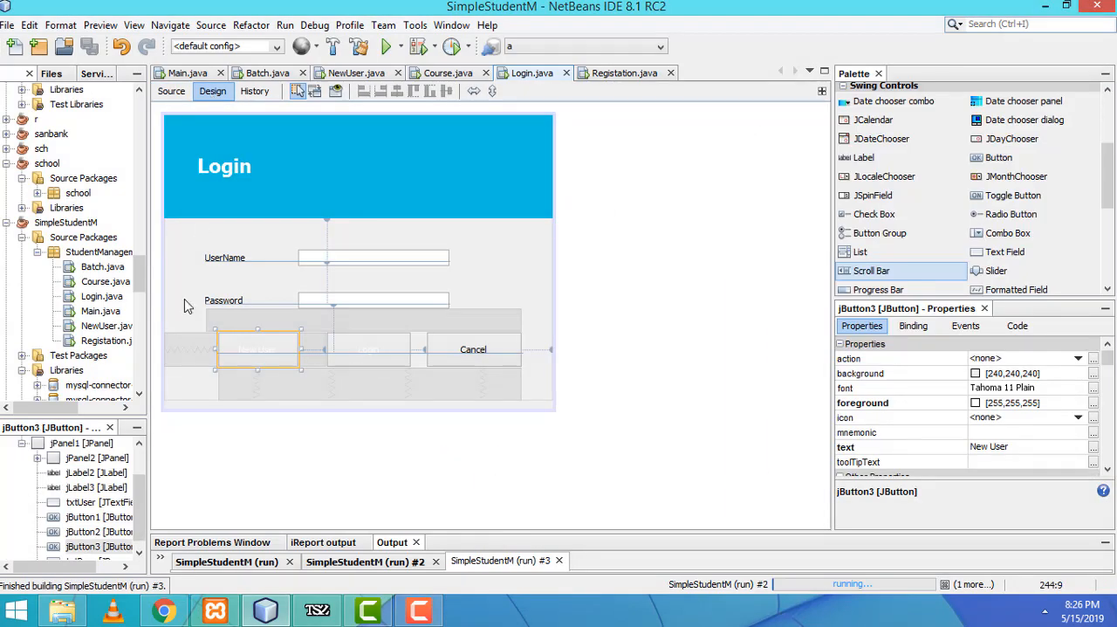
{"action": "left_click", "coordinate": [355, 72]}
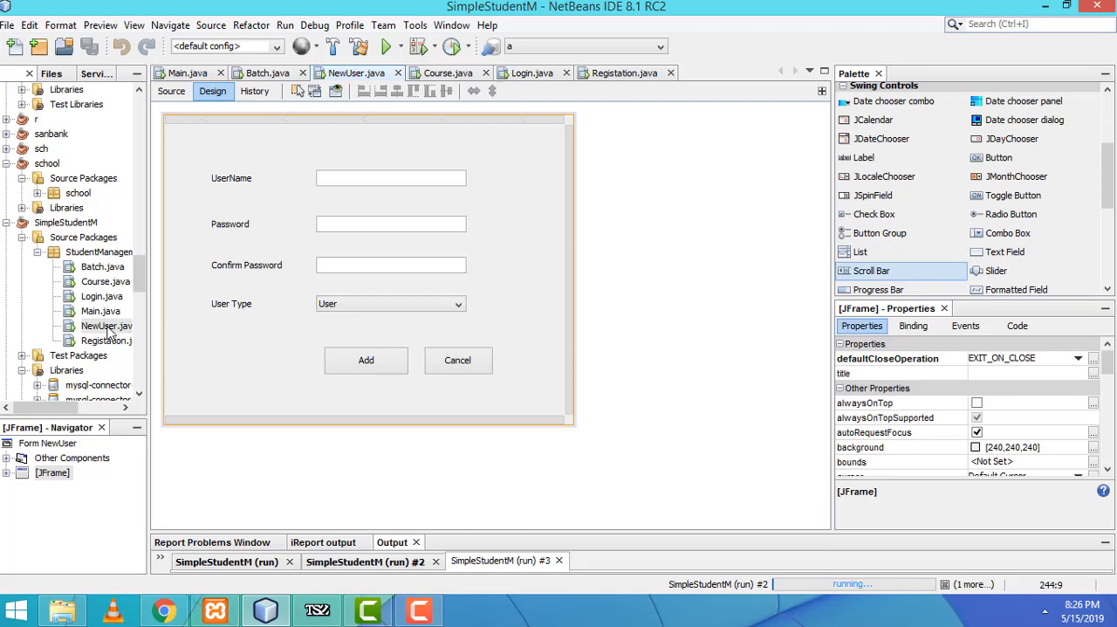
{"action": "left_click", "coordinate": [457, 359]}
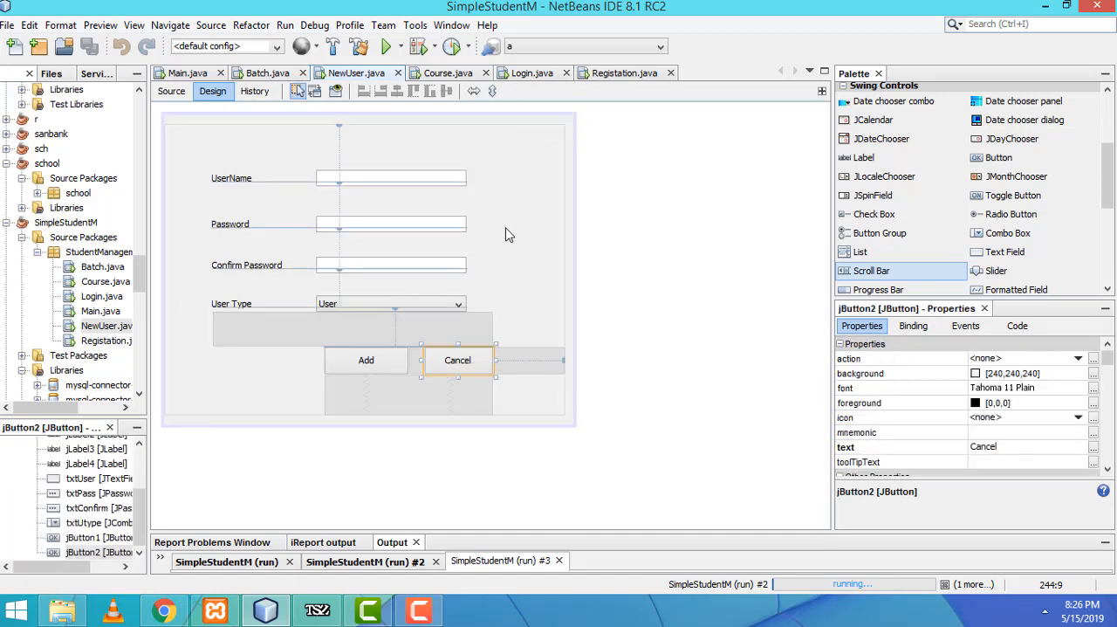
{"action": "left_click", "coordinate": [171, 92]}
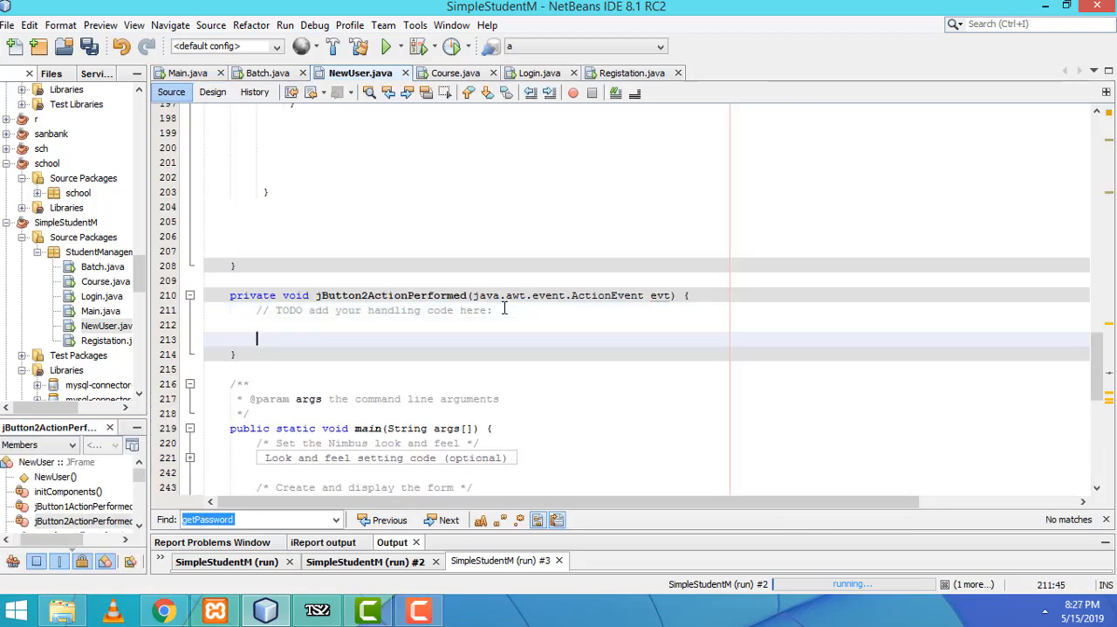
{"action": "type", "text": "dis"}
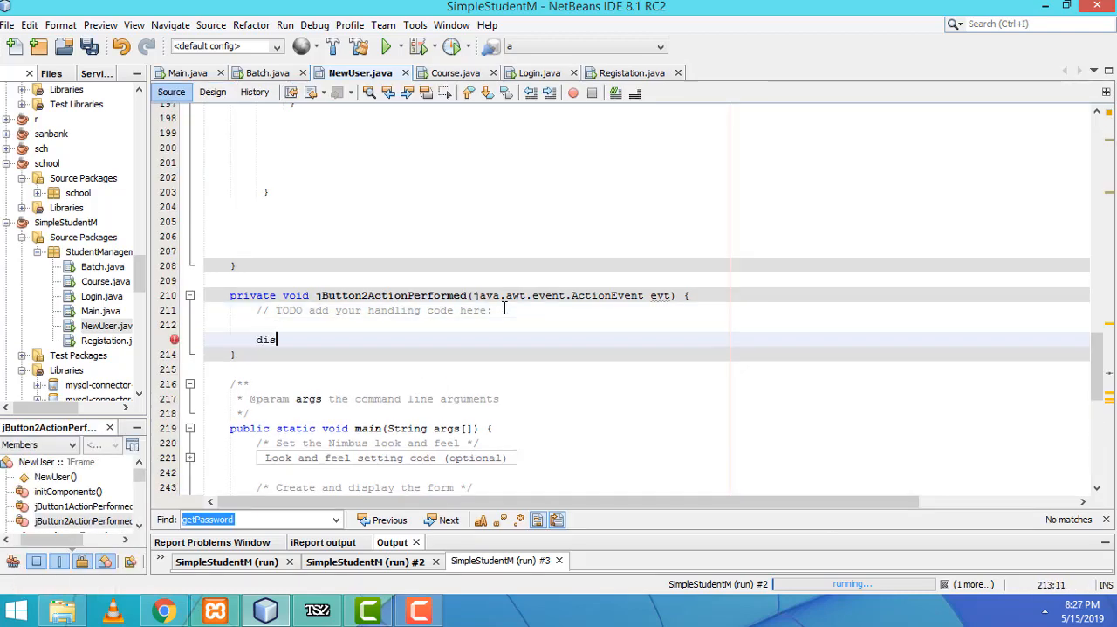
{"action": "type", "text": "pose();"}
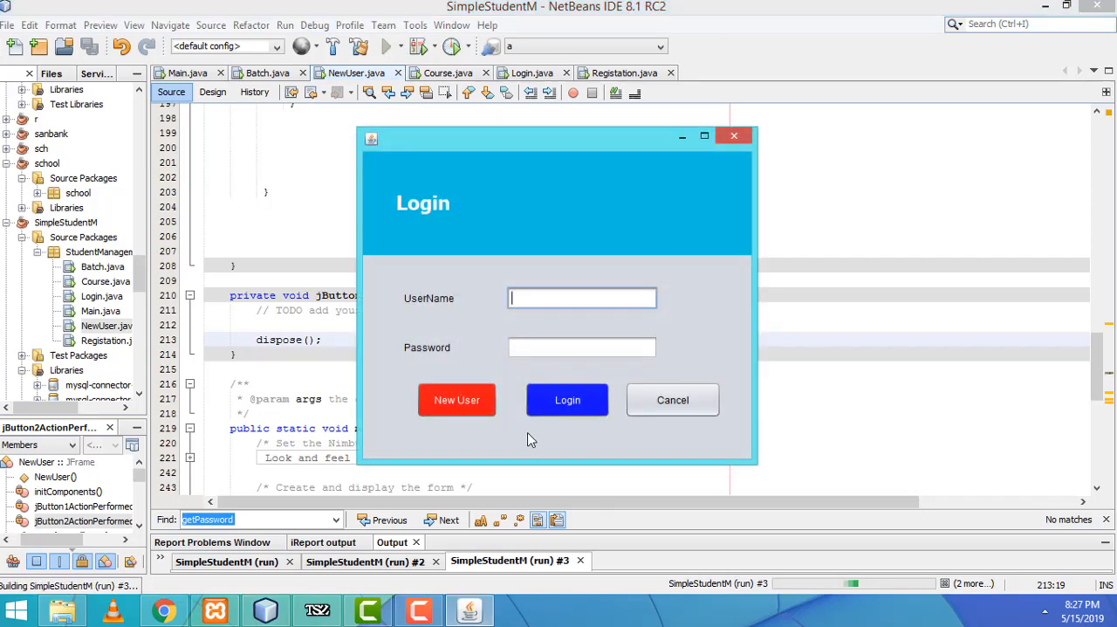
Step: Confirm New User's Cancel closes the form, then log in as 'joh'
{"action": "left_click", "coordinate": [457, 400]}
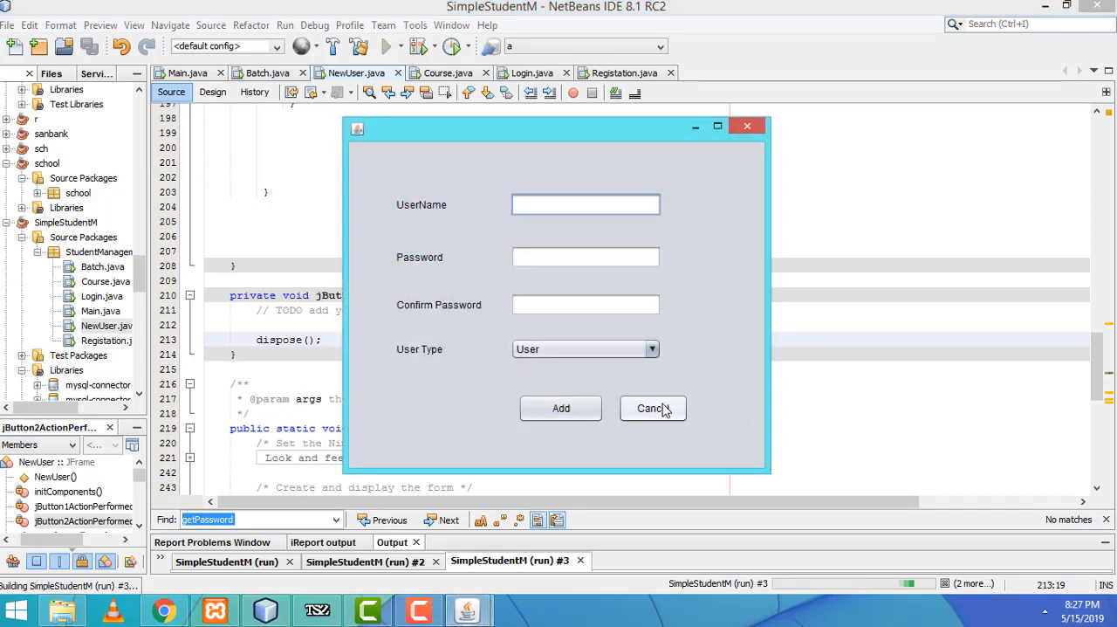
{"action": "left_click", "coordinate": [653, 407]}
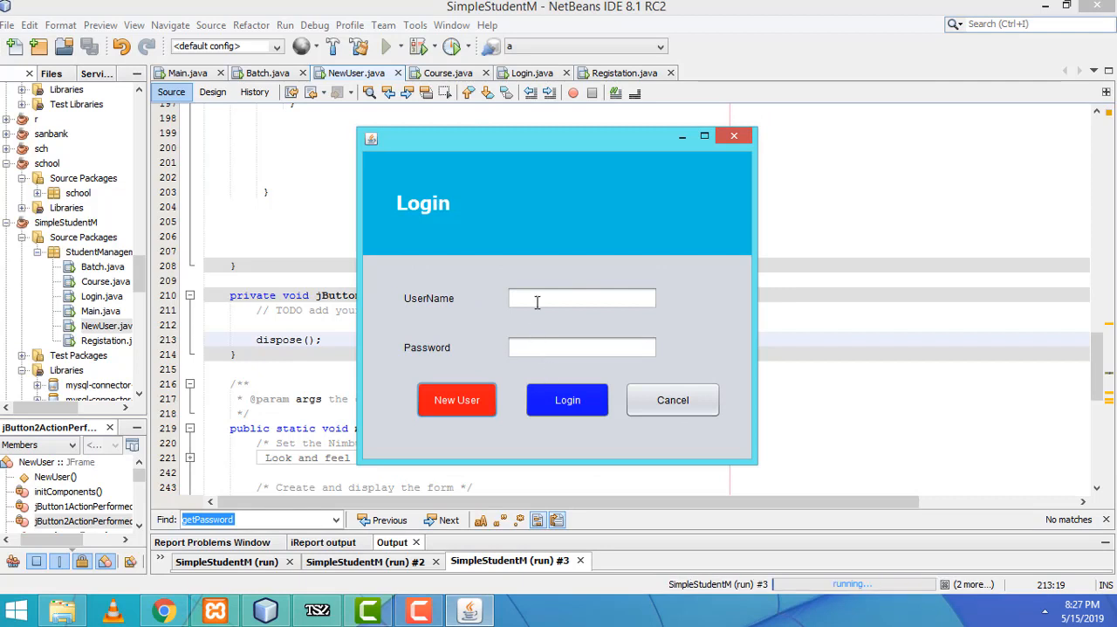
{"action": "type", "text": "john"}
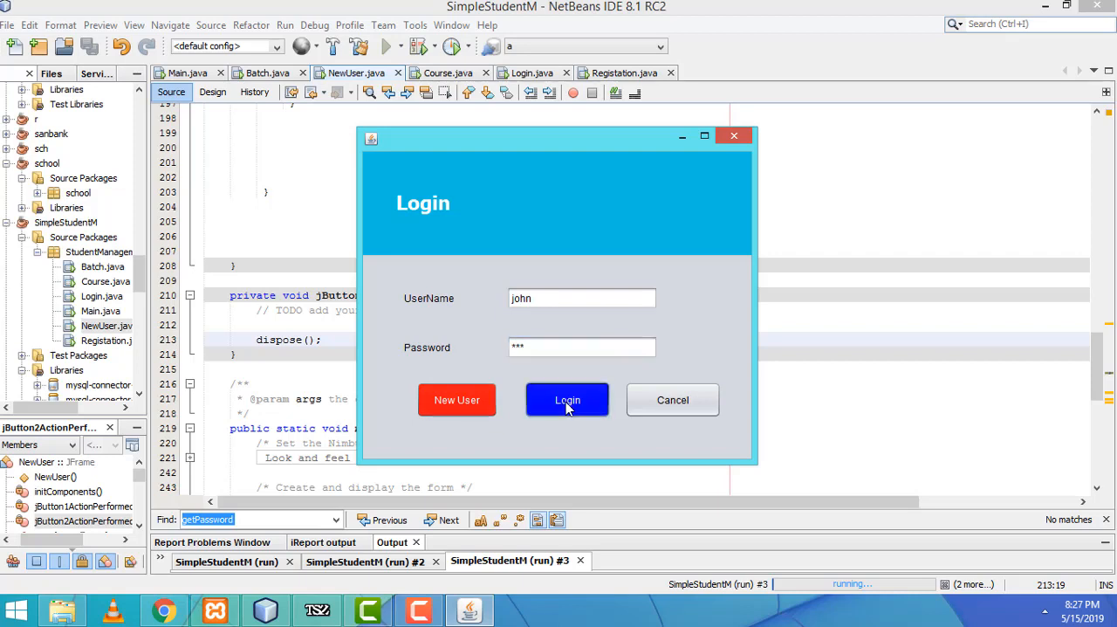
{"action": "left_click", "coordinate": [566, 399]}
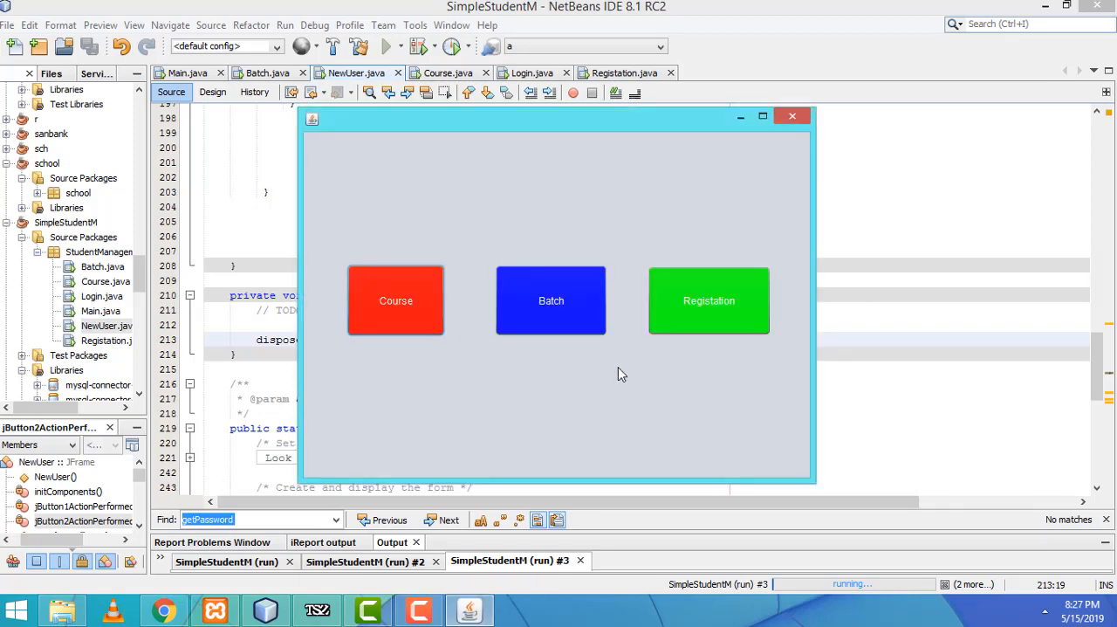
{"action": "mouse_move", "coordinate": [441, 377]}
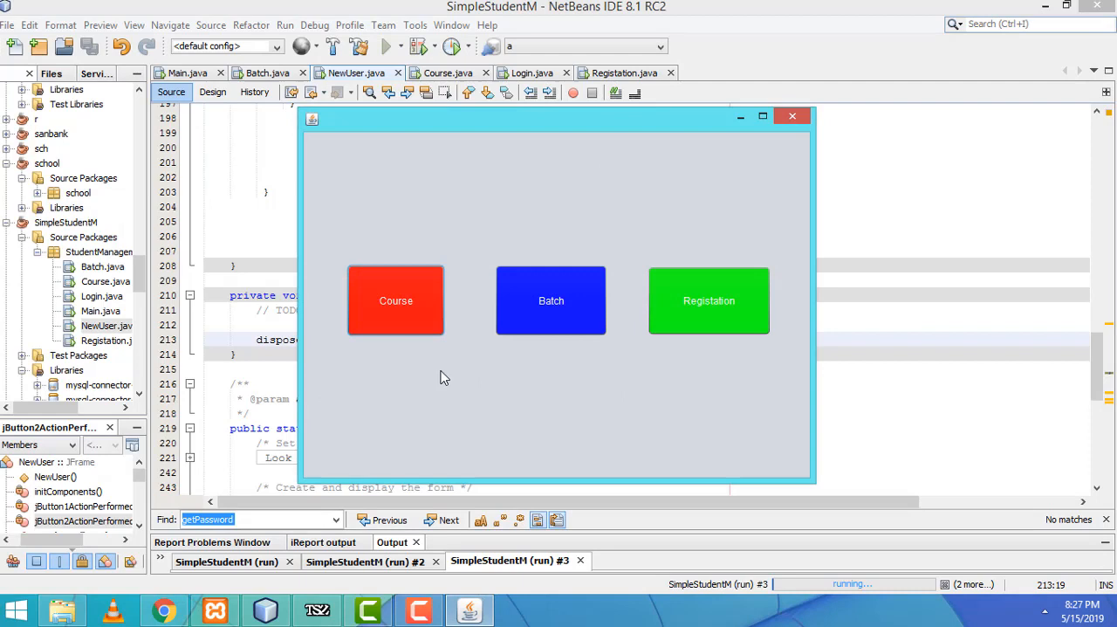
{"action": "mouse_move", "coordinate": [403, 315]}
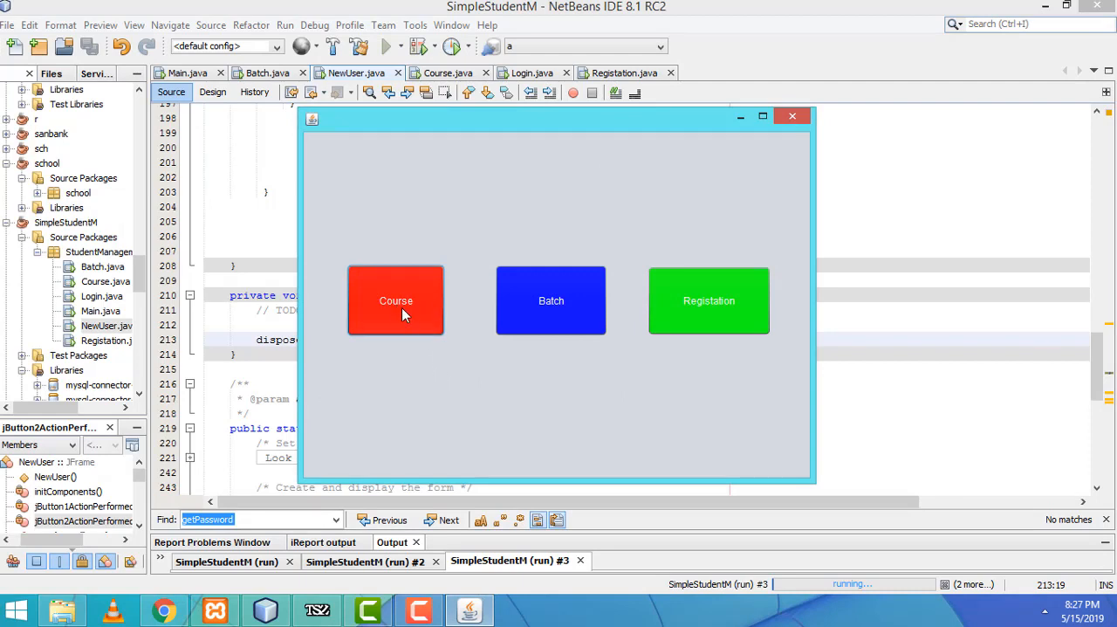
Step: From the main menu, open and dismiss the Course, Batch and Registation forms
{"action": "left_click", "coordinate": [395, 300]}
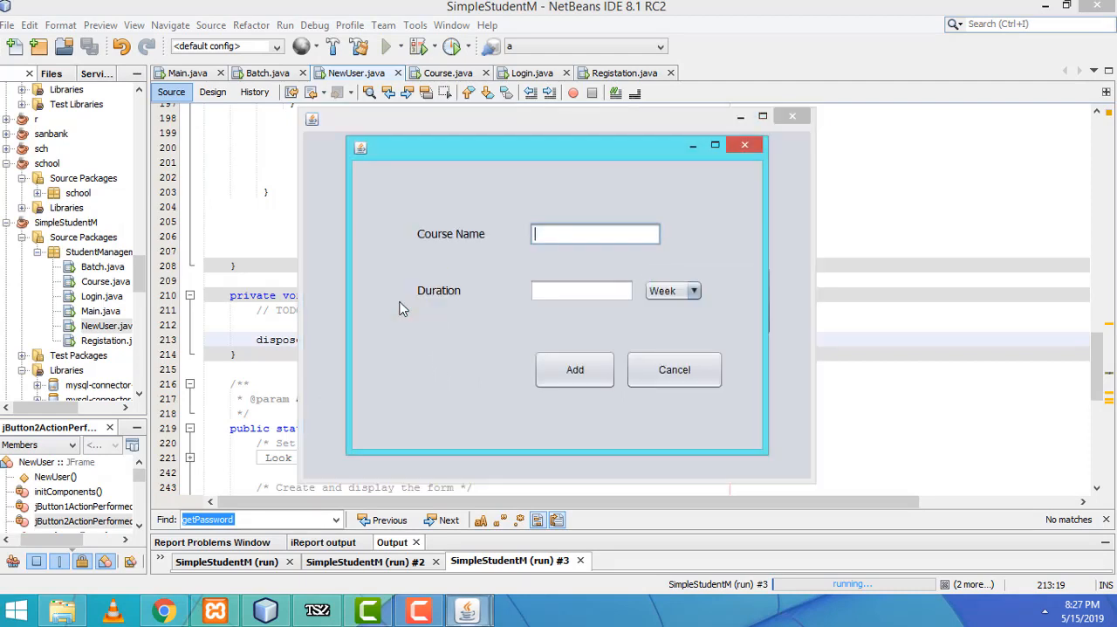
{"action": "left_click", "coordinate": [674, 369]}
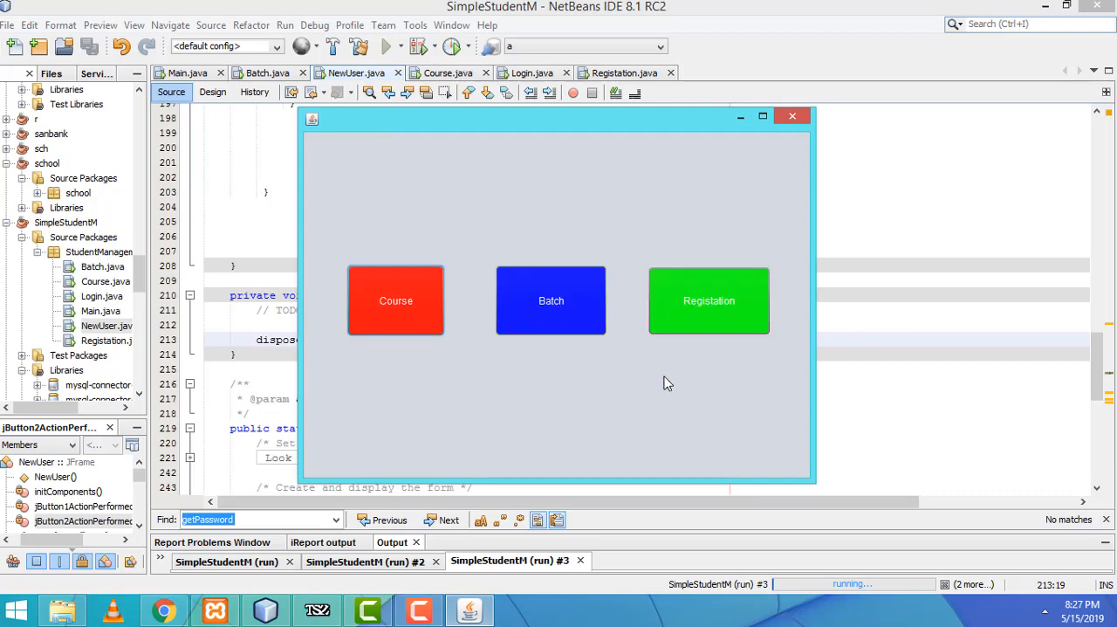
{"action": "left_click", "coordinate": [551, 300]}
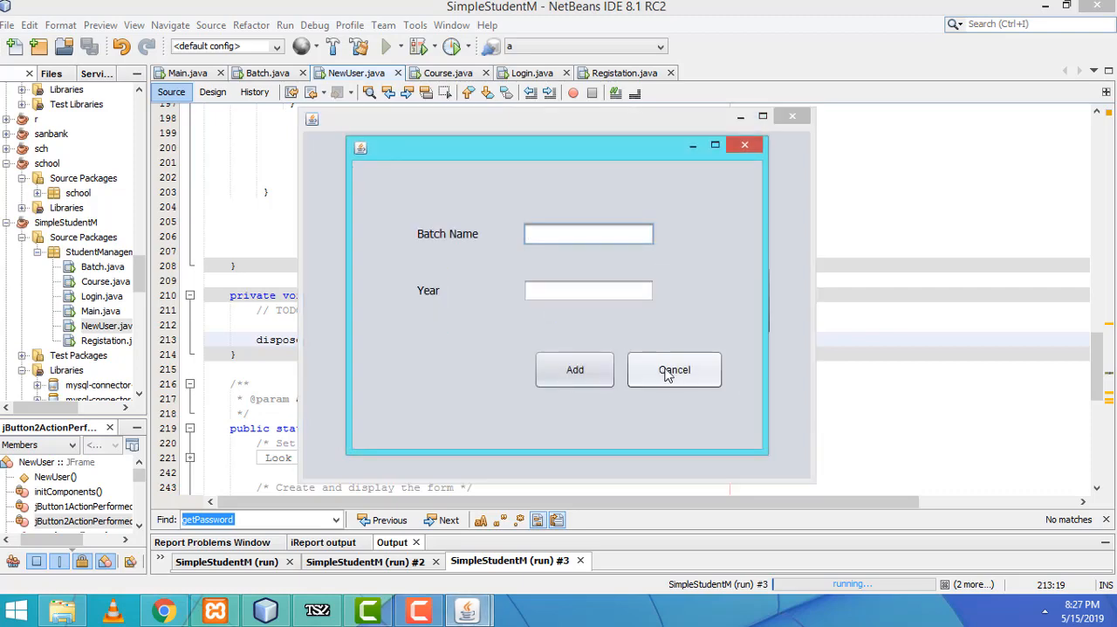
{"action": "left_click", "coordinate": [673, 369]}
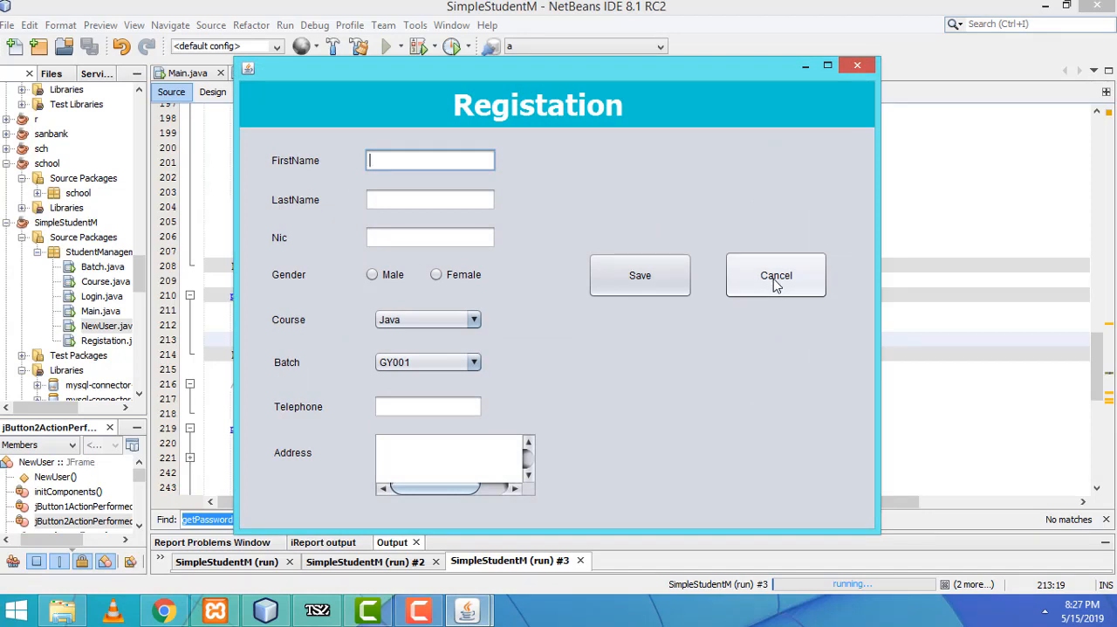
{"action": "left_click", "coordinate": [775, 275]}
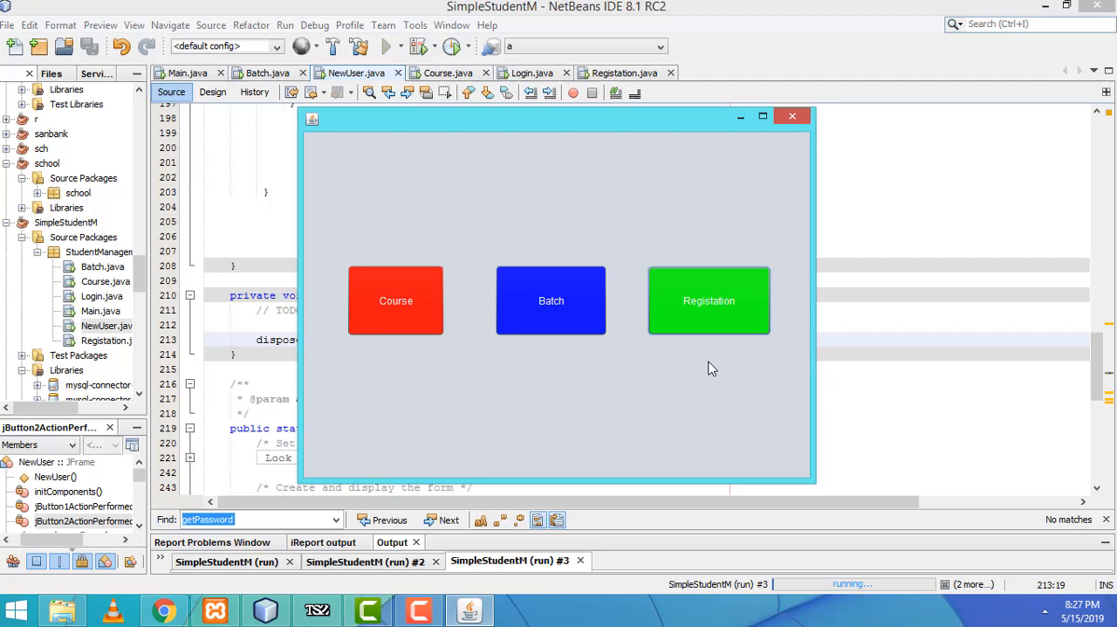
{"action": "mouse_move", "coordinate": [396, 313]}
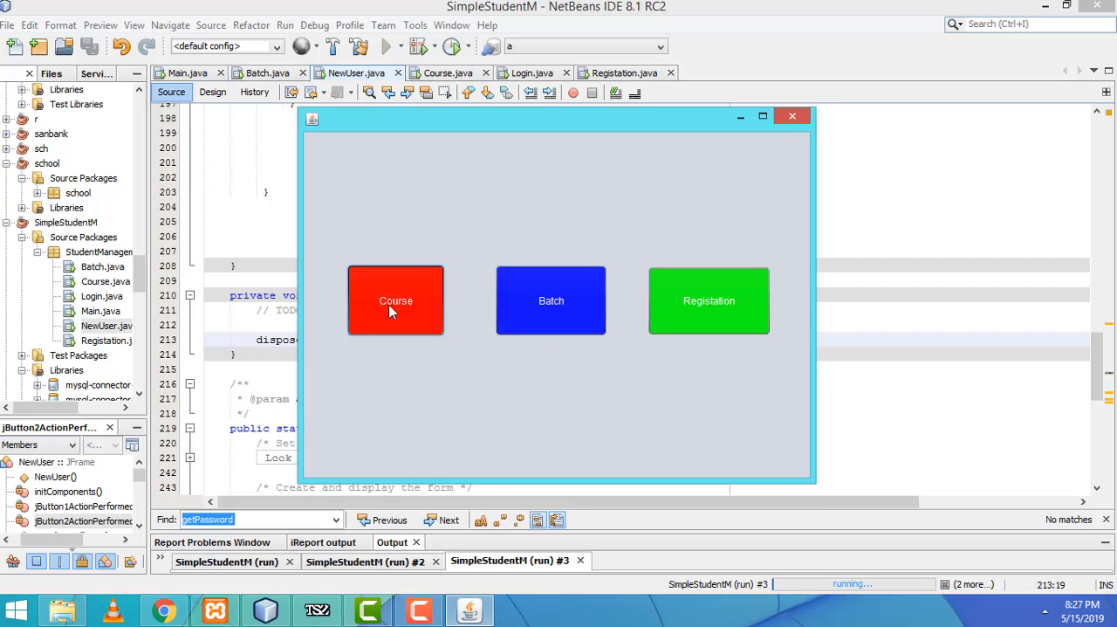
{"action": "mouse_move", "coordinate": [550, 317]}
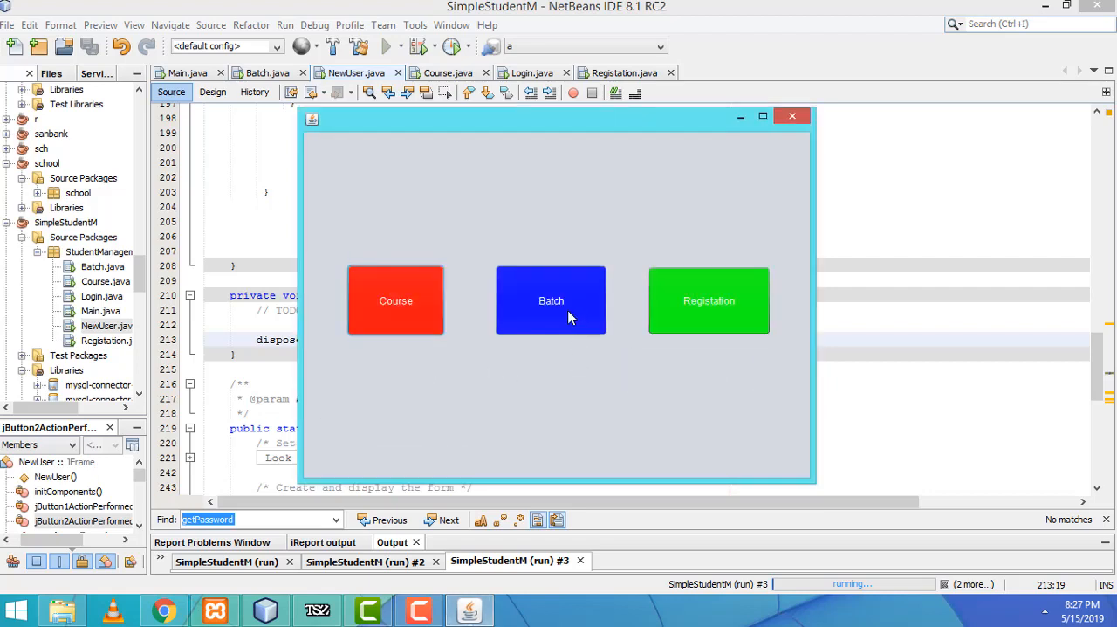
Step: Add a course named 'Php' through the Course form, dismissing the Course Created message
{"action": "left_click", "coordinate": [395, 300]}
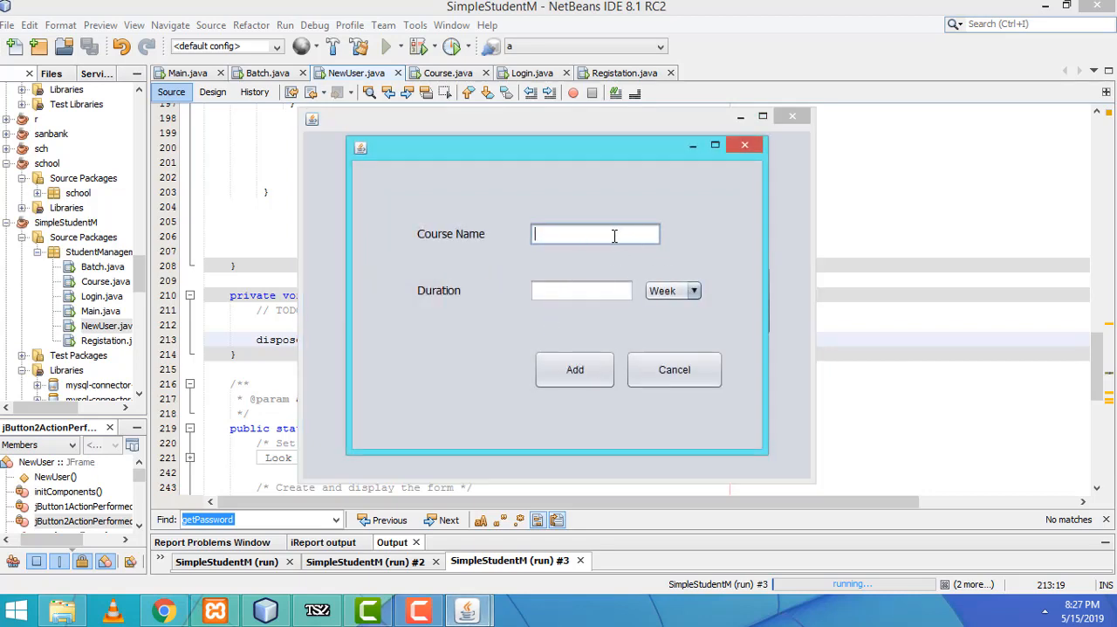
{"action": "type", "text": "Php"}
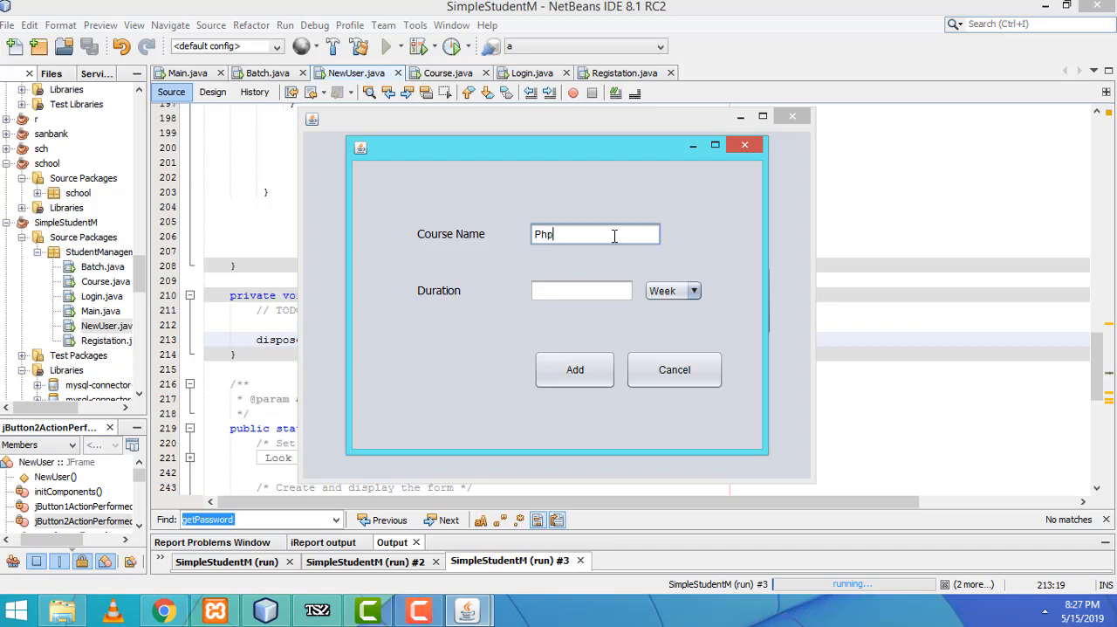
{"action": "left_click", "coordinate": [581, 290]}
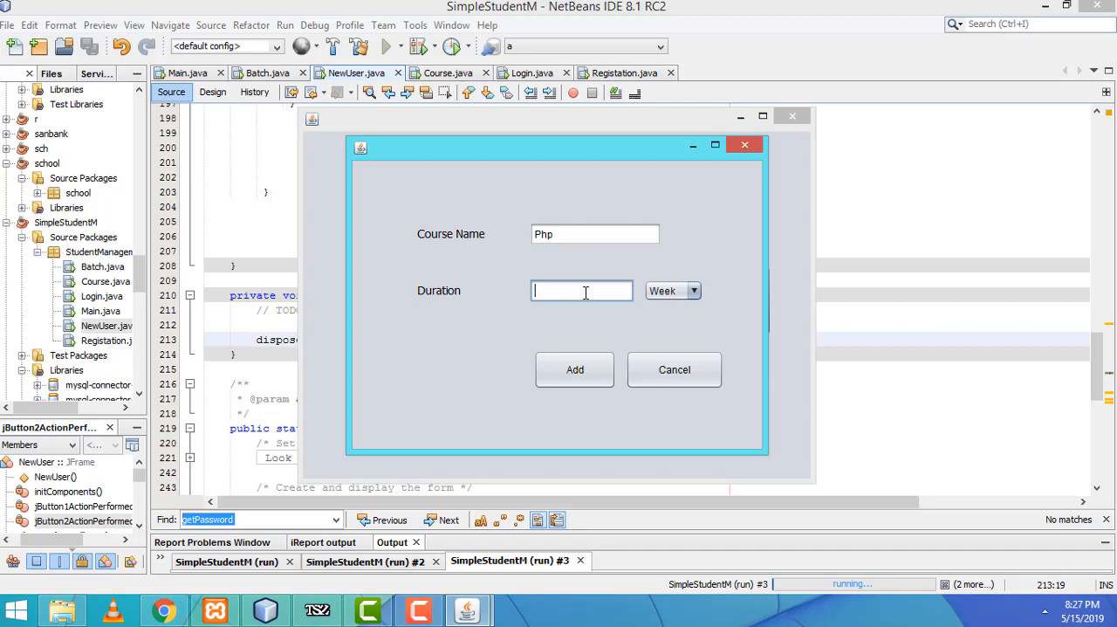
{"action": "left_click", "coordinate": [694, 289]}
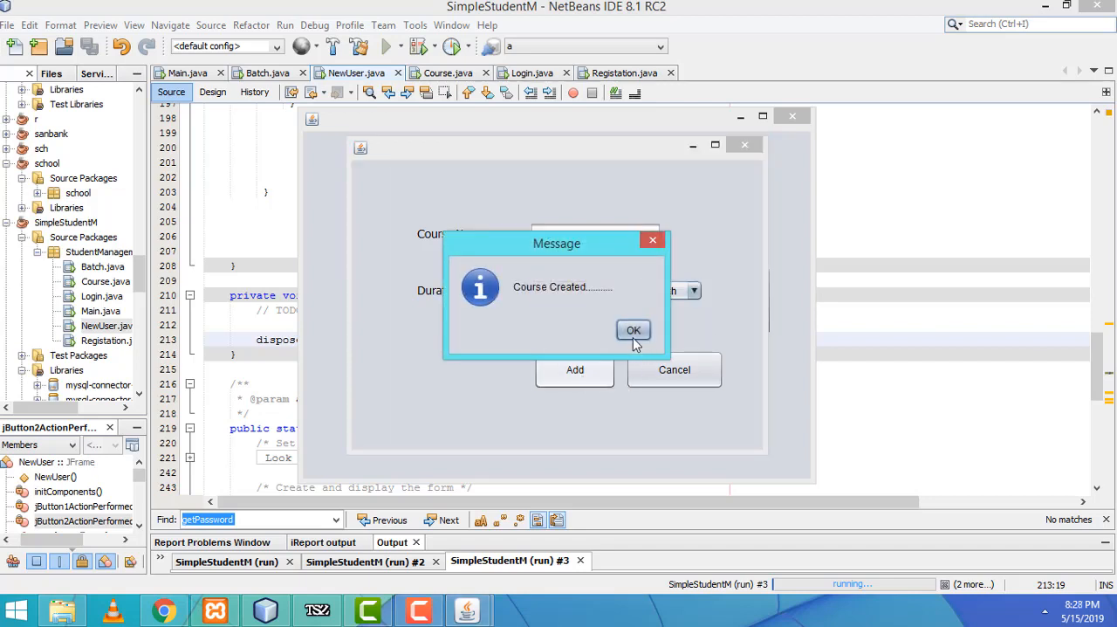
{"action": "left_click", "coordinate": [634, 330]}
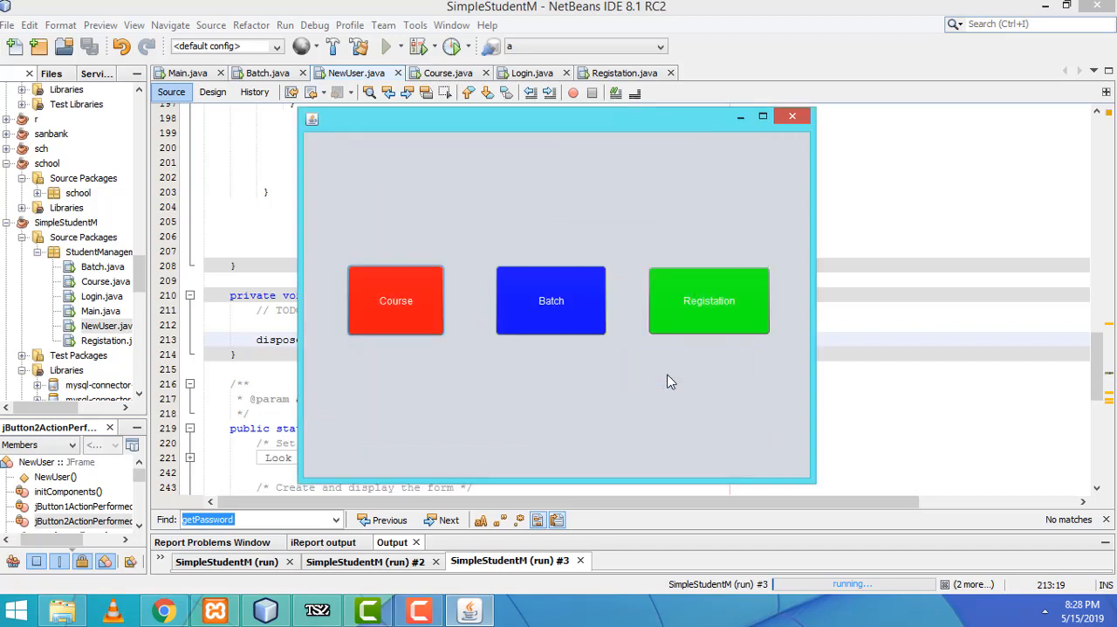
Step: Add batch GYU022 with year 2019 through the Batch form
{"action": "left_click", "coordinate": [551, 300]}
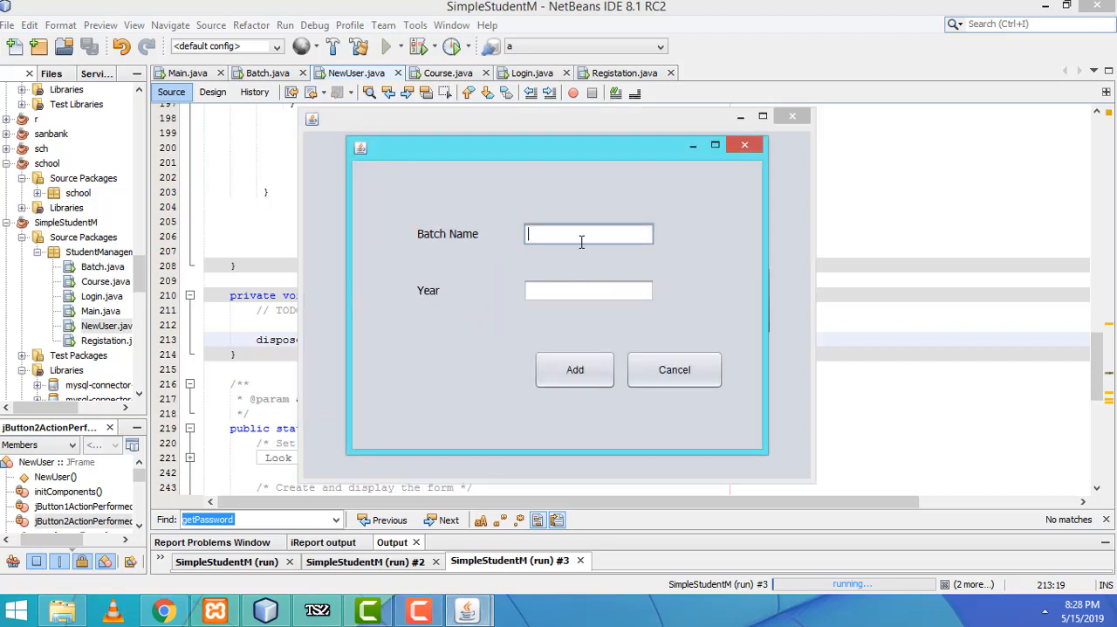
{"action": "type", "text": "G"}
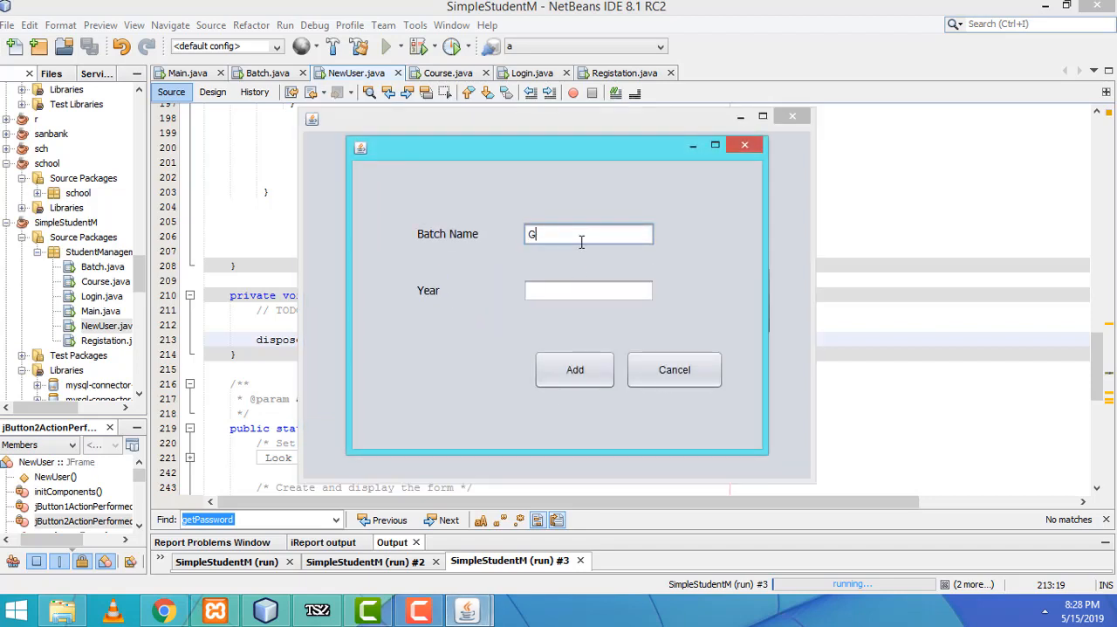
{"action": "type", "text": "YU"}
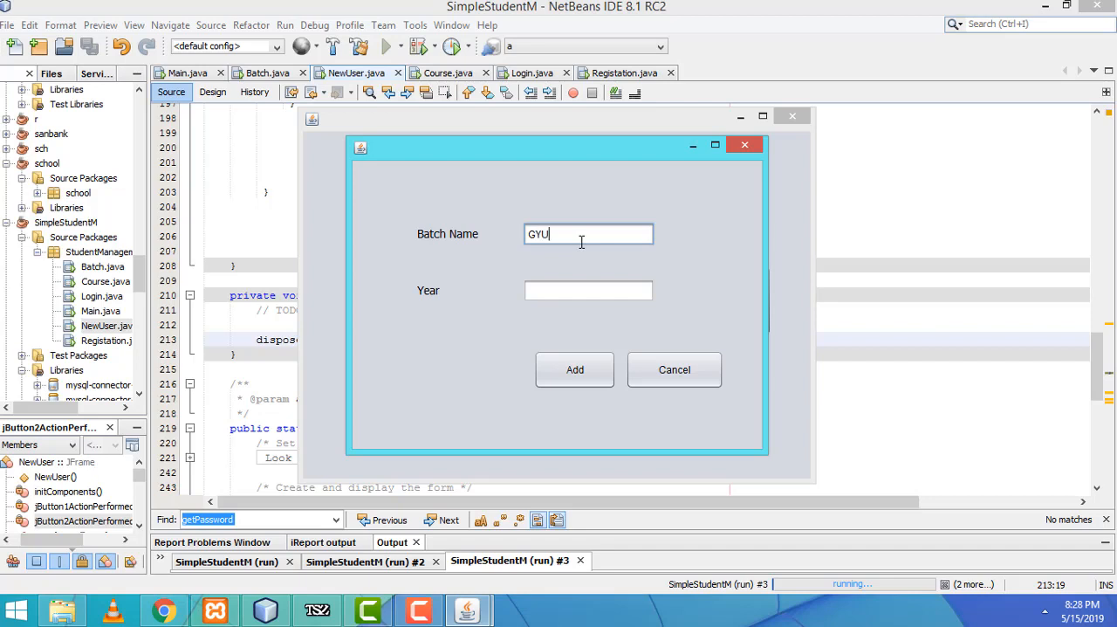
{"action": "type", "text": "022"}
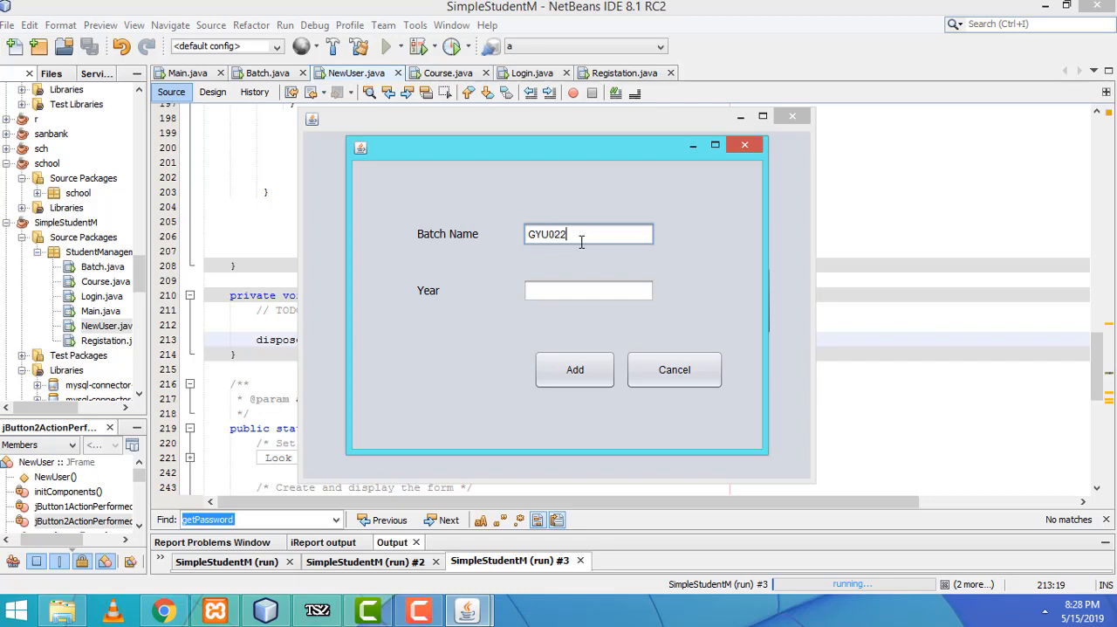
{"action": "left_click", "coordinate": [589, 289]}
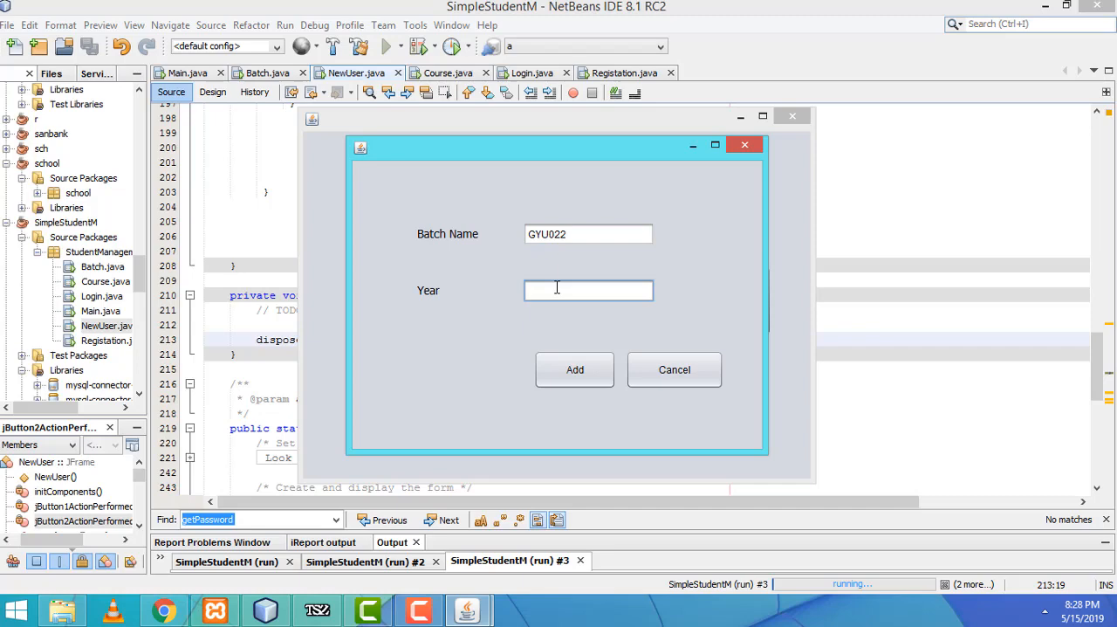
{"action": "type", "text": "2019"}
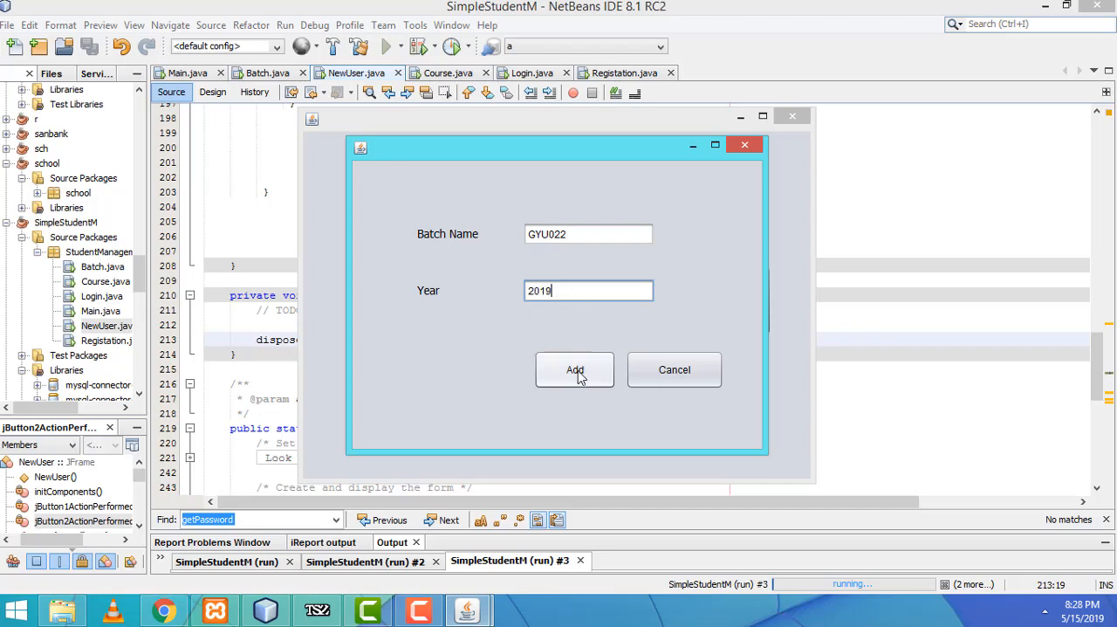
{"action": "left_click", "coordinate": [575, 368]}
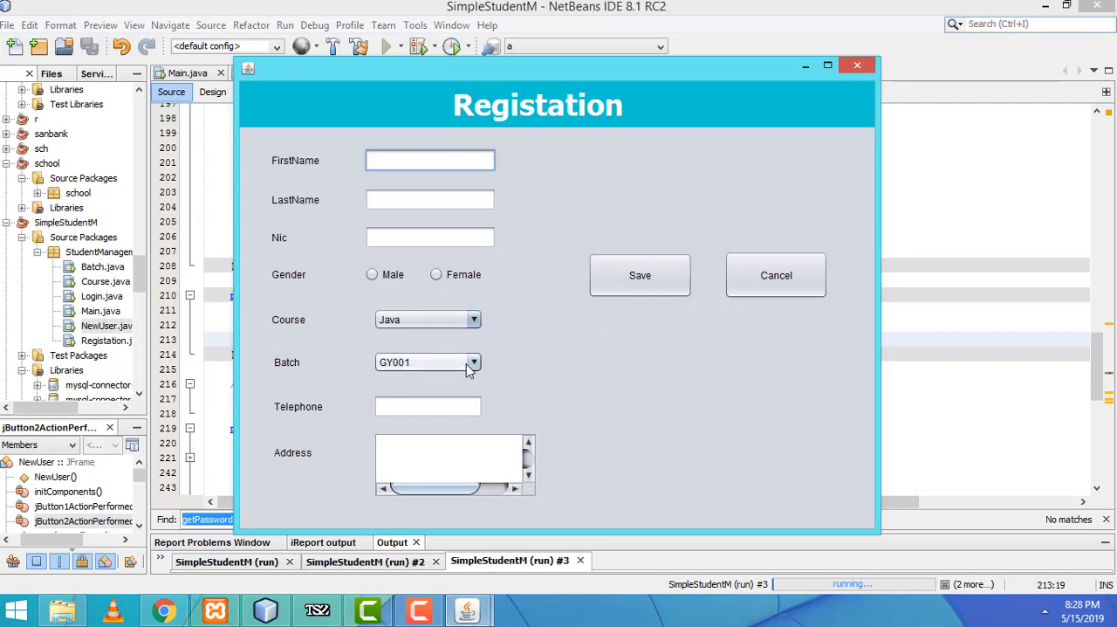
{"action": "left_click", "coordinate": [474, 361]}
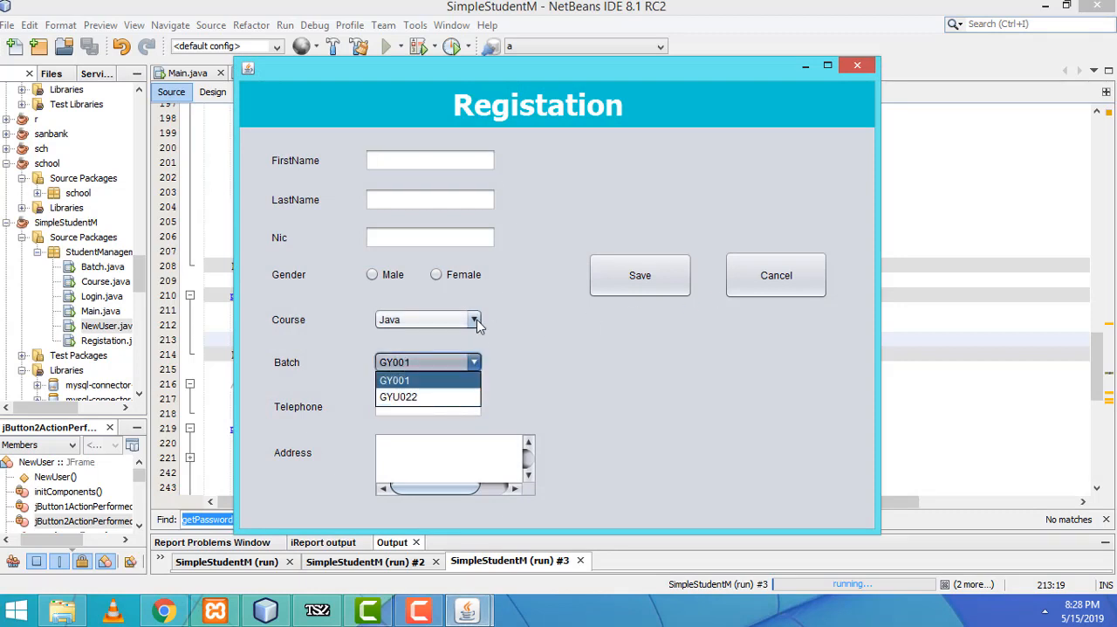
{"action": "left_click", "coordinate": [474, 319]}
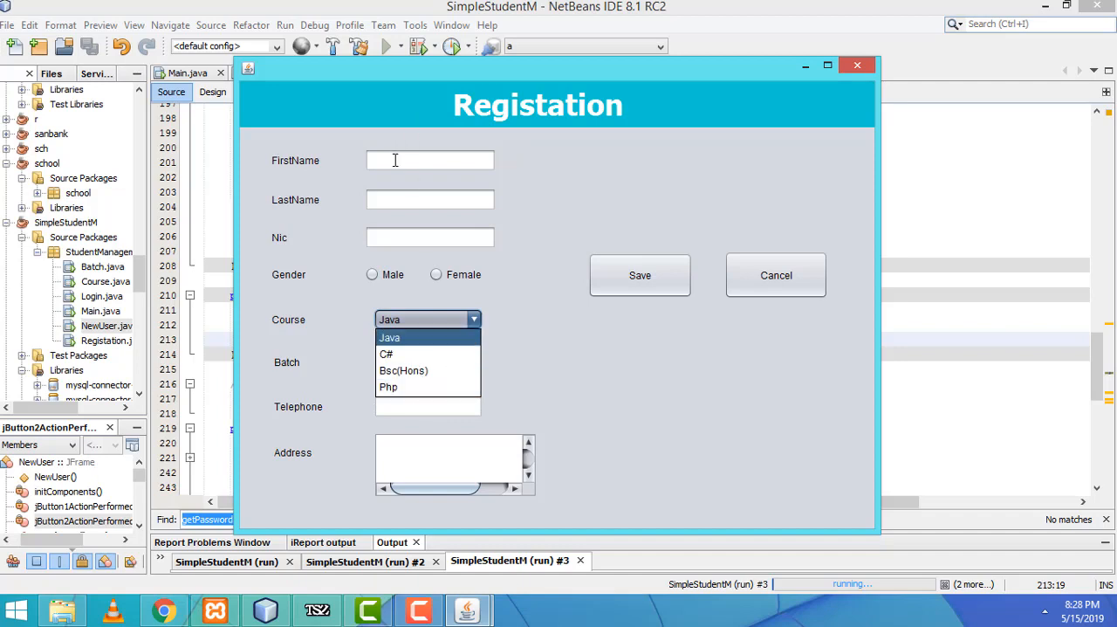
{"action": "left_click", "coordinate": [389, 337]}
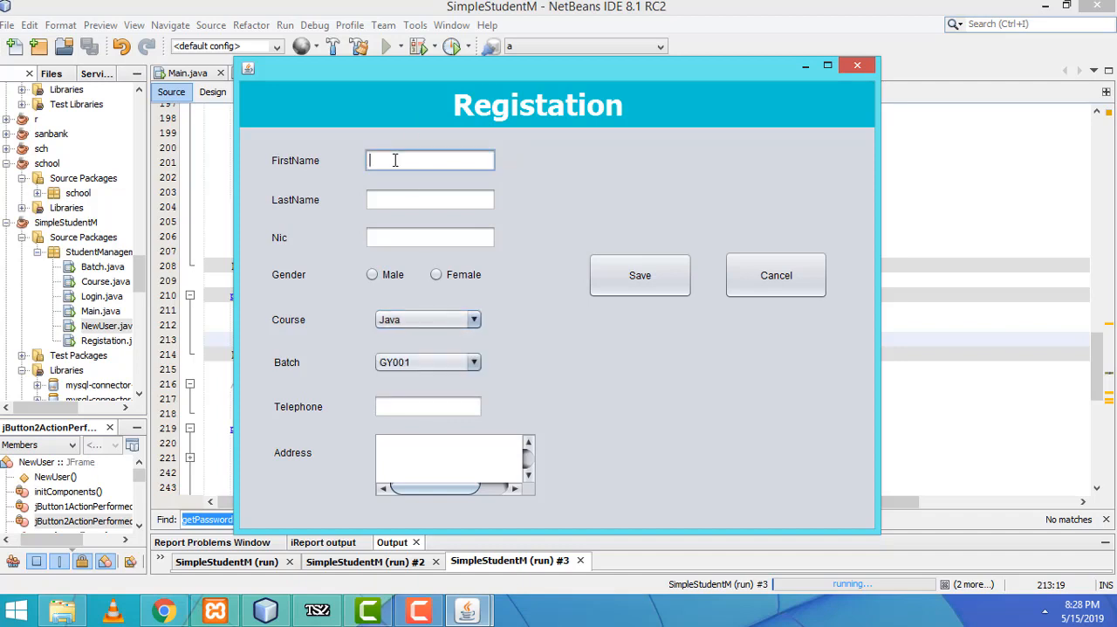
Step: Register student Laven Raje, NIC 3434234, on Php in batch GYU022, address 'asasf sfsf'
{"action": "type", "text": "Laven"}
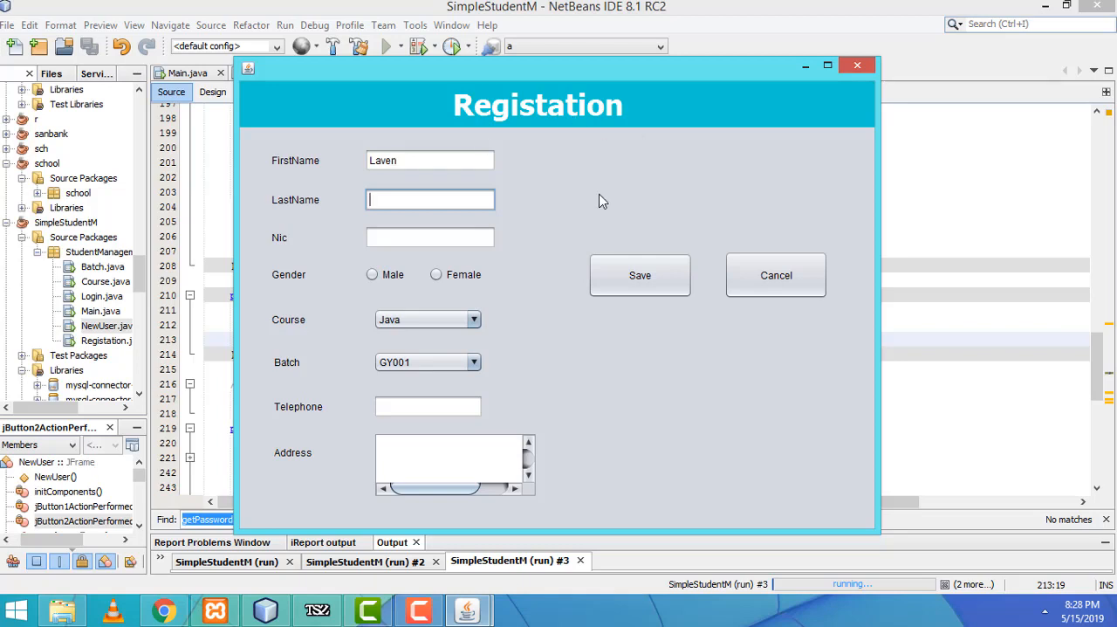
{"action": "type", "text": "Rajesh"}
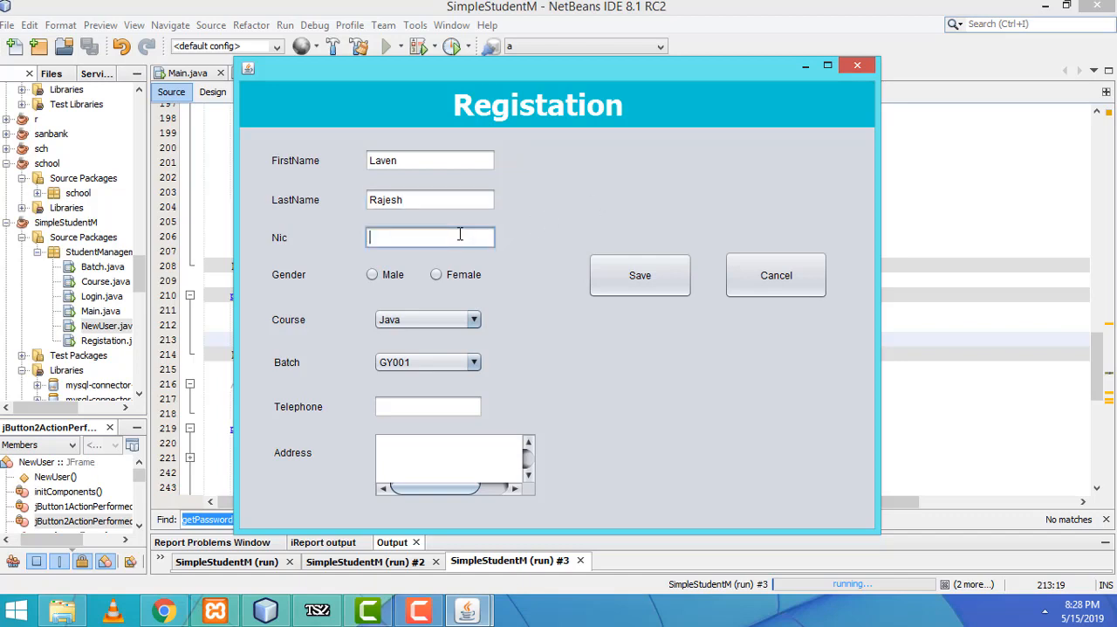
{"action": "type", "text": "3434234"}
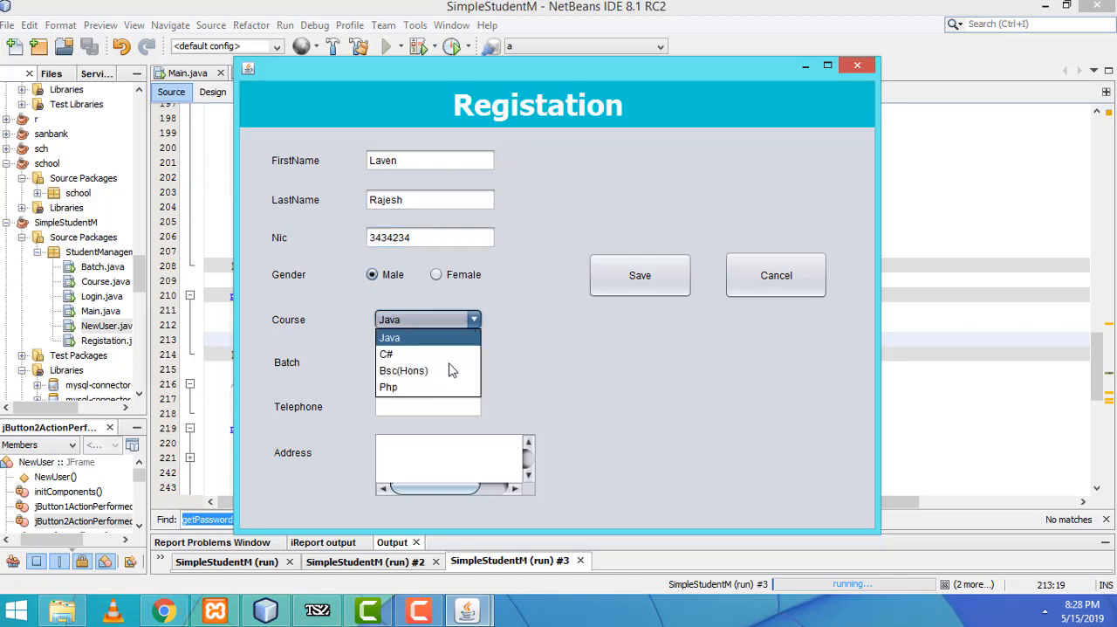
{"action": "left_click", "coordinate": [388, 387]}
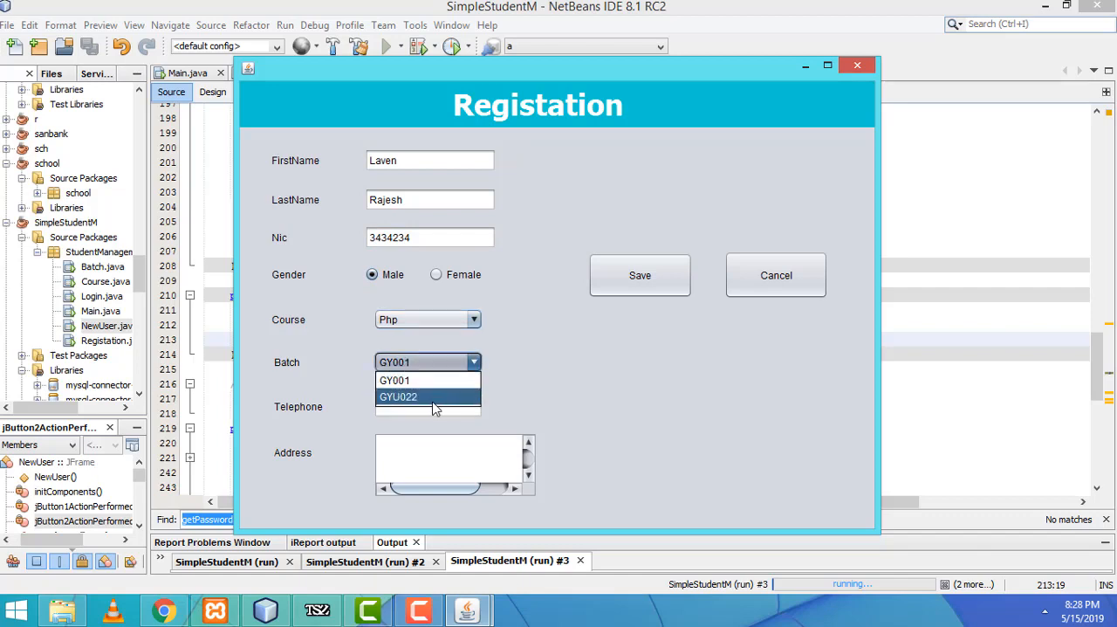
{"action": "left_click", "coordinate": [398, 396]}
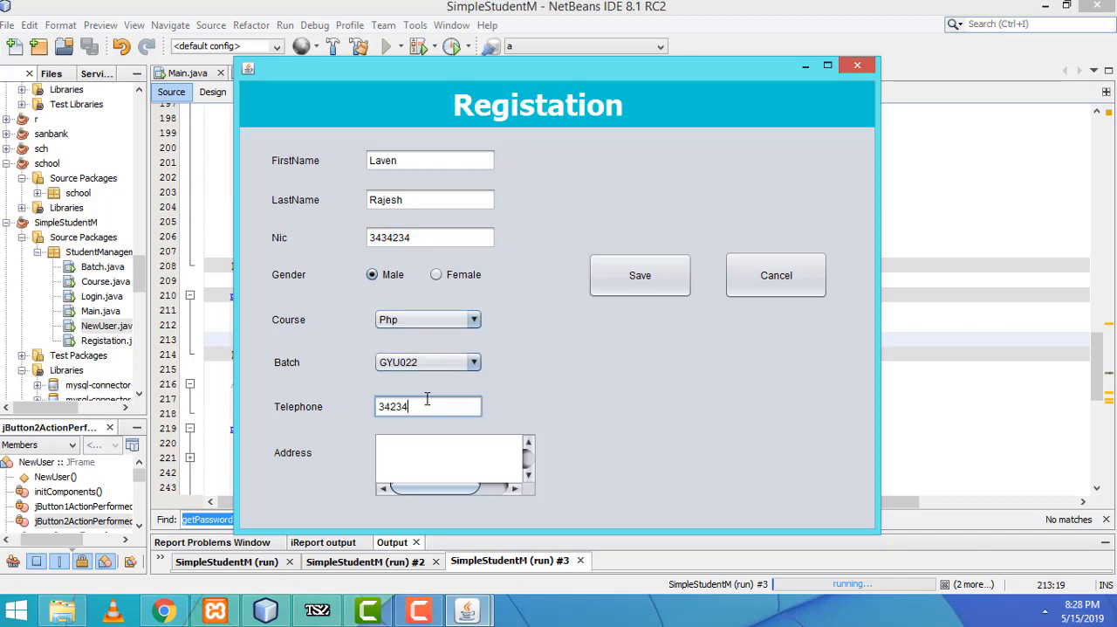
{"action": "type", "text": "asasf sfsfa afasfaf"}
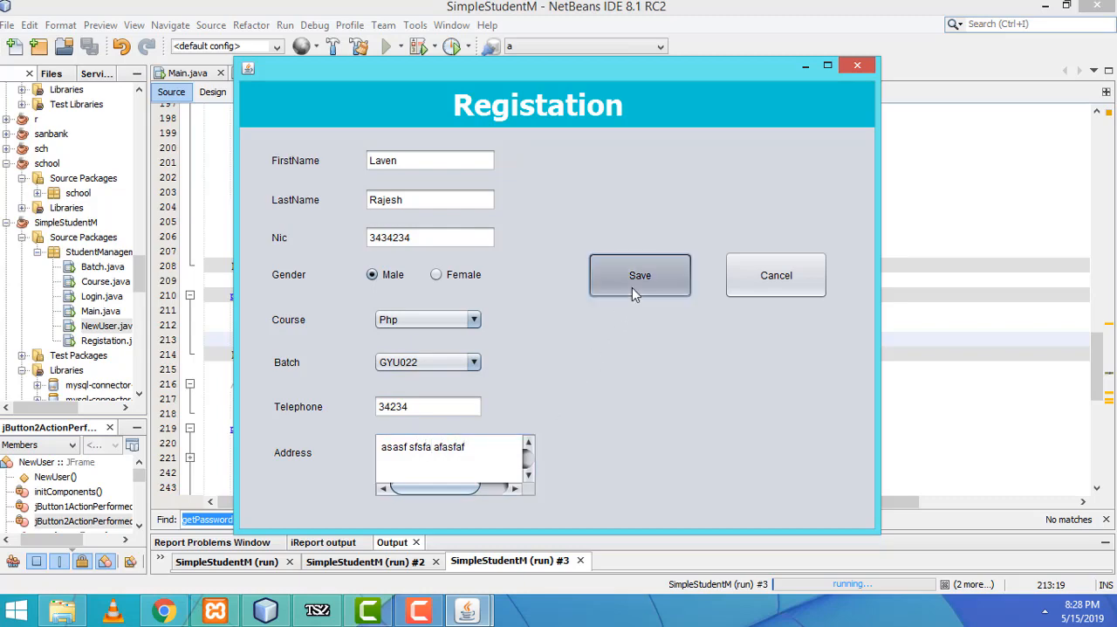
{"action": "left_click", "coordinate": [639, 275]}
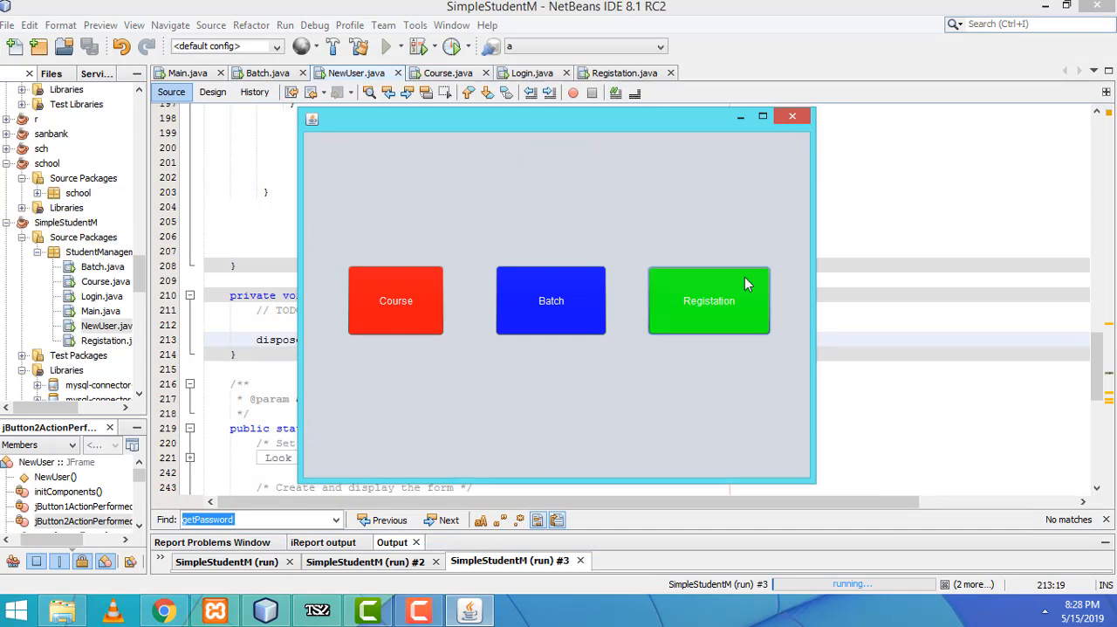
{"action": "mouse_move", "coordinate": [574, 243]}
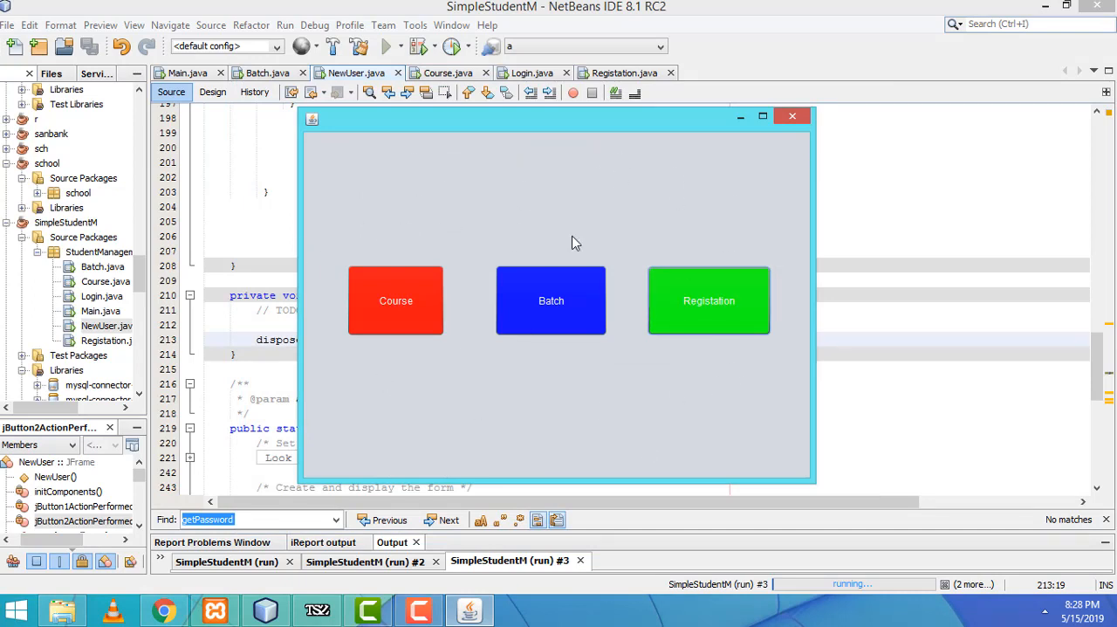
{"action": "mouse_move", "coordinate": [707, 358]}
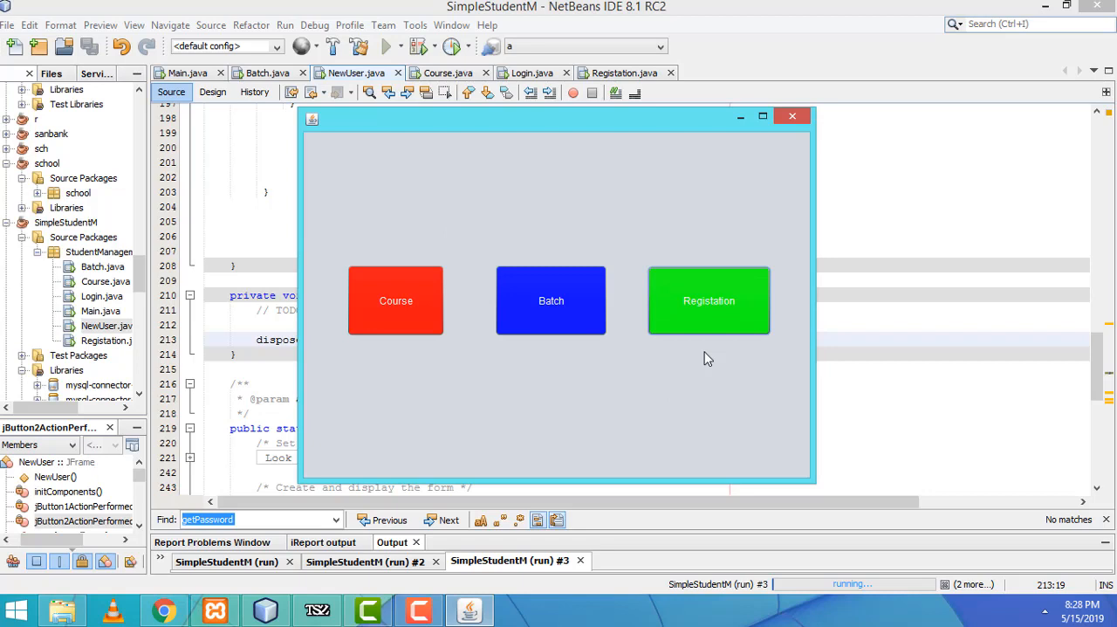
{"action": "mouse_move", "coordinate": [683, 329]}
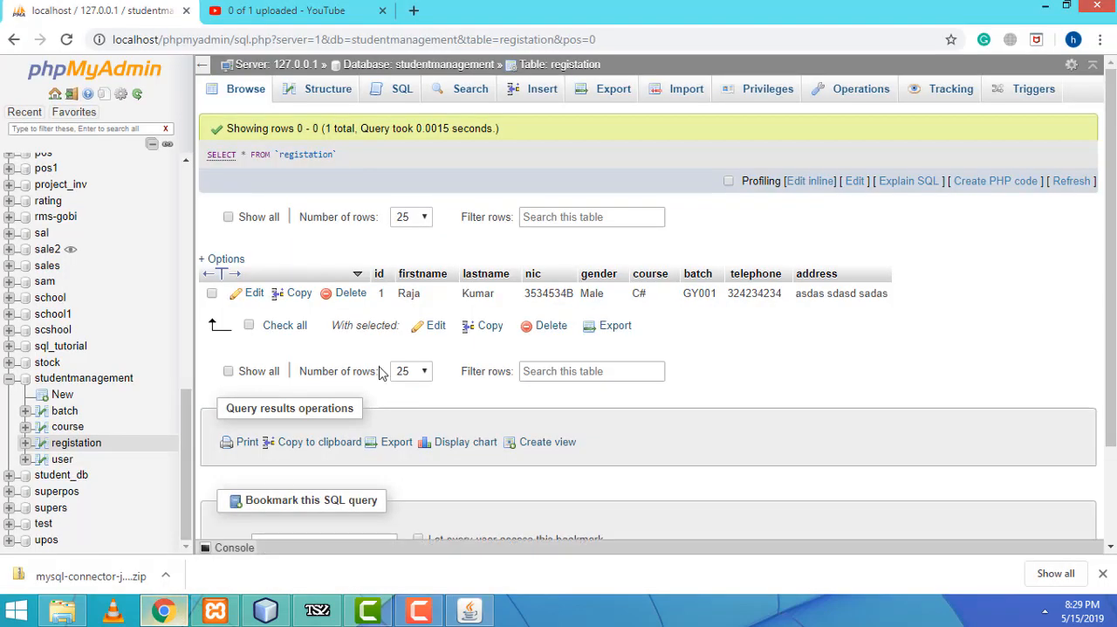
{"action": "left_click", "coordinate": [67, 39]}
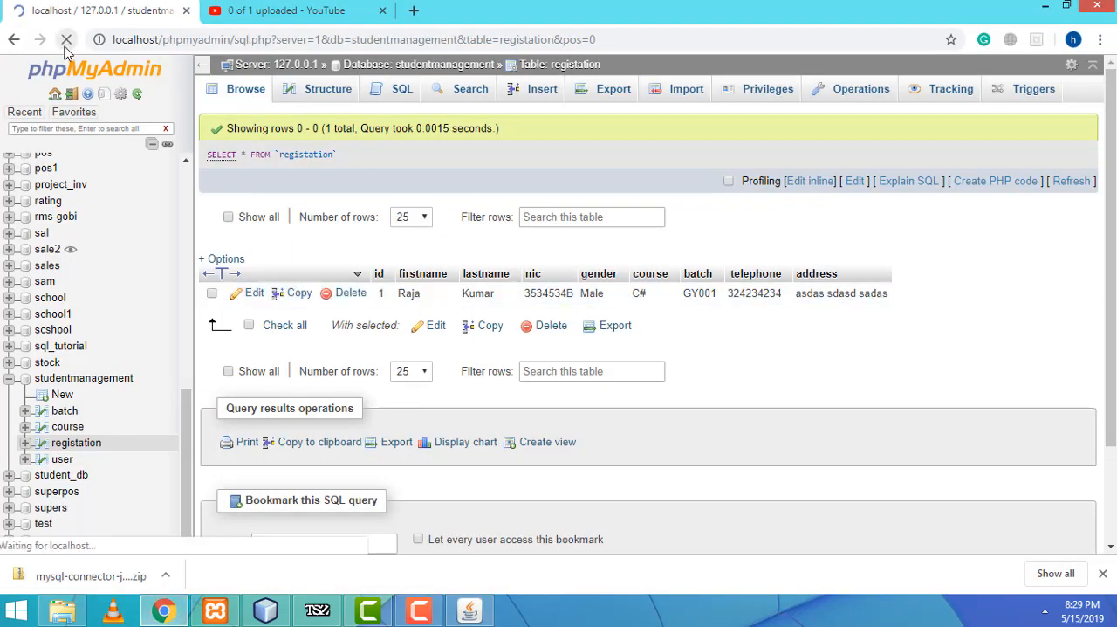
{"action": "left_click", "coordinate": [67, 39]}
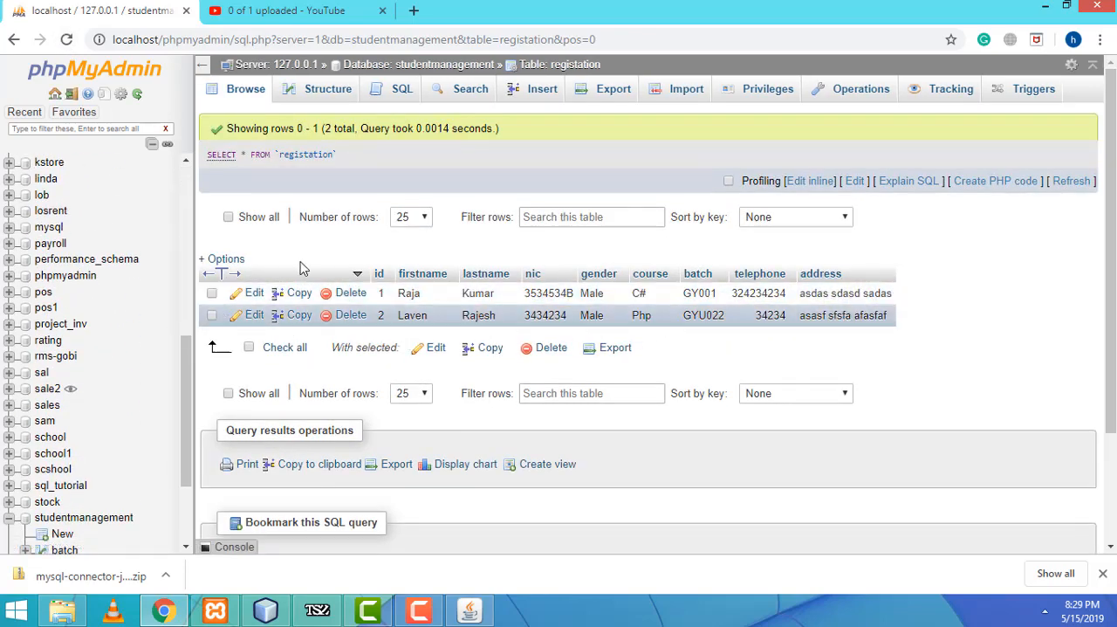
{"action": "mouse_move", "coordinate": [951, 278]}
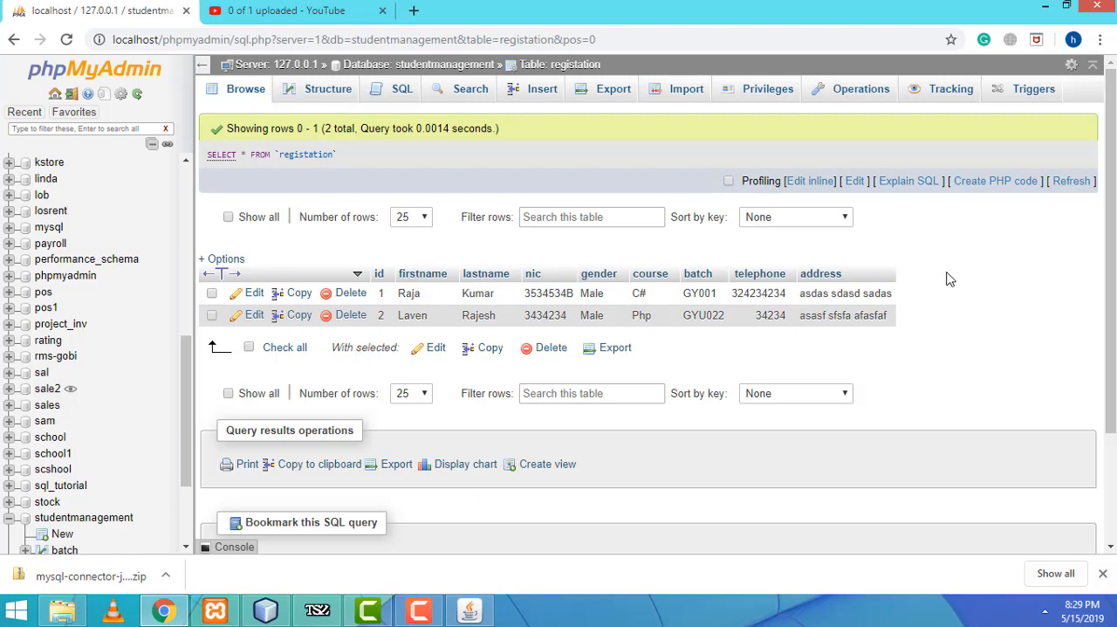